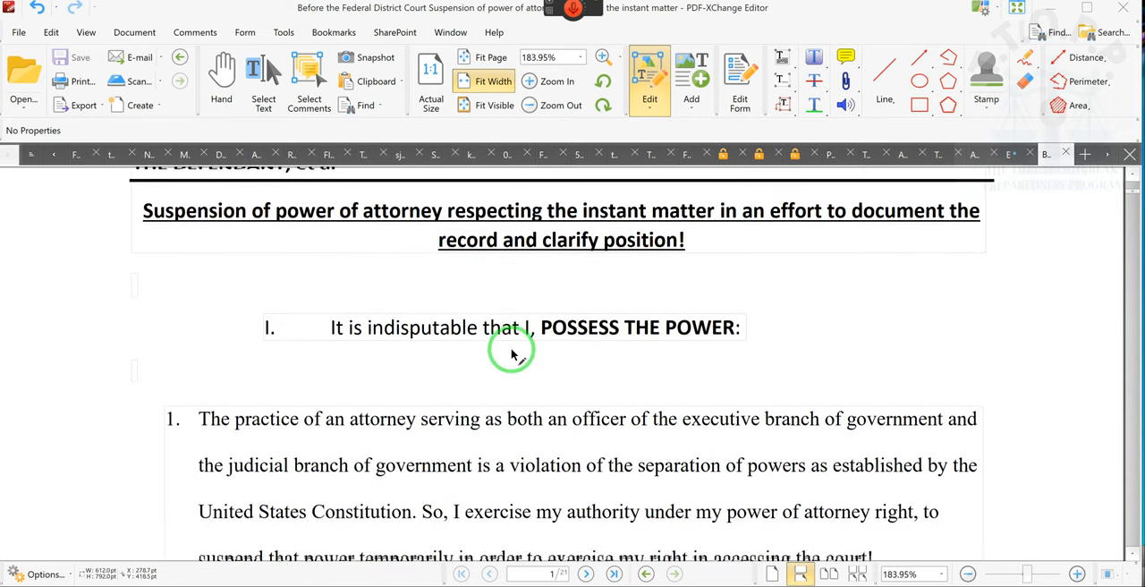
- Bring up an earlier saved conversation about the statue of Lady Justice from the sidebar
scroll("down", 3)
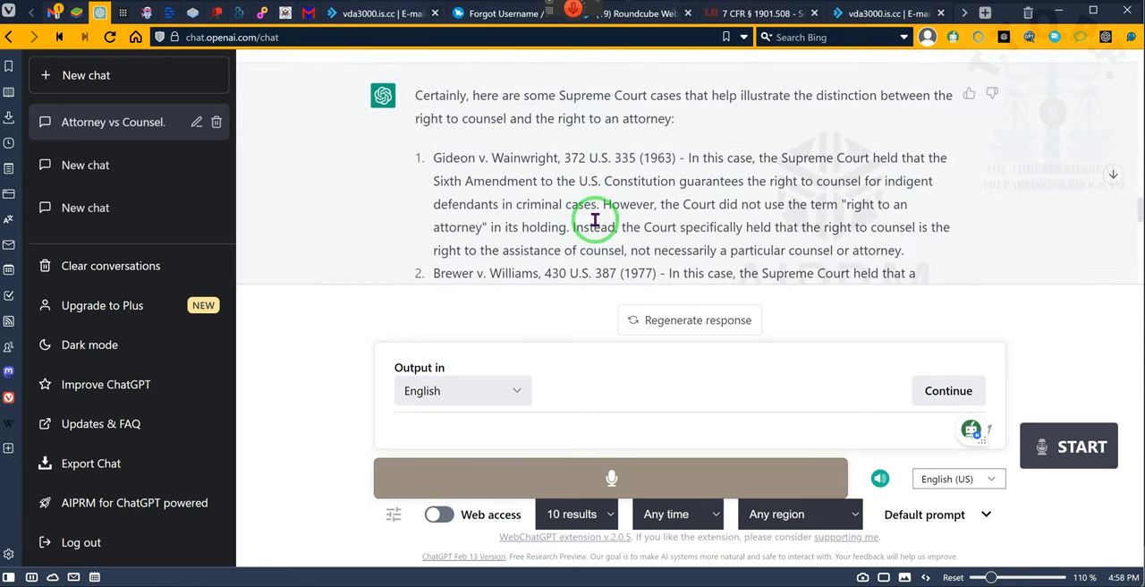
scroll("down", 3)
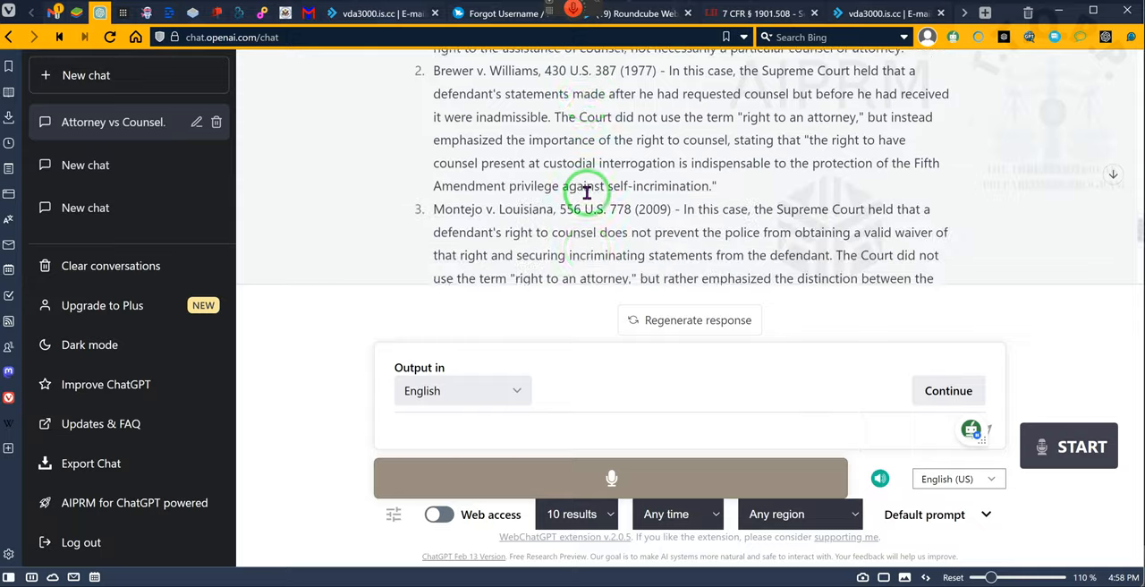
scroll("down", 3)
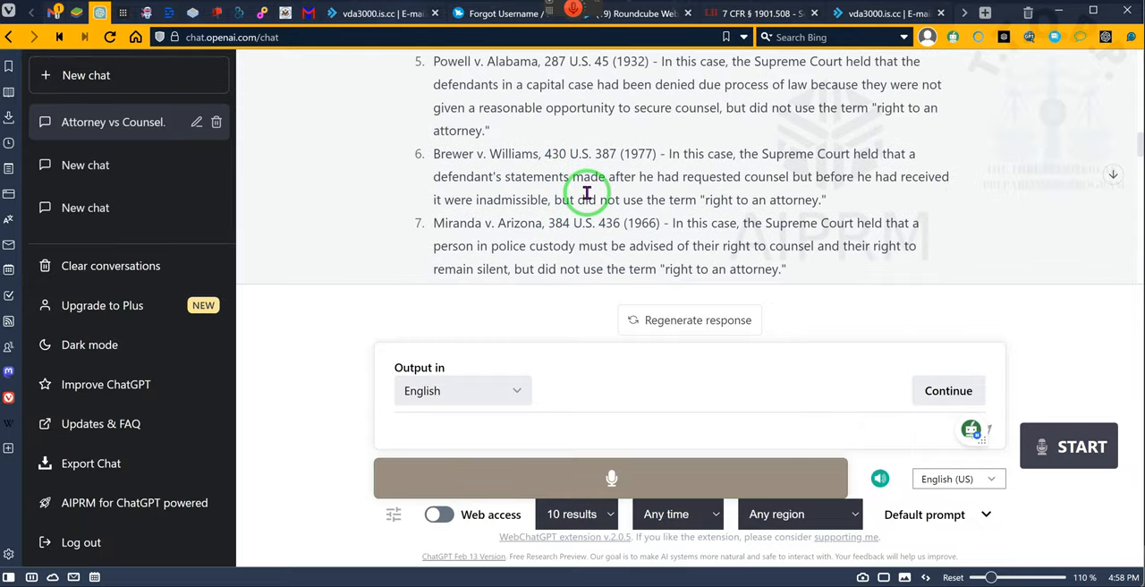
scroll("down", 3)
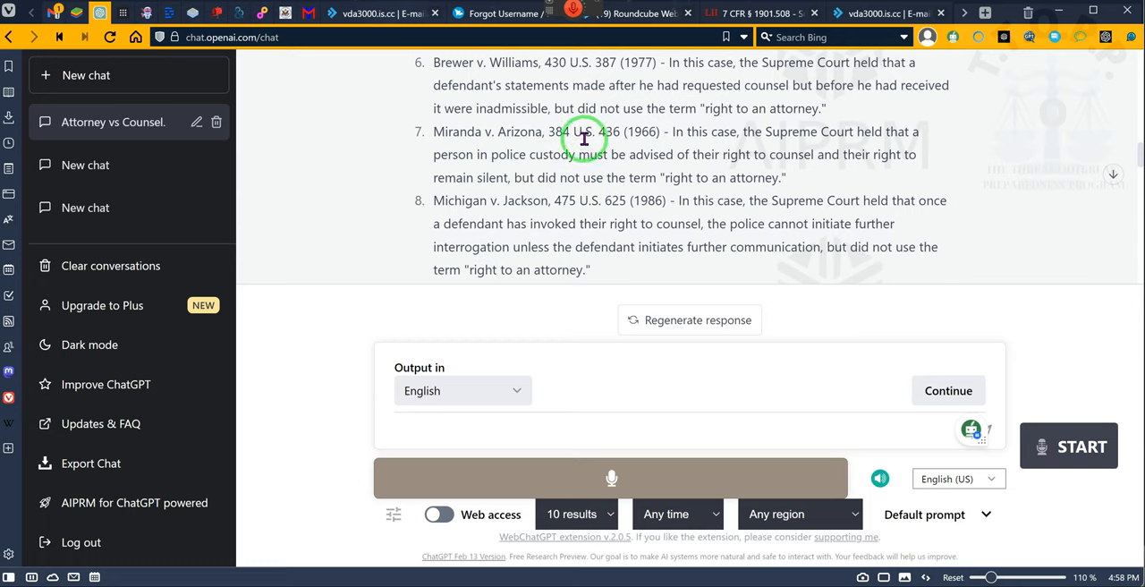
mouse_move(753, 191)
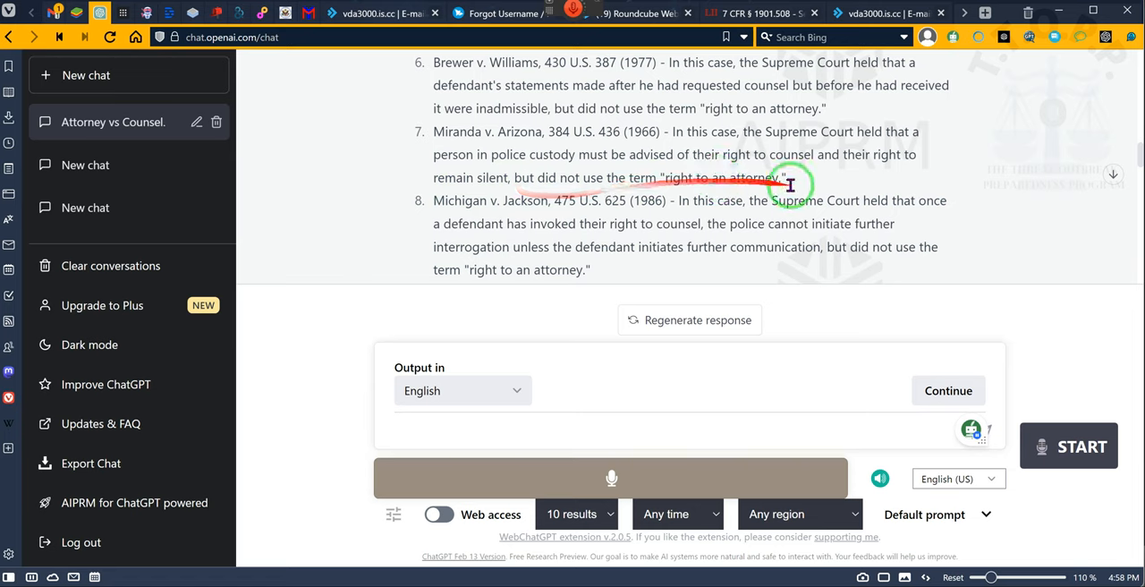
mouse_move(694, 171)
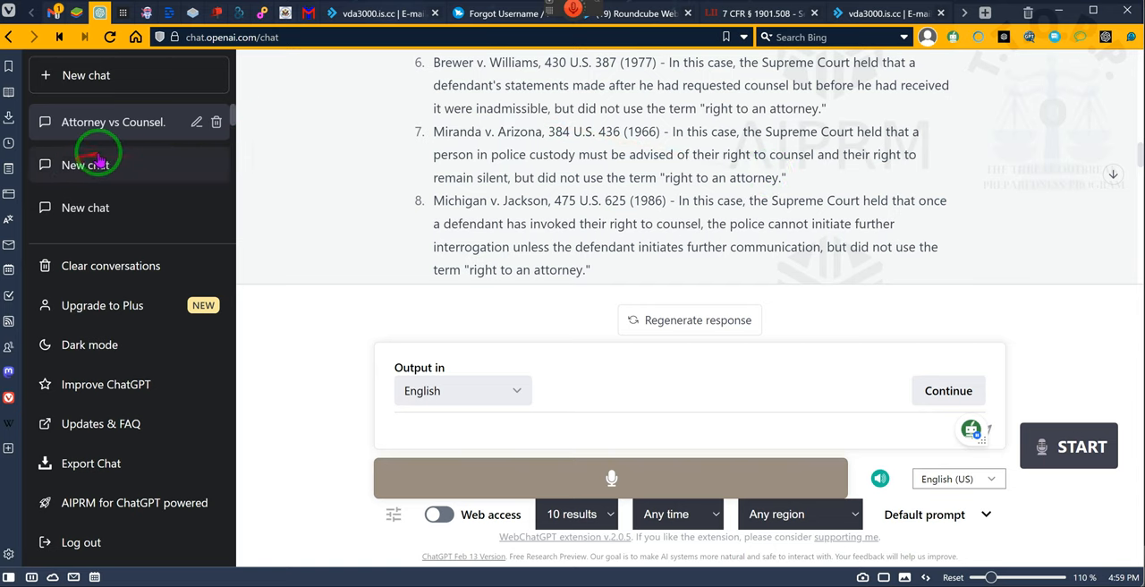
left_click(86, 165)
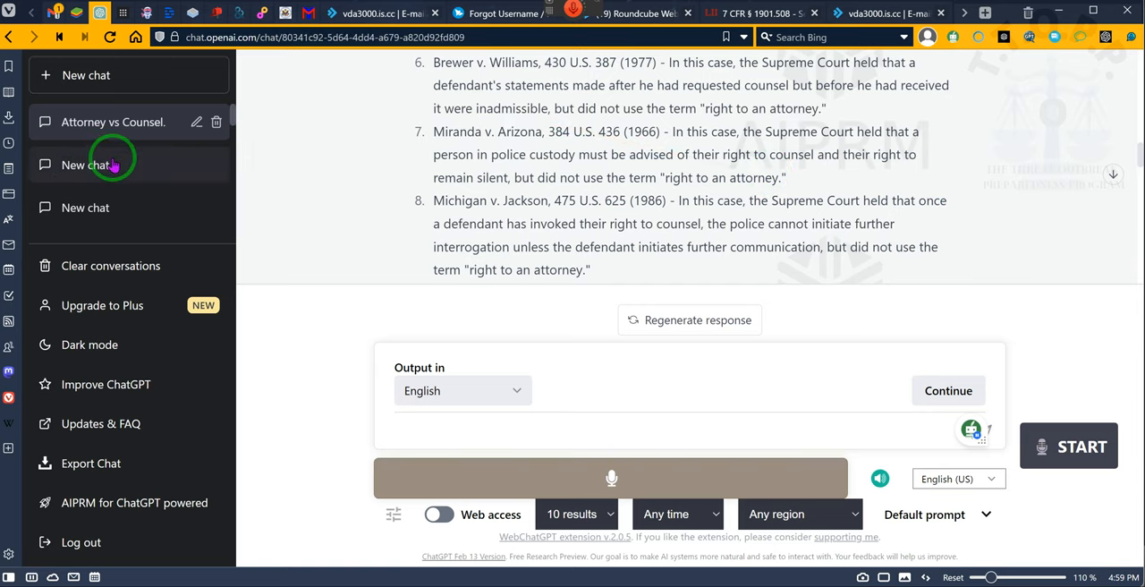
left_click(86, 165)
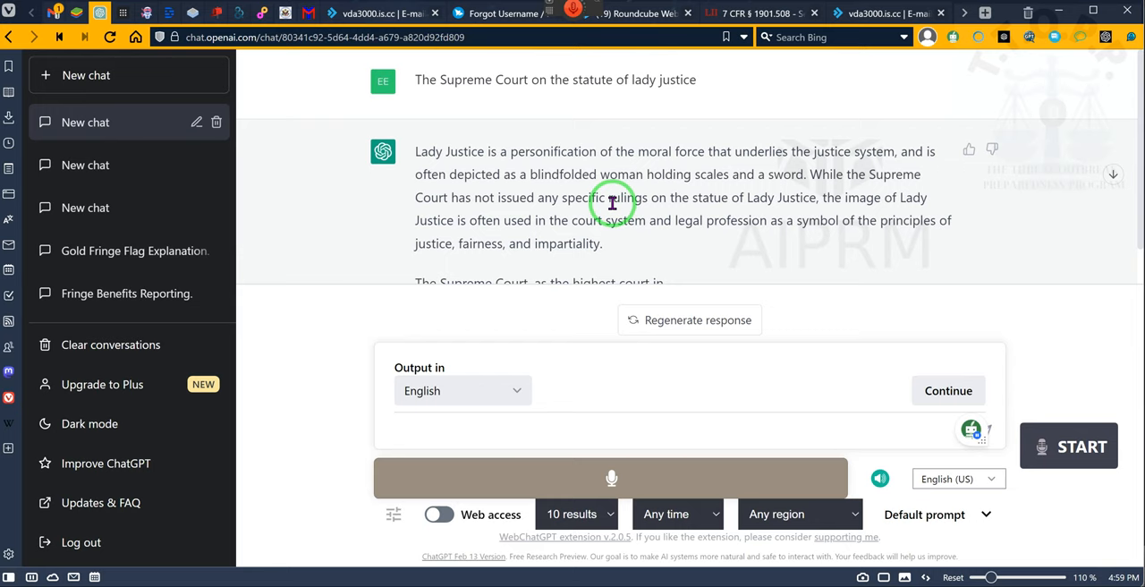
mouse_move(651, 147)
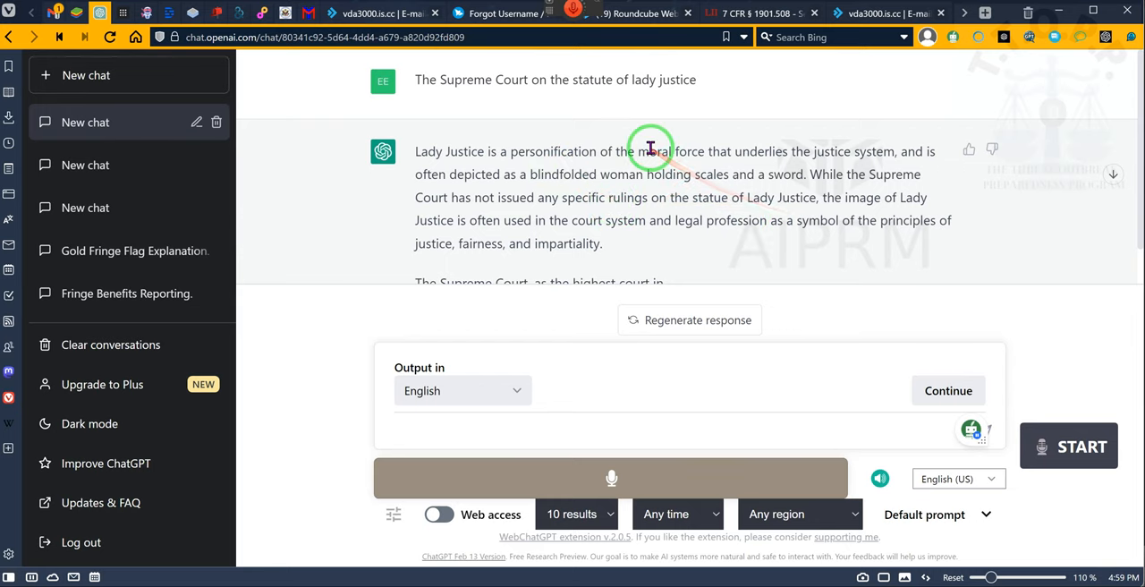
mouse_move(554, 170)
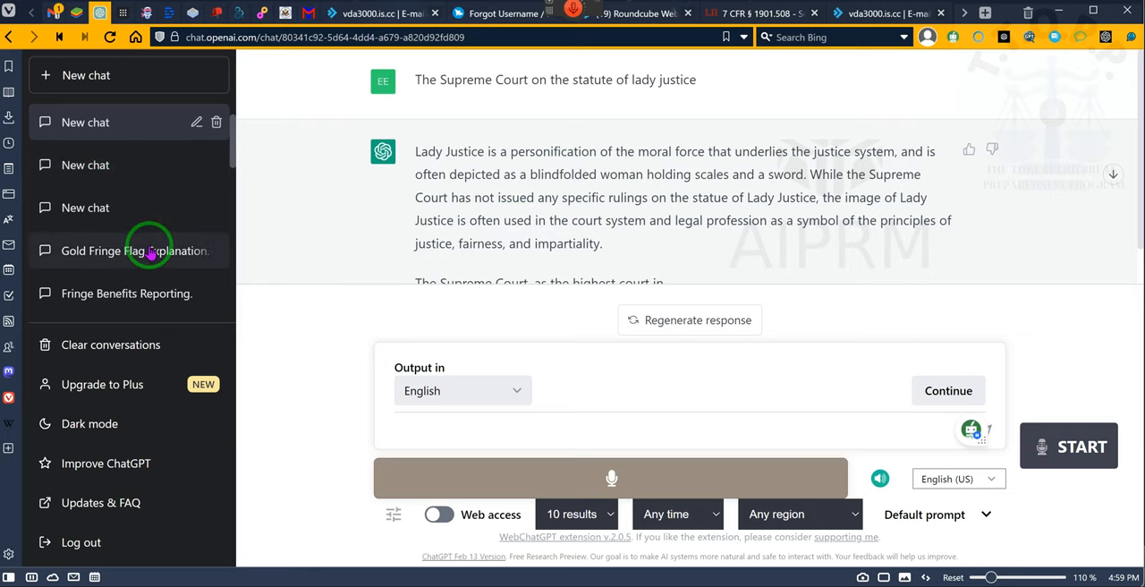
- Switch to the 'Gold Fringe Flag Explanation' conversation and read down through its responses
left_click(86, 75)
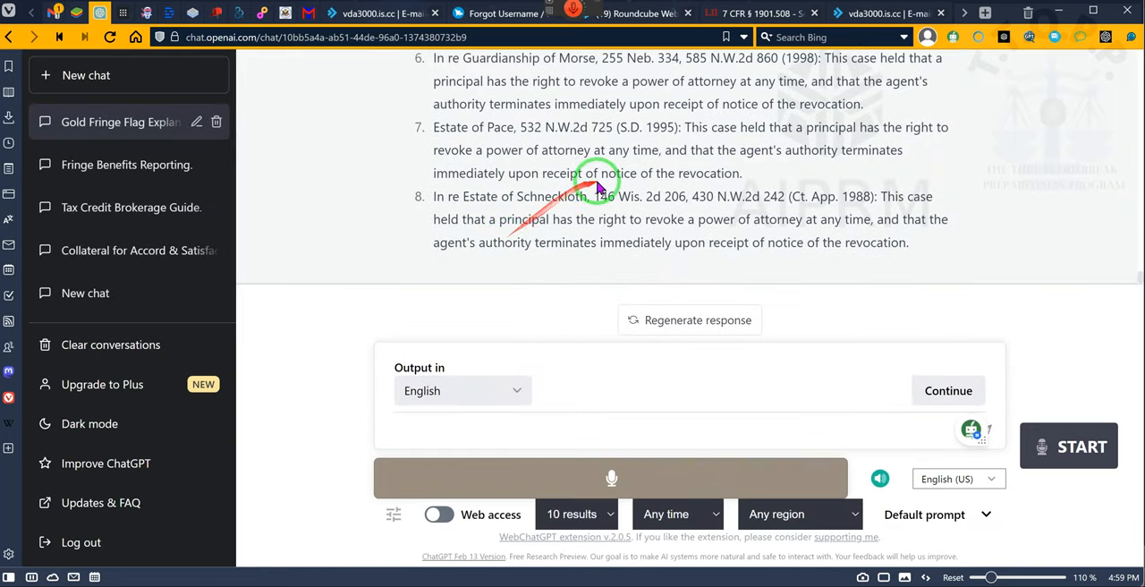
scroll("down", 3)
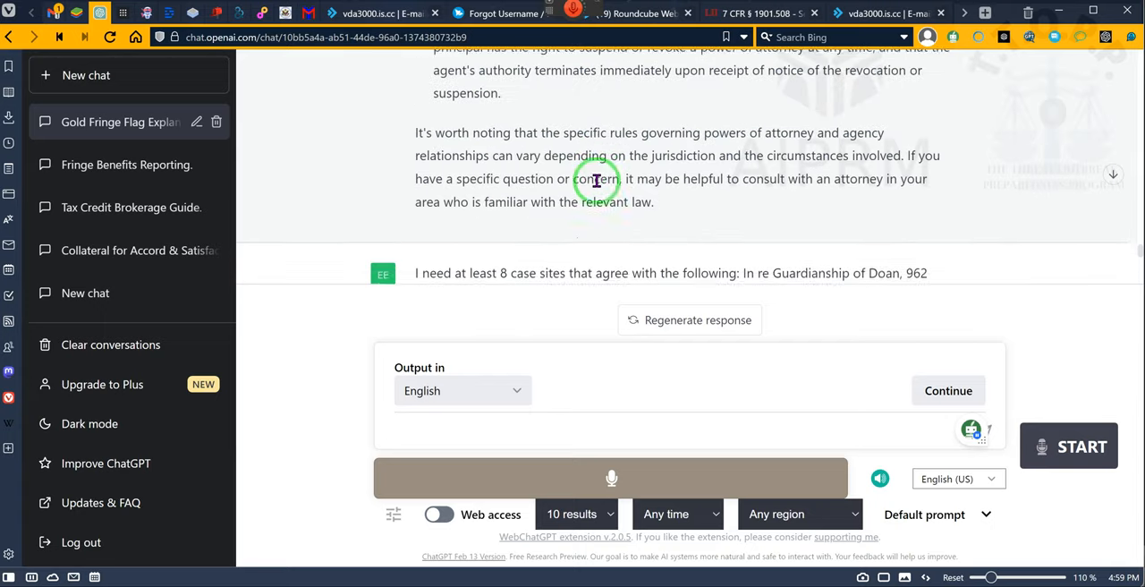
scroll("down", 3)
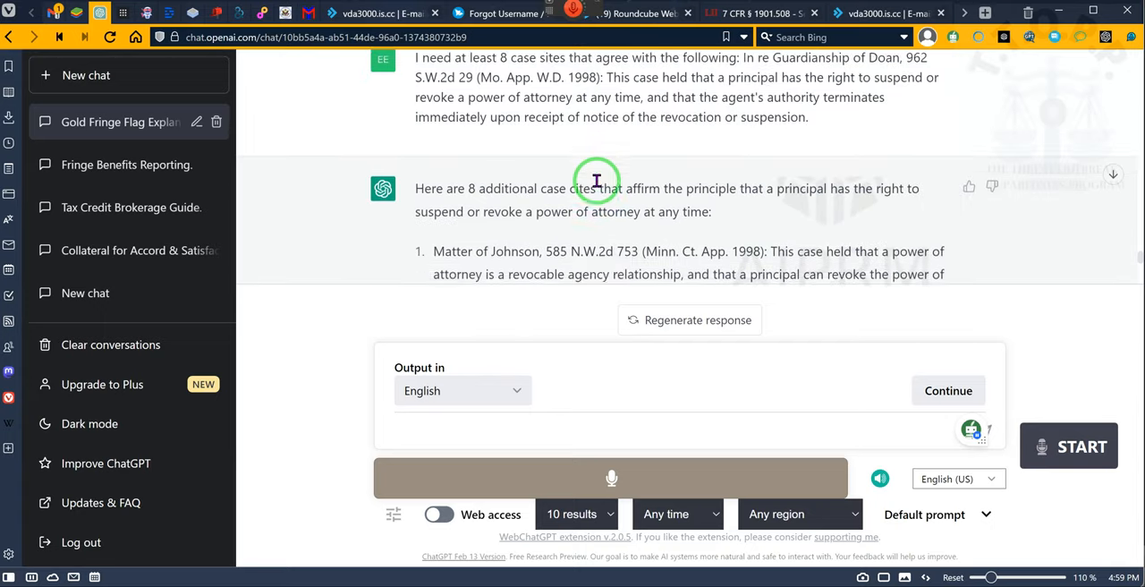
scroll("down", 3)
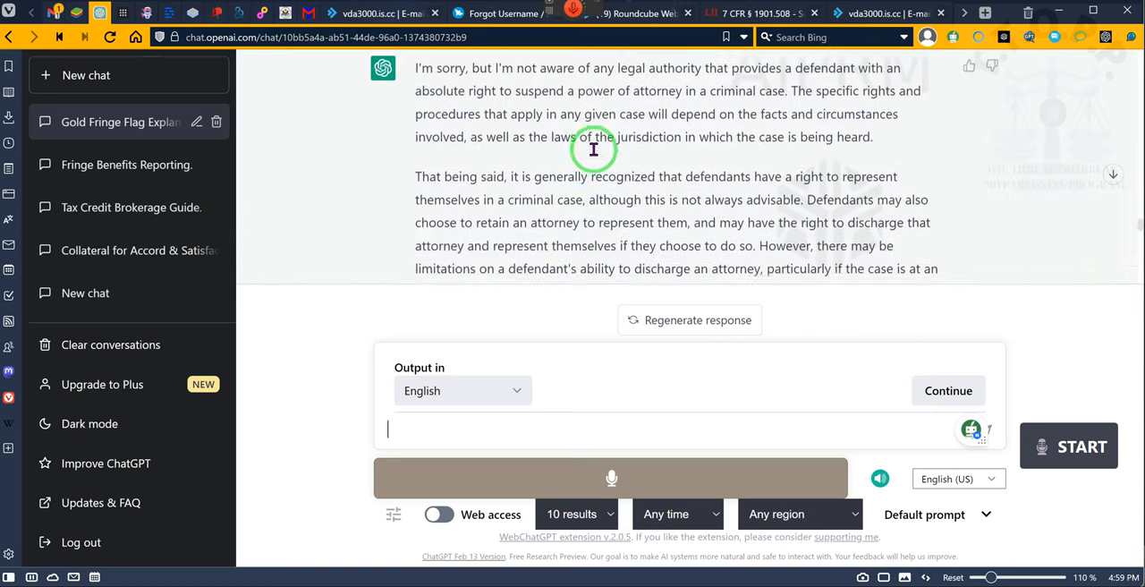
scroll("down", 3)
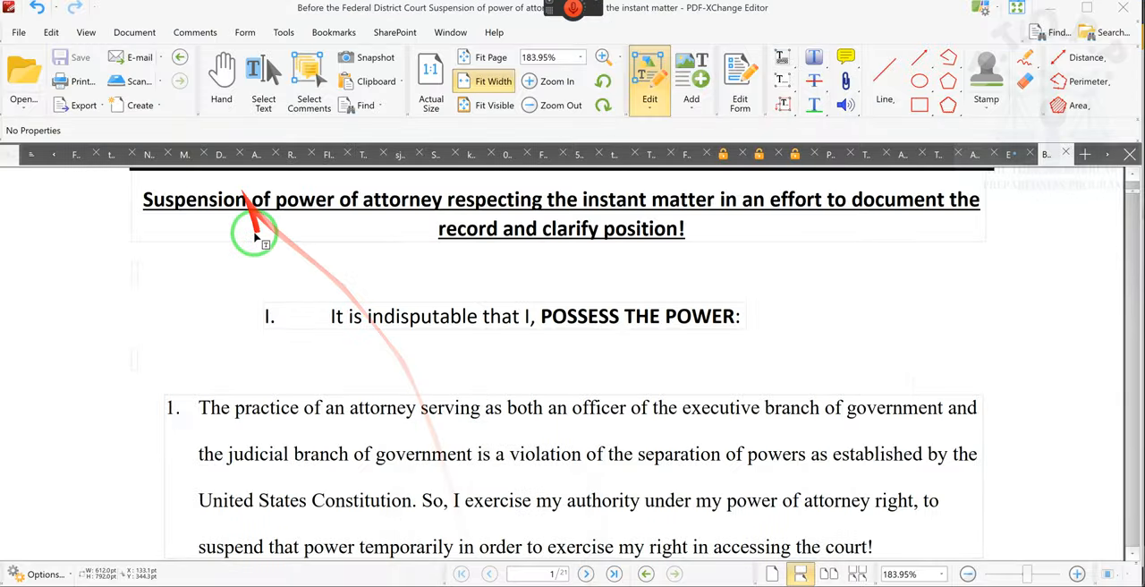
- Launch File > Open and browse the Downloads folder for another PDF
left_click(18, 33)
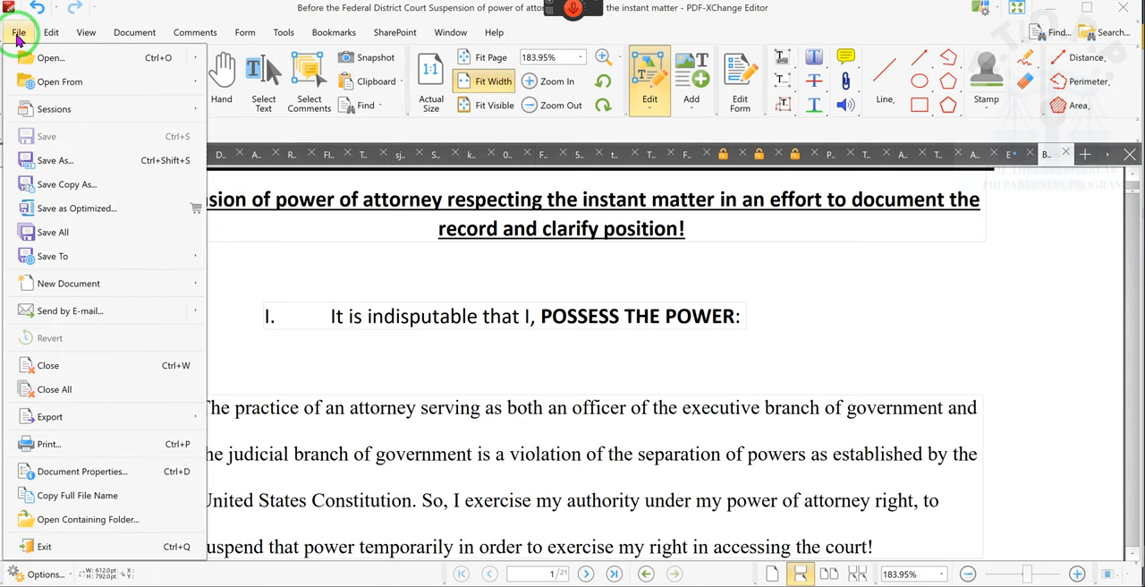
left_click(50, 57)
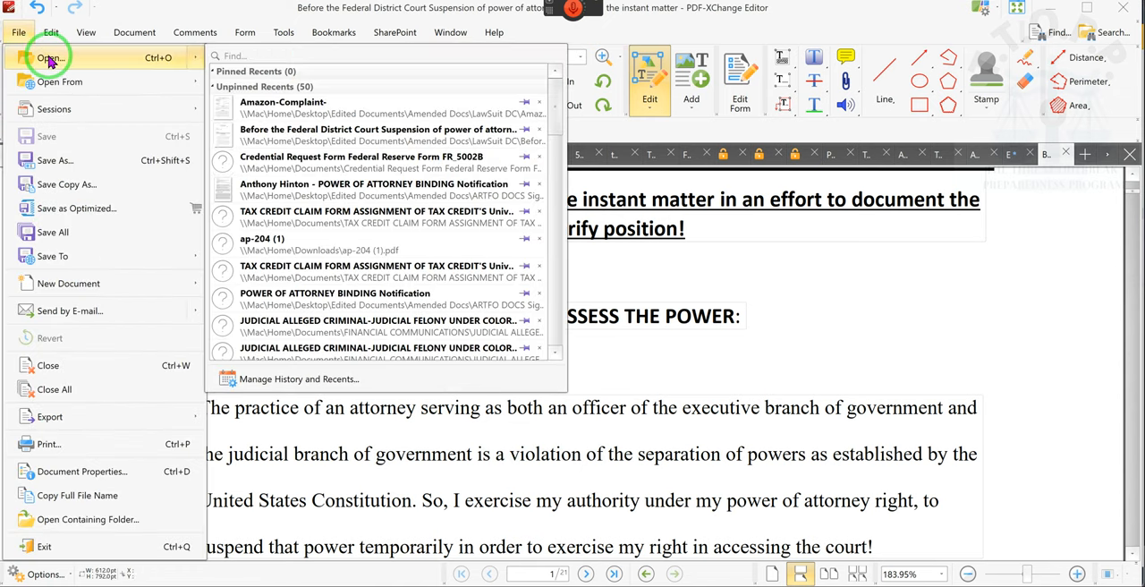
mouse_move(48, 58)
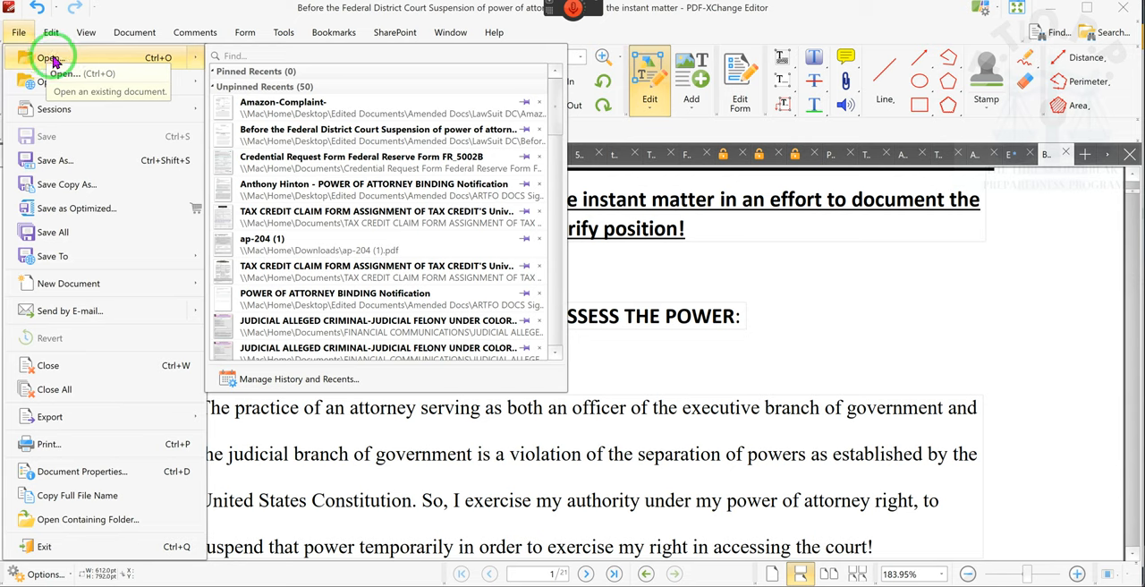
mouse_move(150, 64)
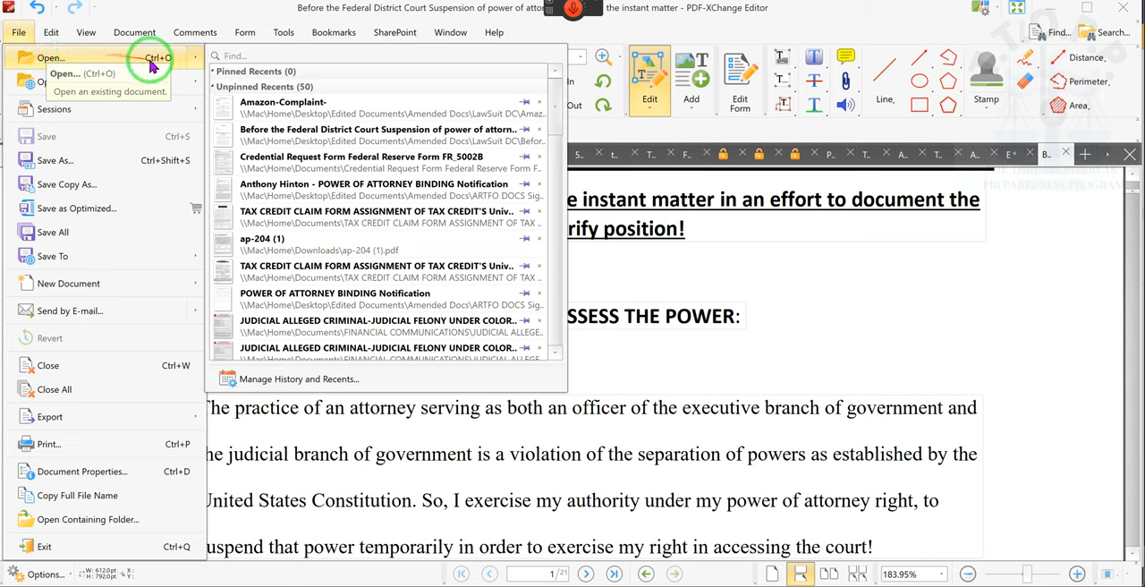
mouse_move(178, 68)
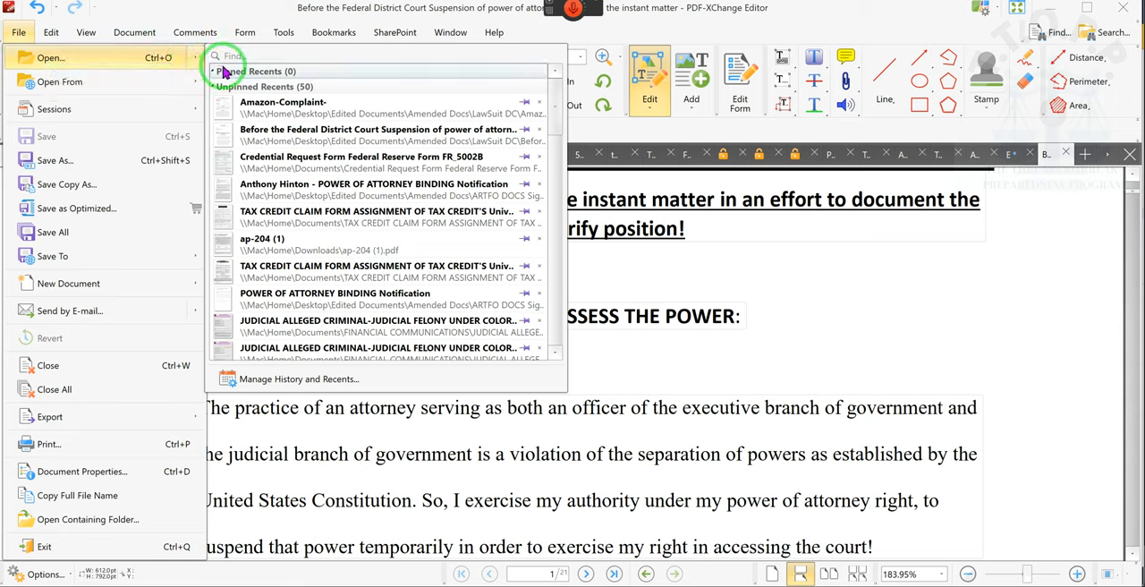
mouse_move(269, 78)
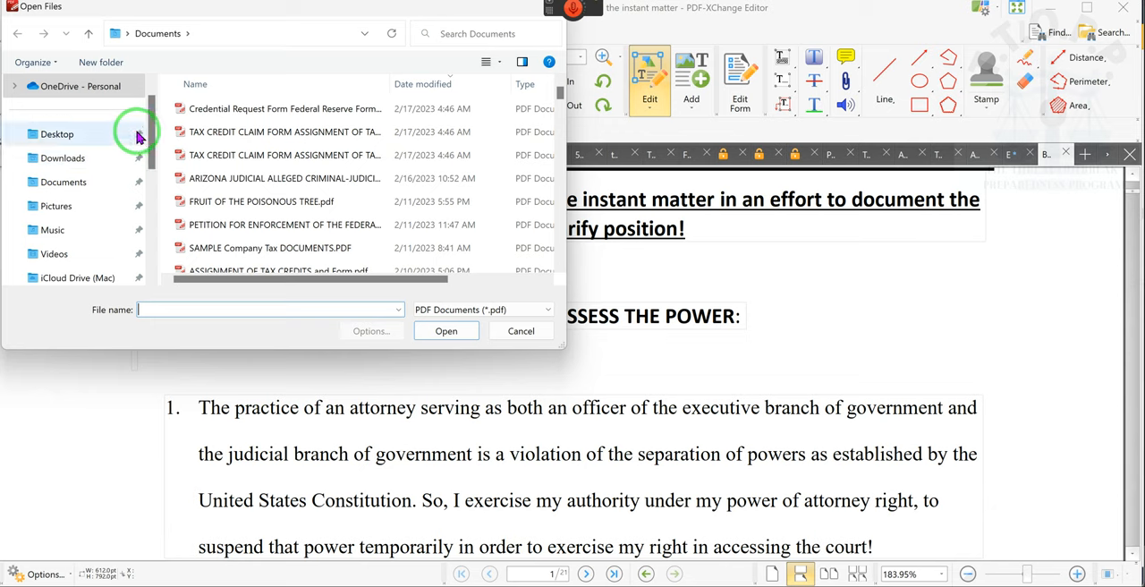
mouse_move(75, 158)
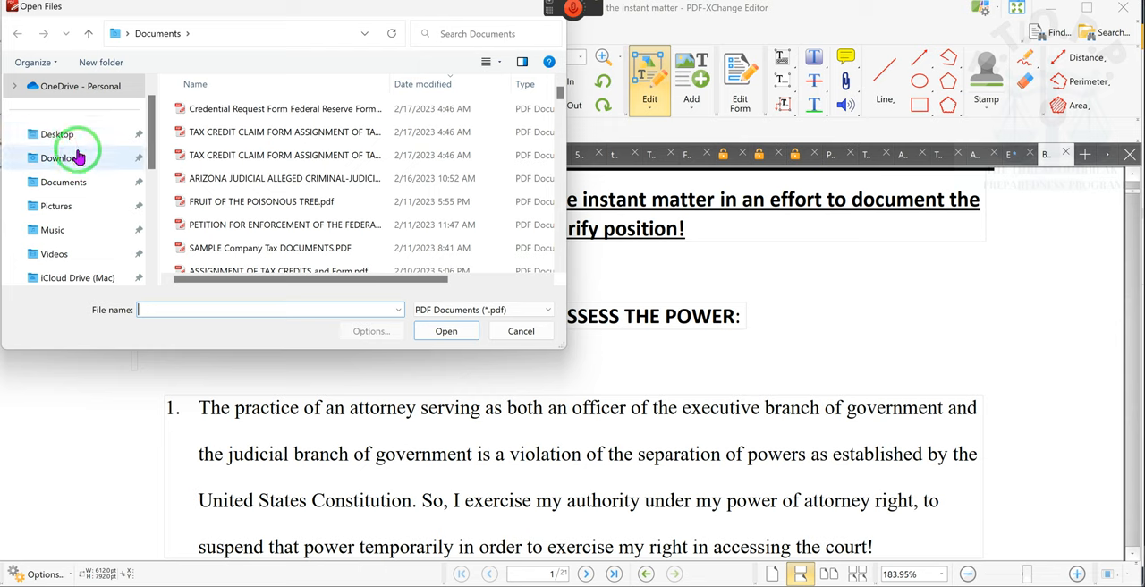
left_click(61, 158)
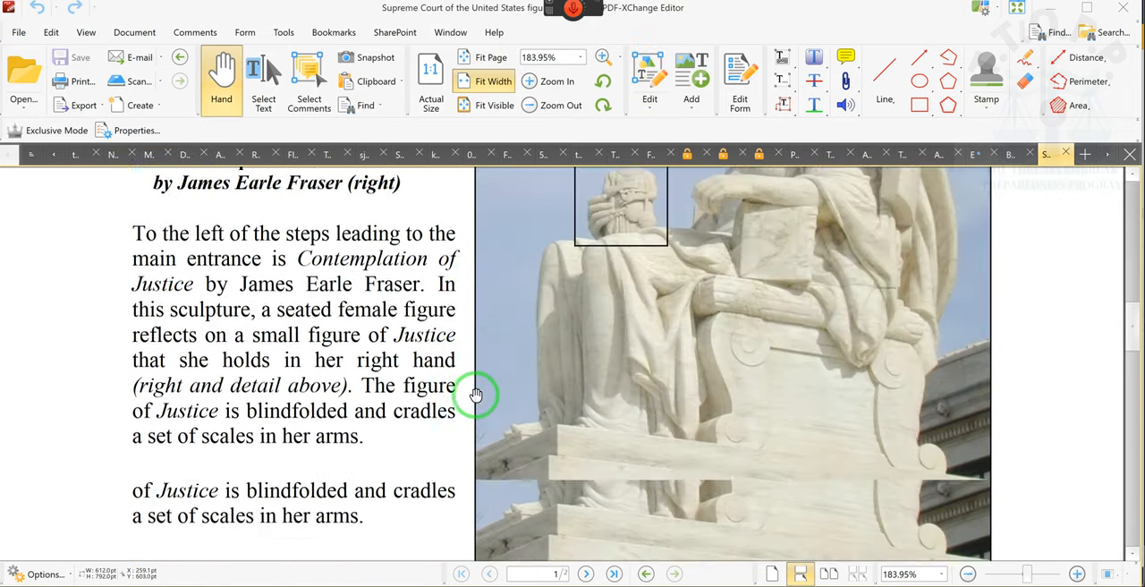
scroll("down", 3)
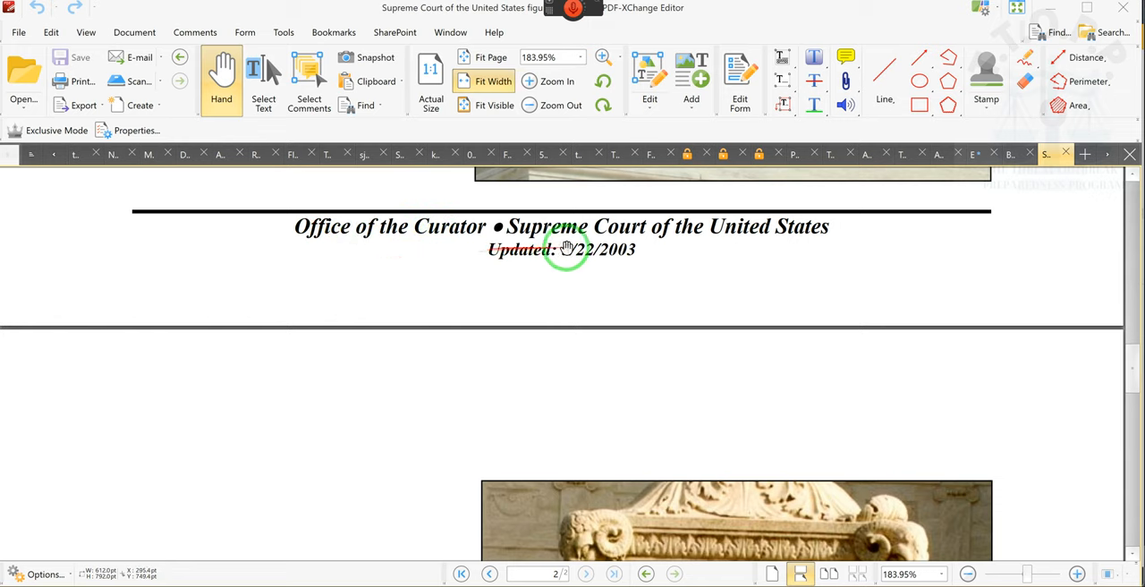
mouse_move(909, 272)
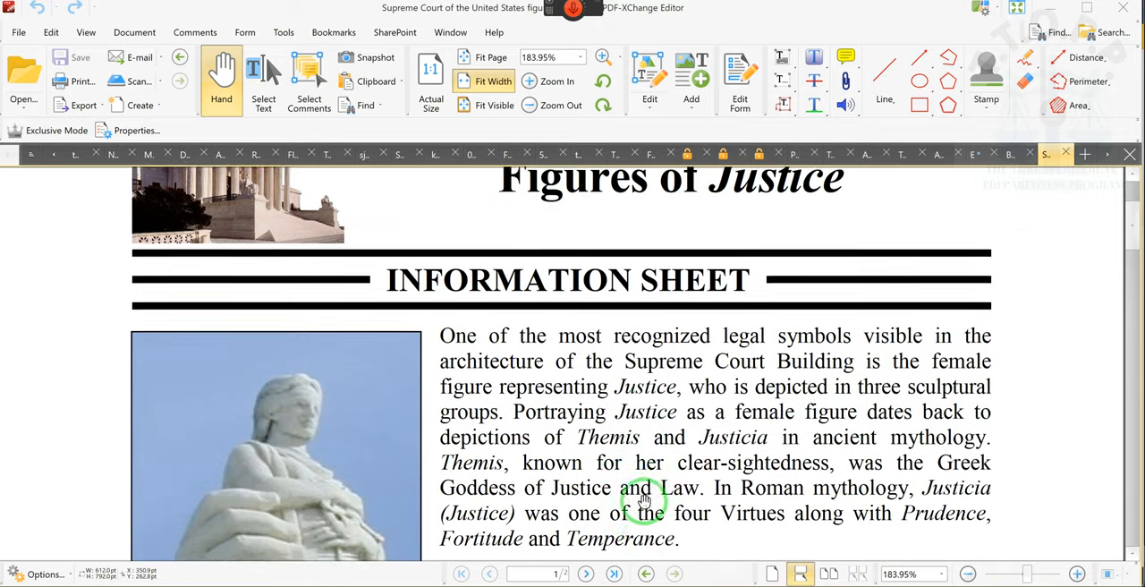
scroll("down", 3)
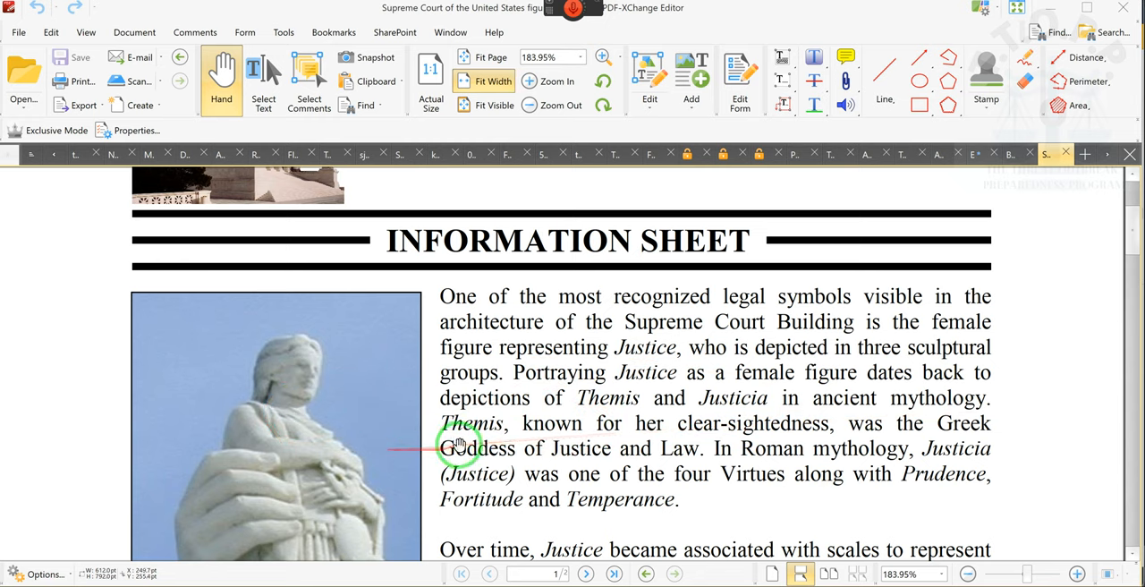
mouse_move(661, 479)
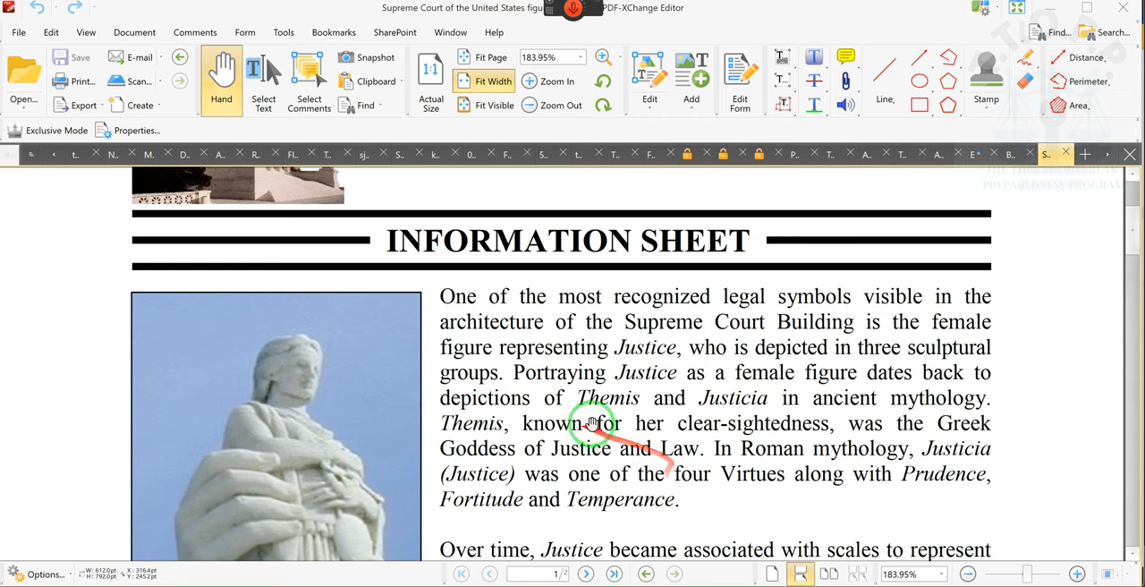
scroll("down", 3)
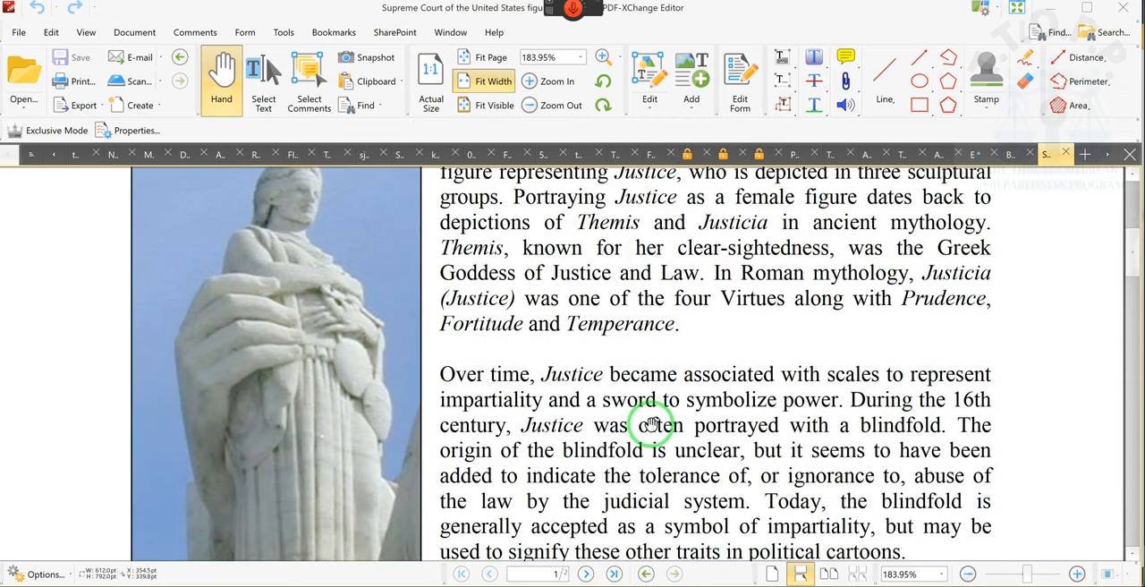
scroll("down", 3)
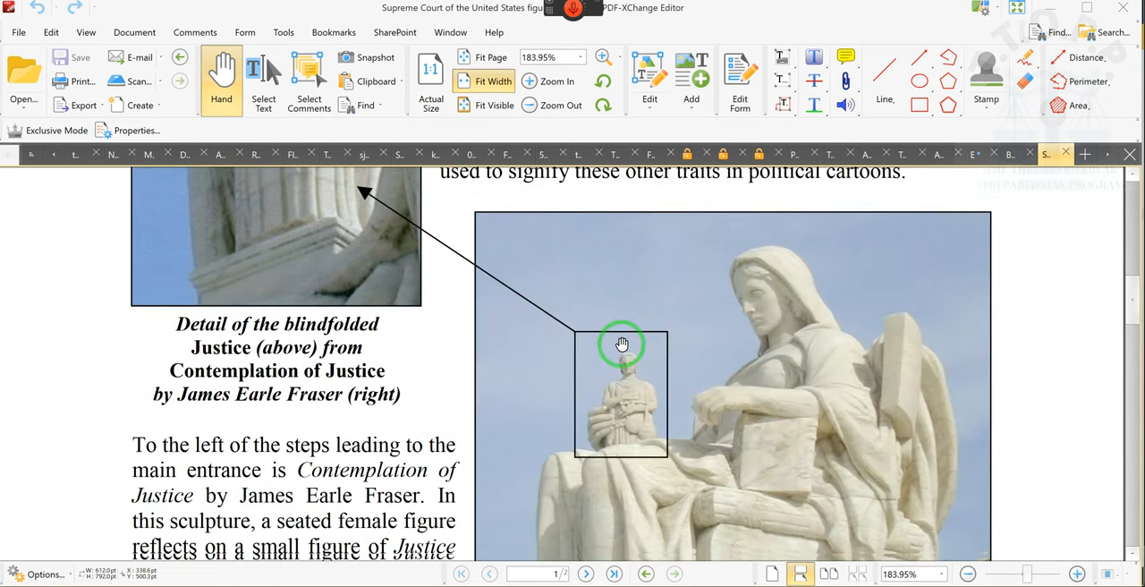
scroll("down", 3)
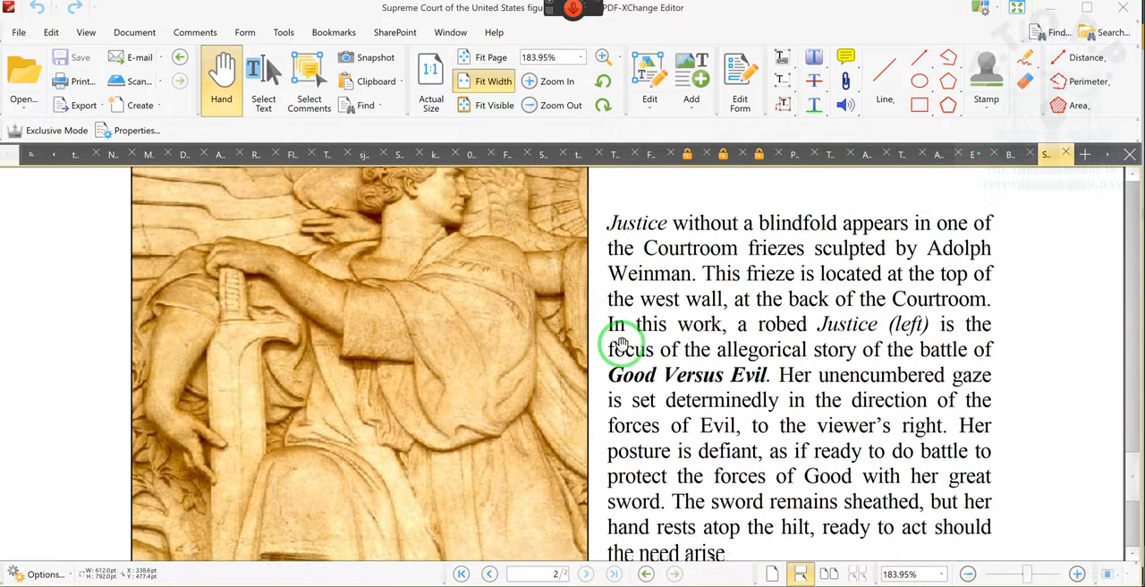
scroll("down", 3)
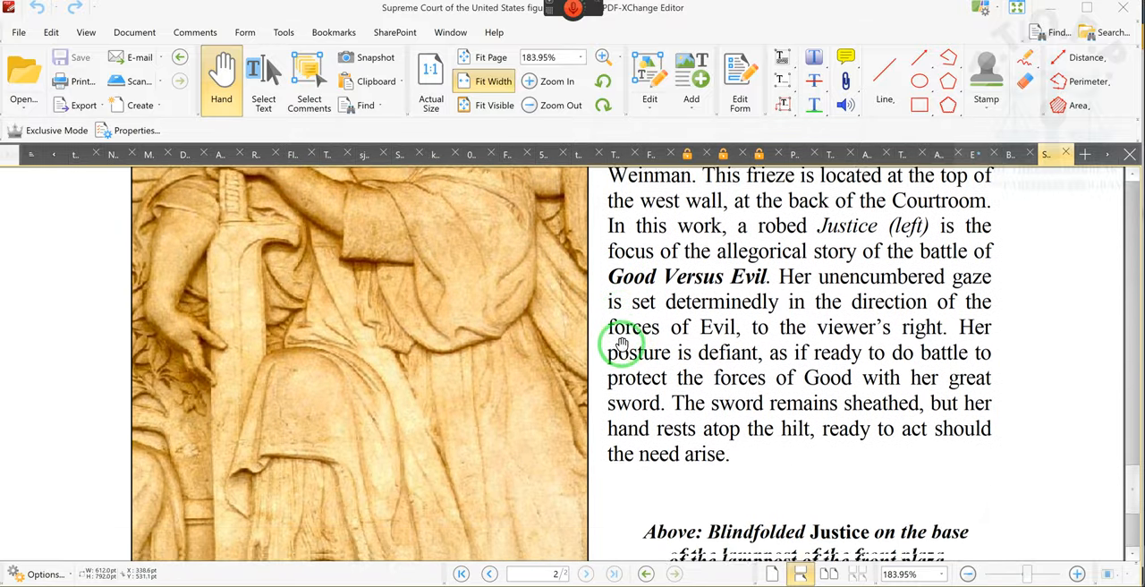
scroll("down", 3)
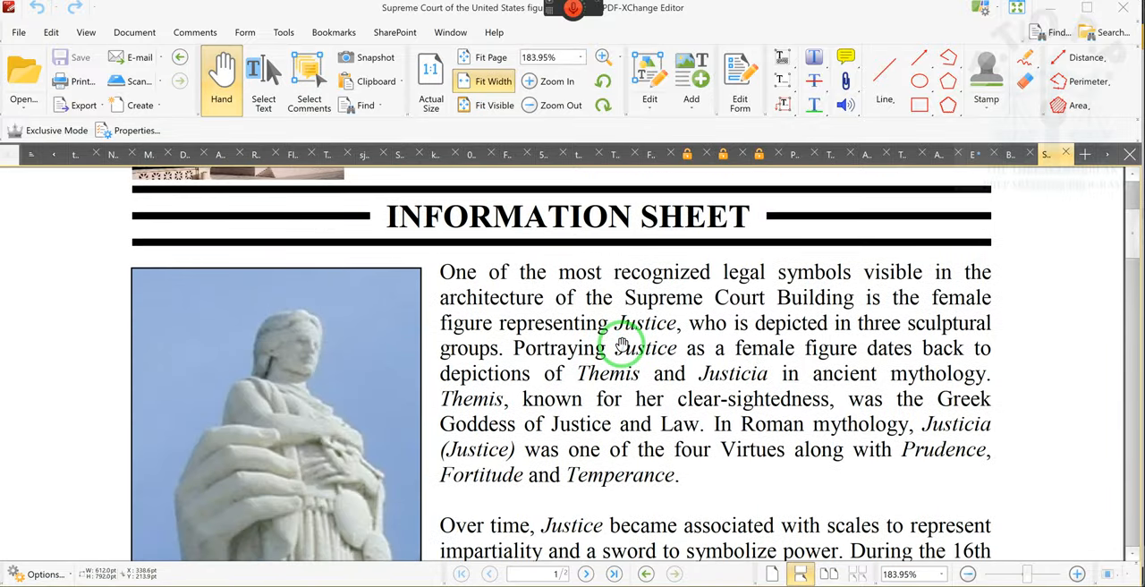
scroll("down", 3)
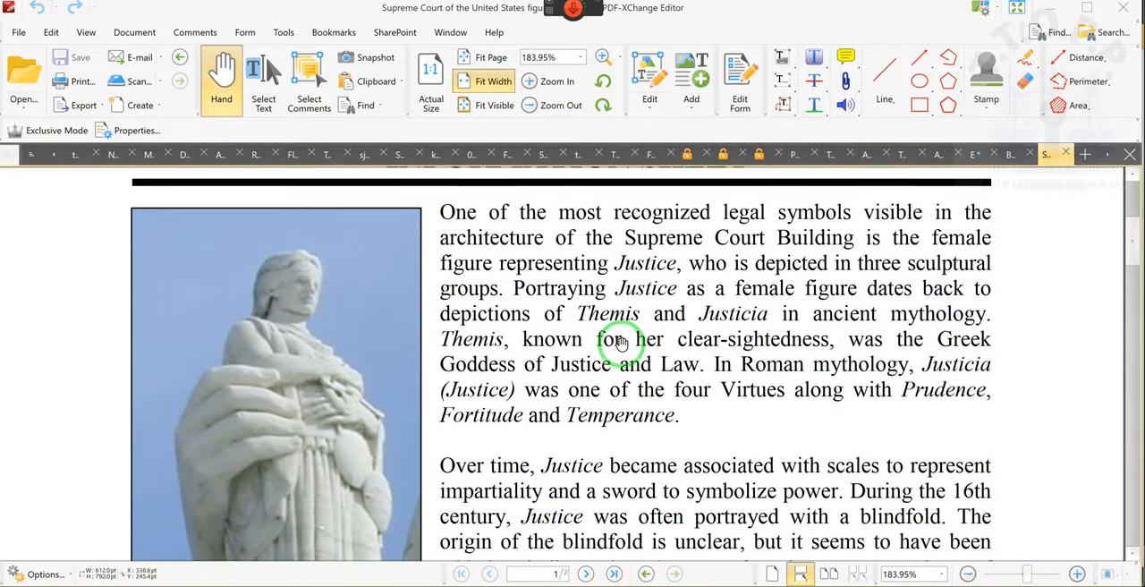
scroll("down", 3)
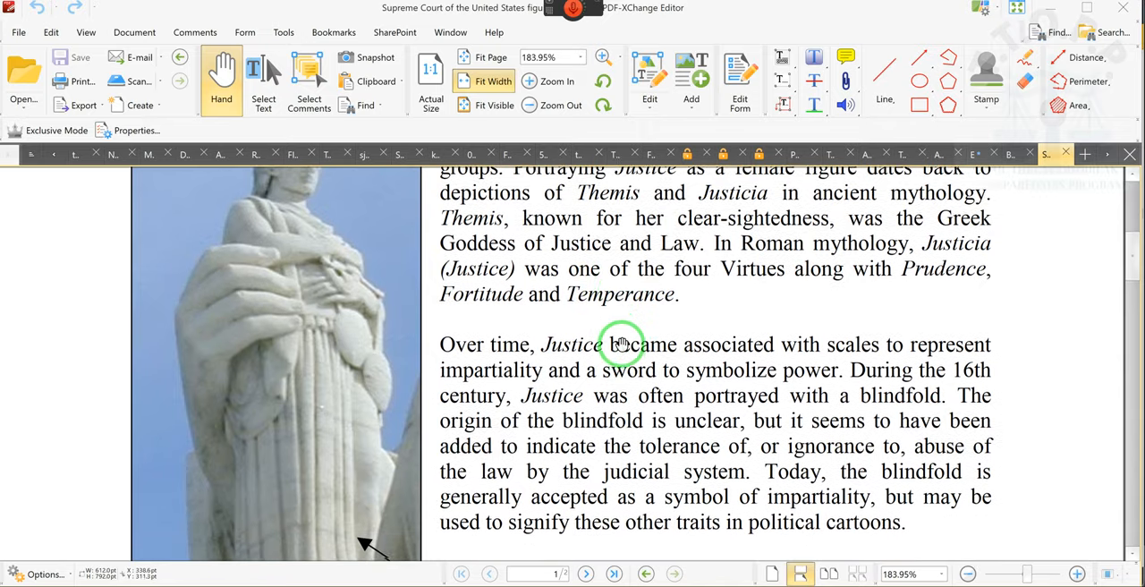
scroll("down", 3)
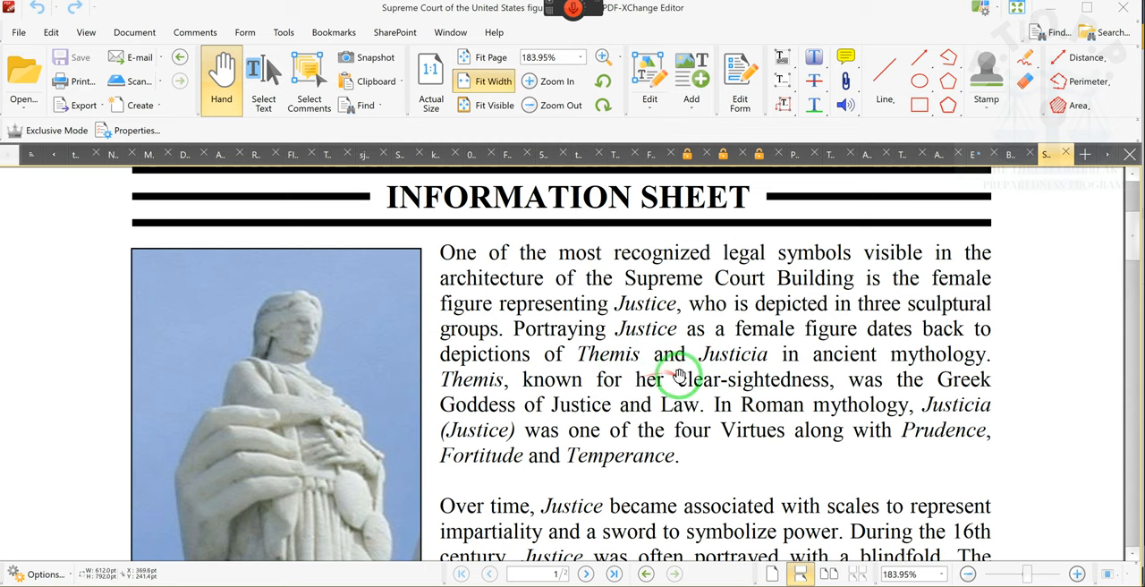
mouse_move(773, 365)
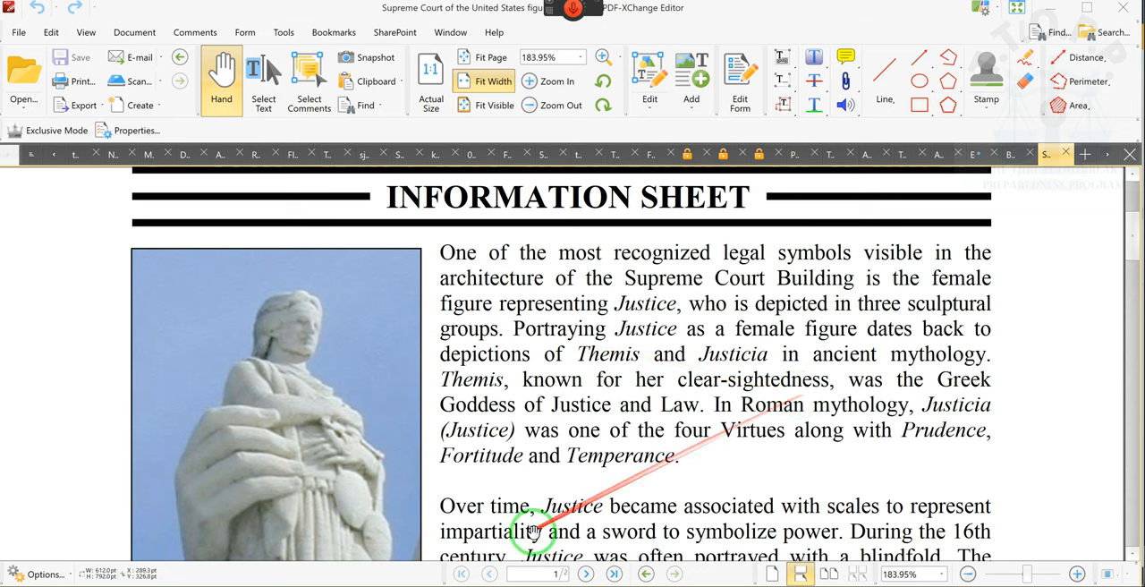
scroll("down", 3)
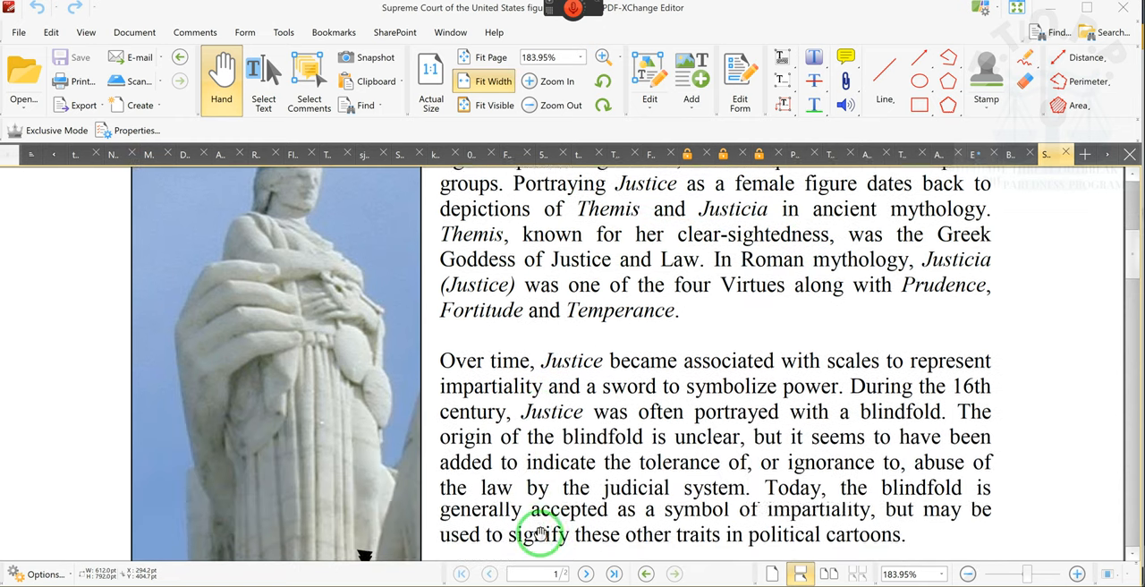
scroll("down", 3)
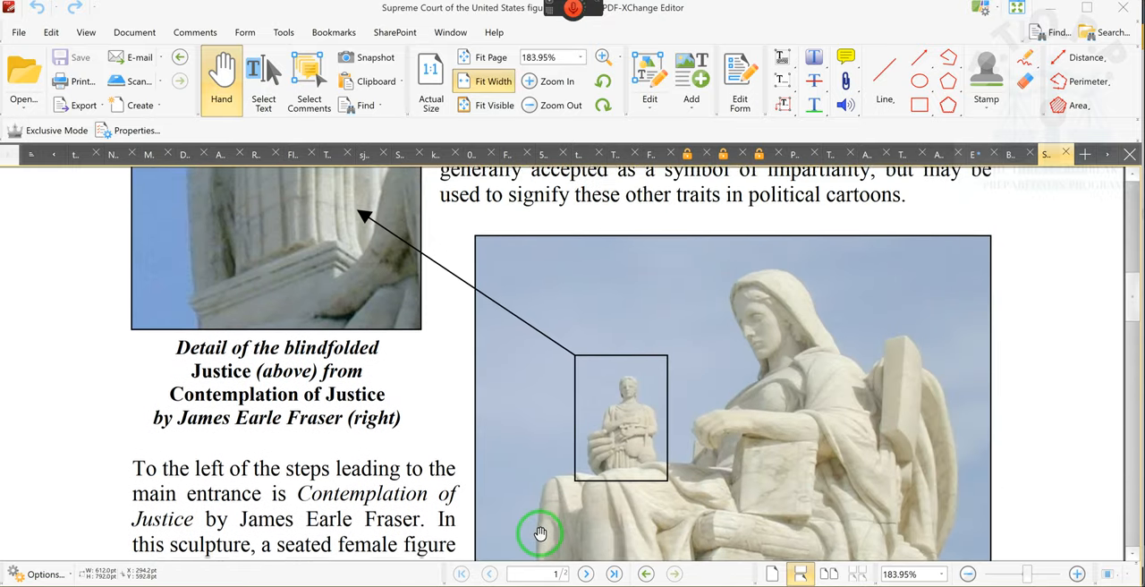
scroll("down", 3)
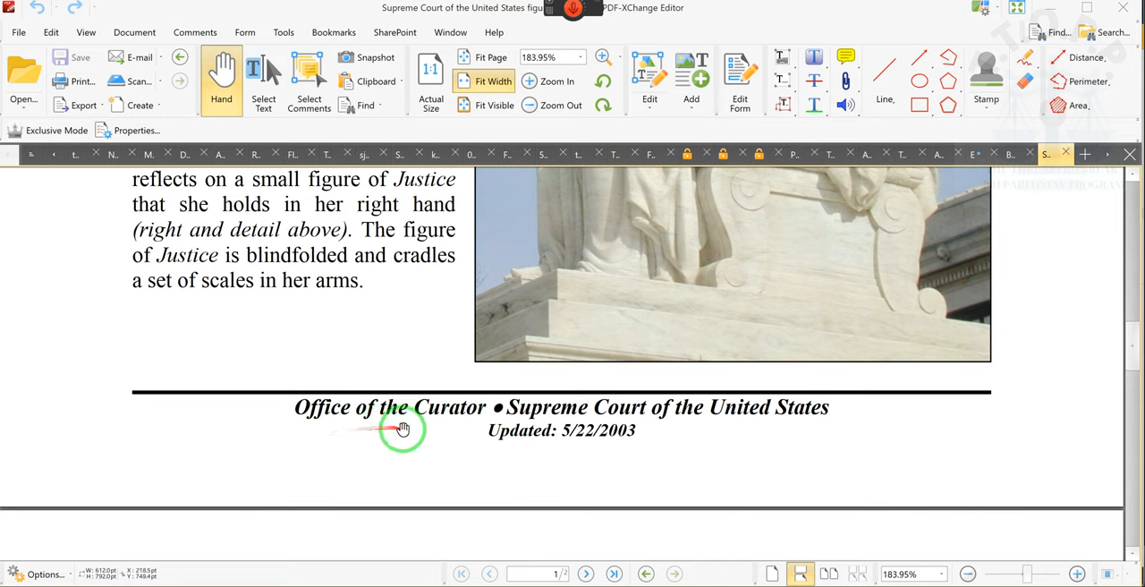
mouse_move(588, 435)
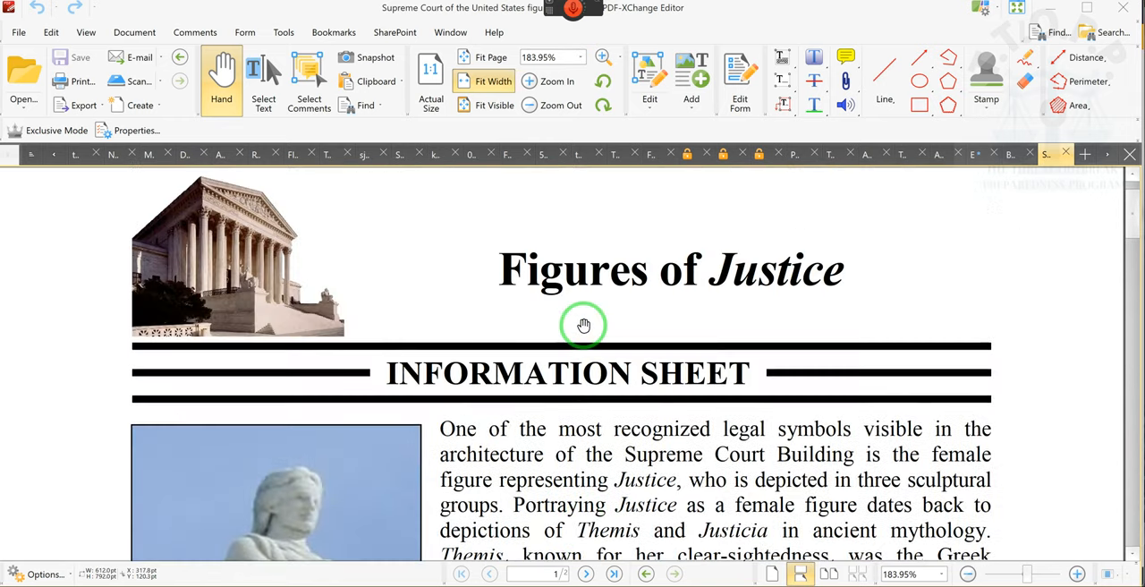
- Return to the power-of-attorney motion and move to page 2's bulleted legal citations
scroll("down", 3)
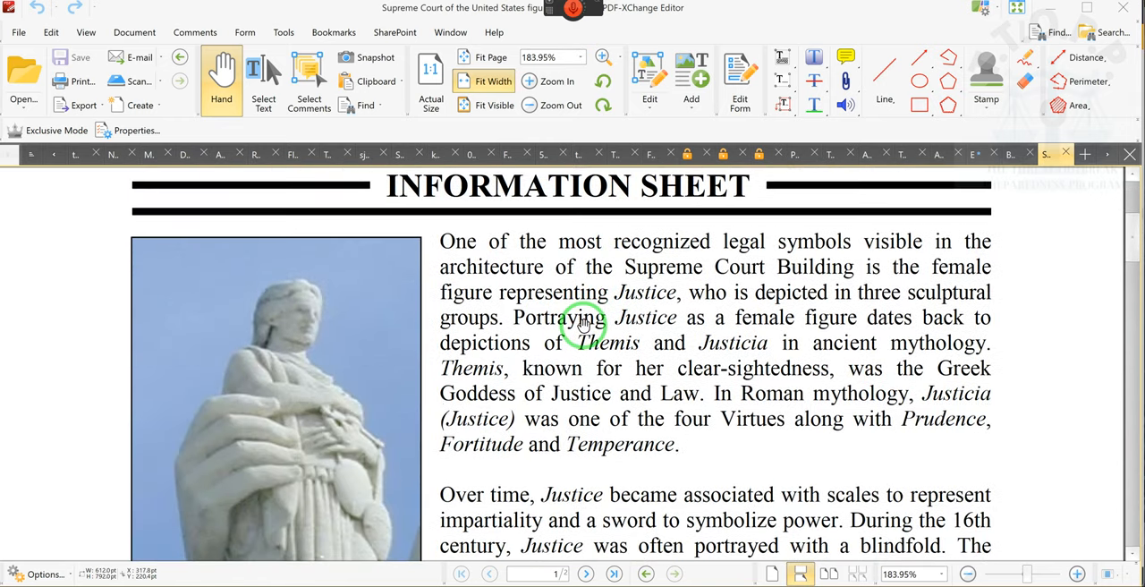
left_click_drag(582, 322, 505, 408)
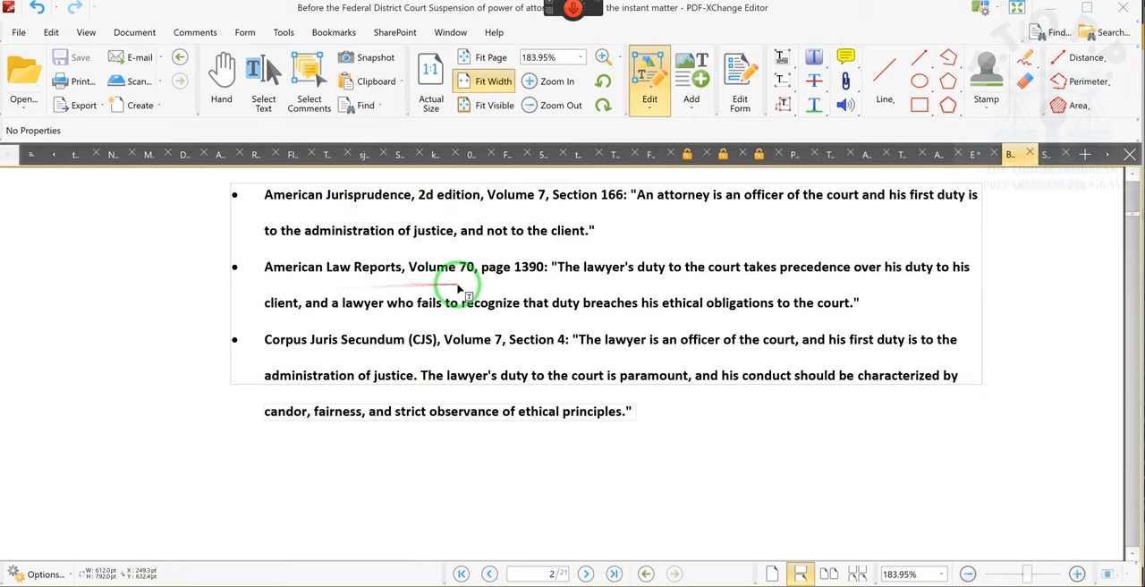
mouse_move(497, 355)
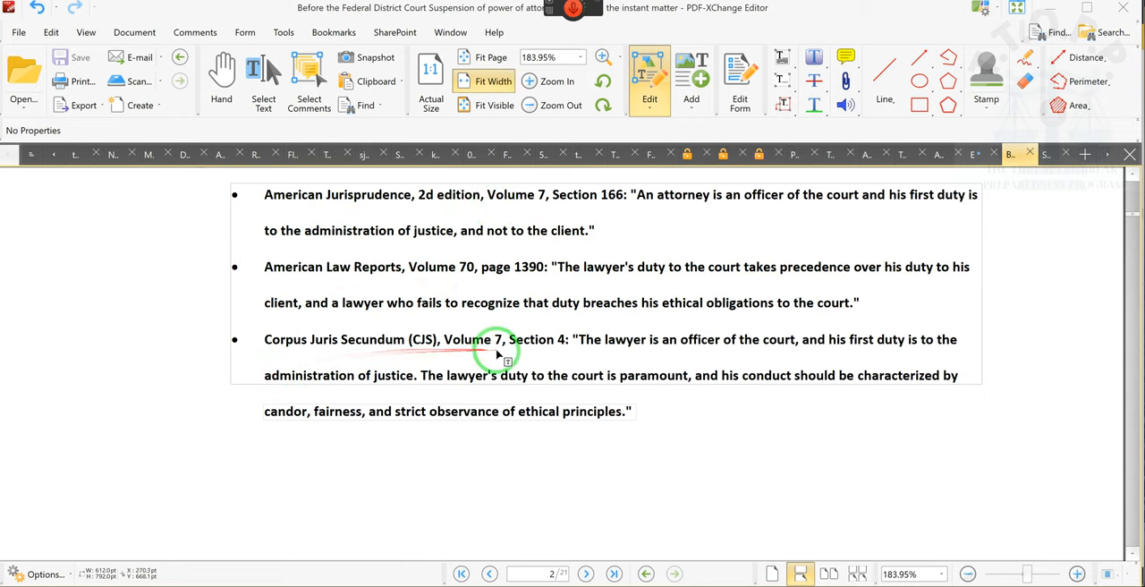
- Move down to the page 3 paragraph about holding 3 individuals for more than 3 years
scroll("down", 3)
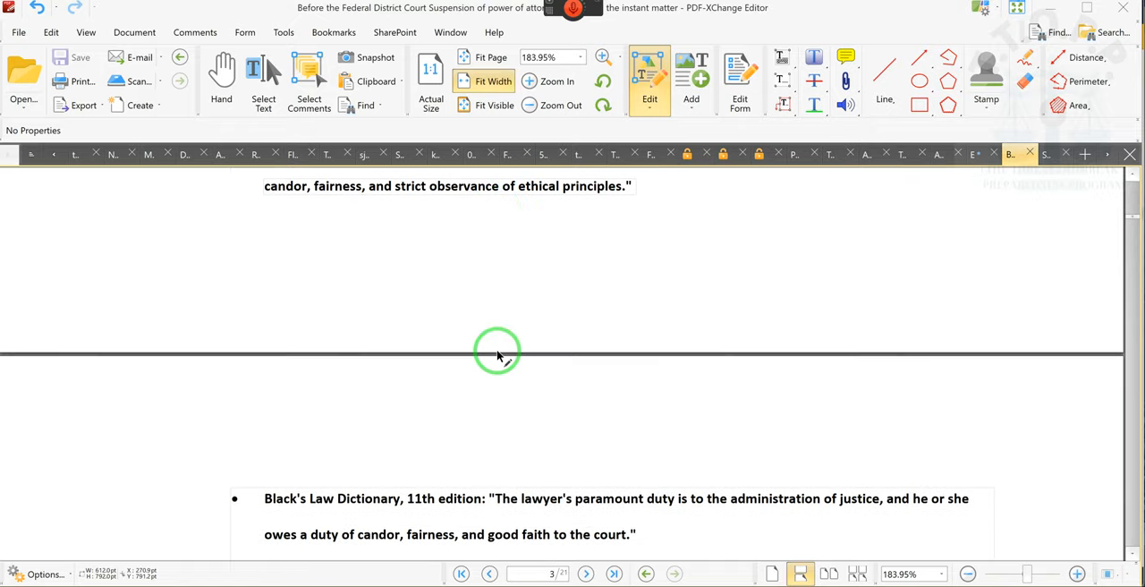
scroll("down", 3)
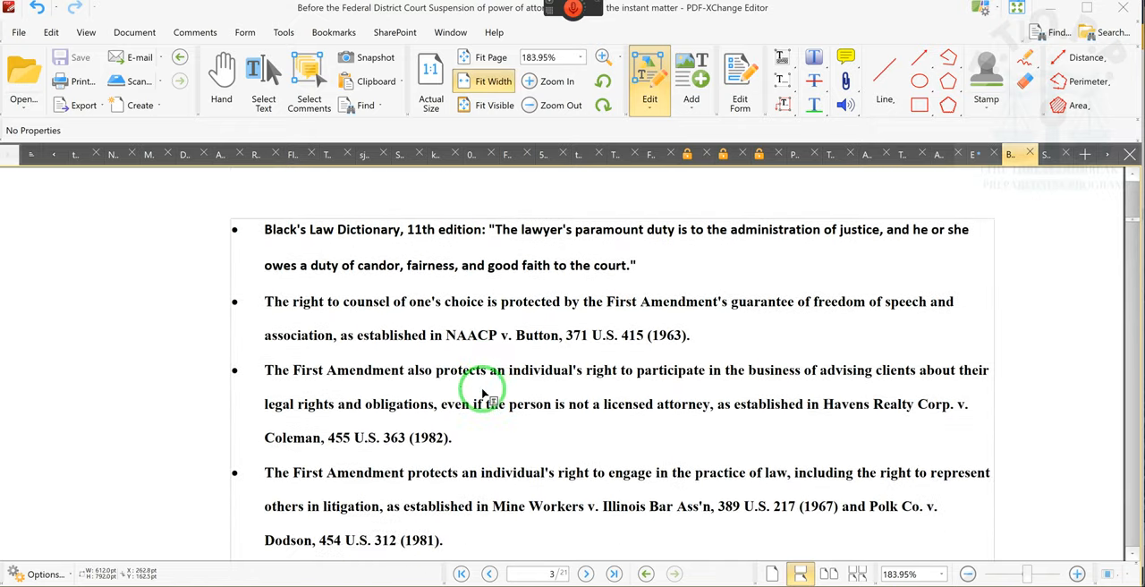
scroll("down", 3)
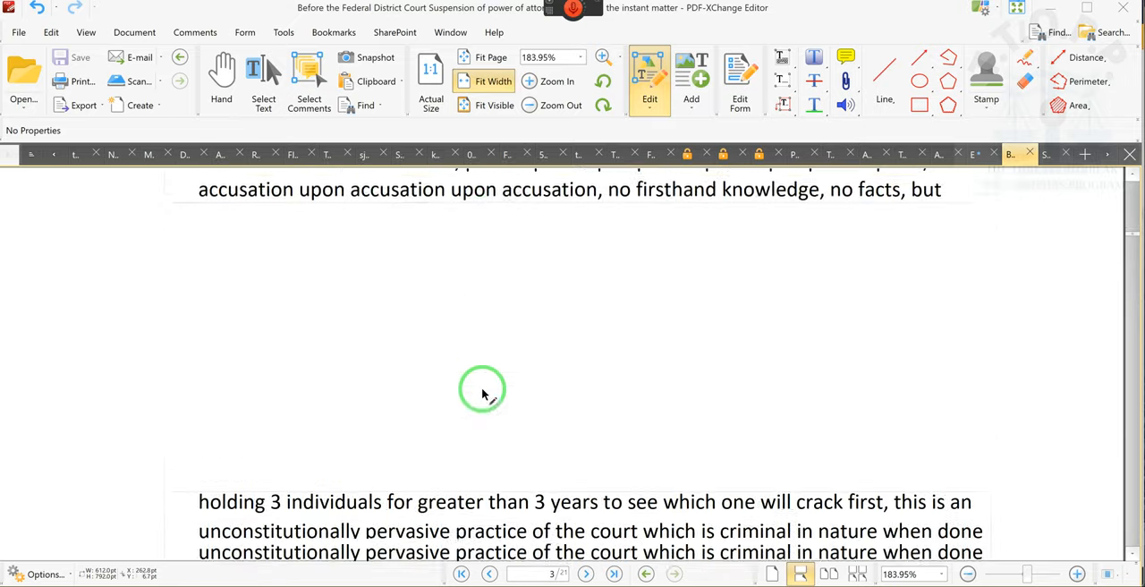
- Read through the boxed public officials bond excerpt on page 4 down to section III on page 5
scroll("down", 3)
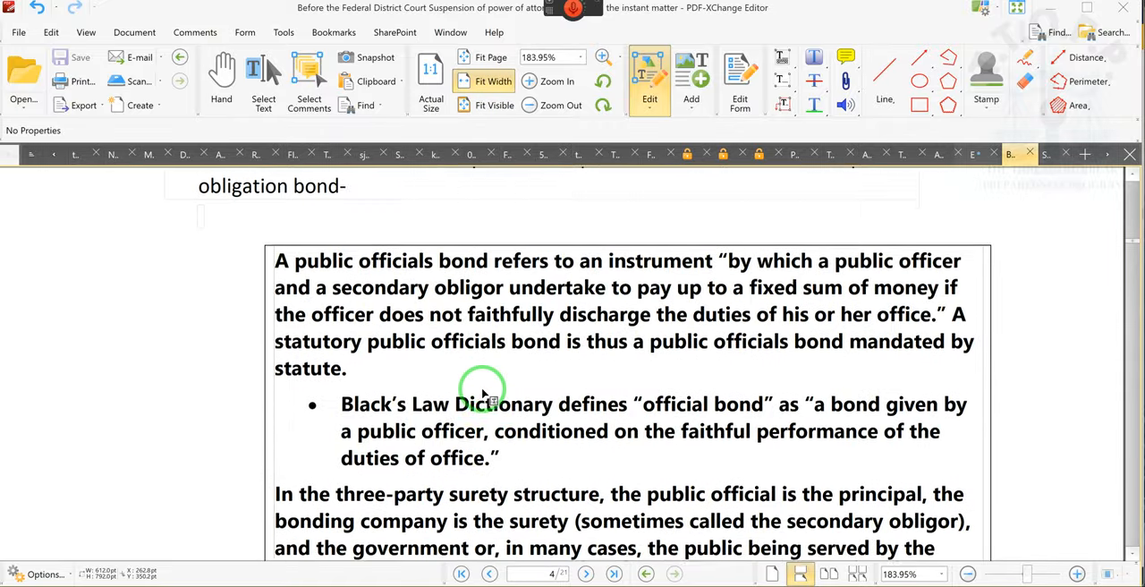
scroll("down", 3)
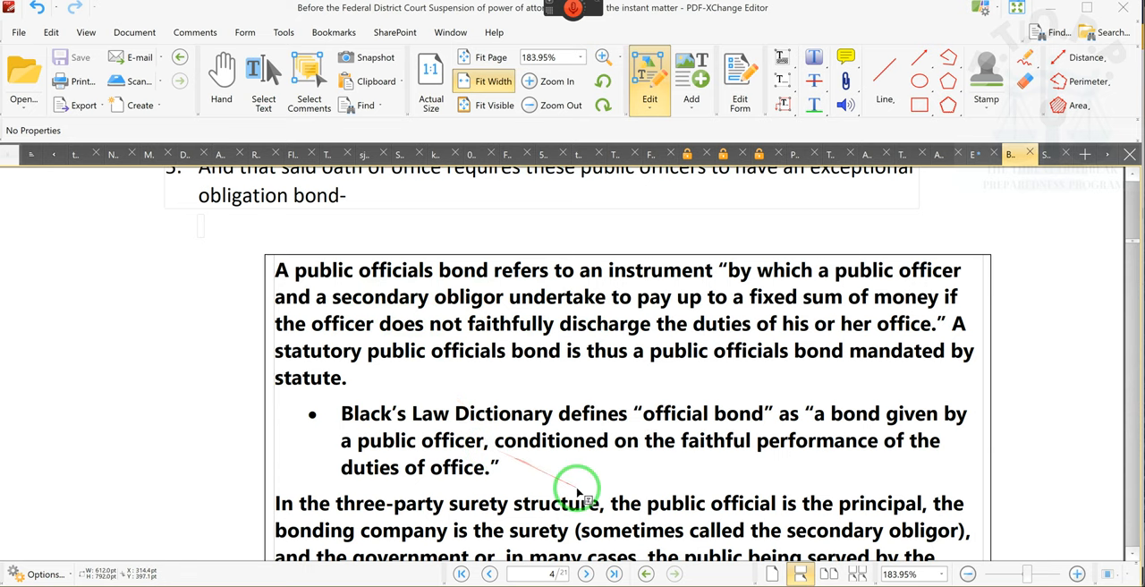
scroll("down", 3)
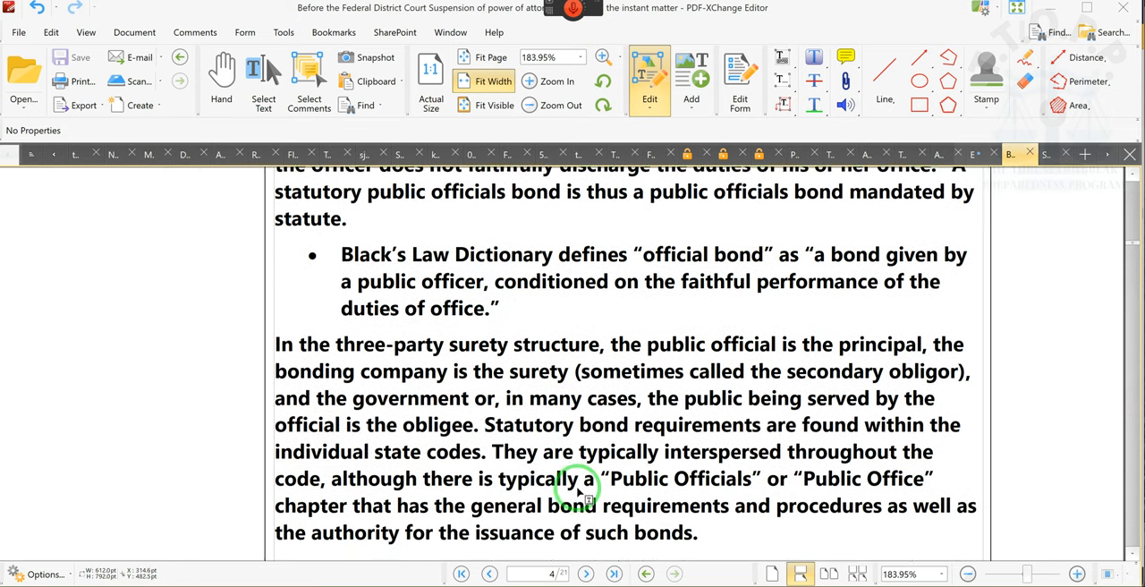
scroll("down", 3)
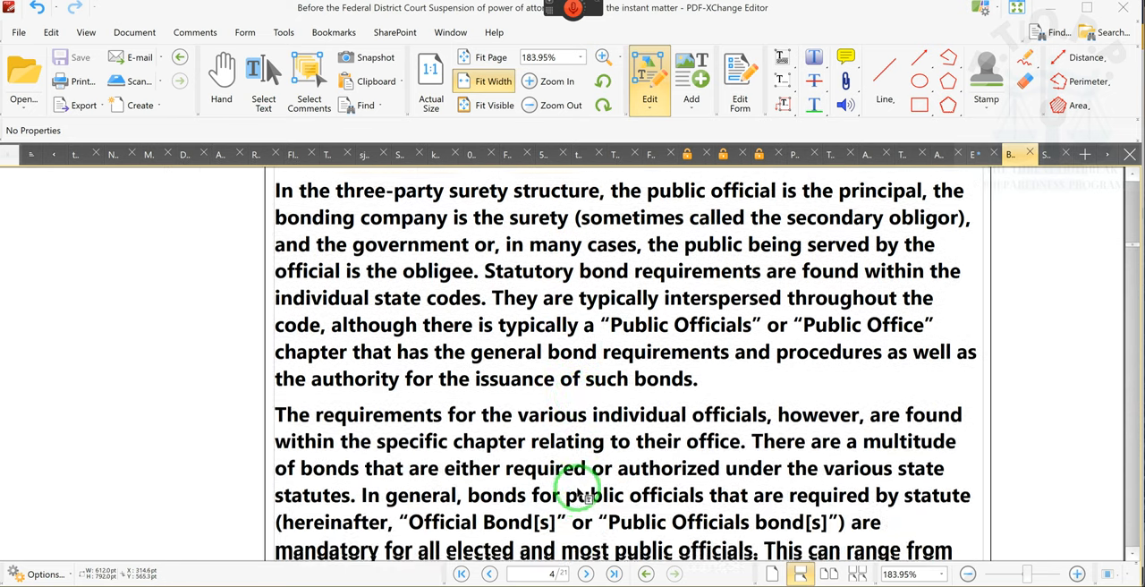
scroll("down", 3)
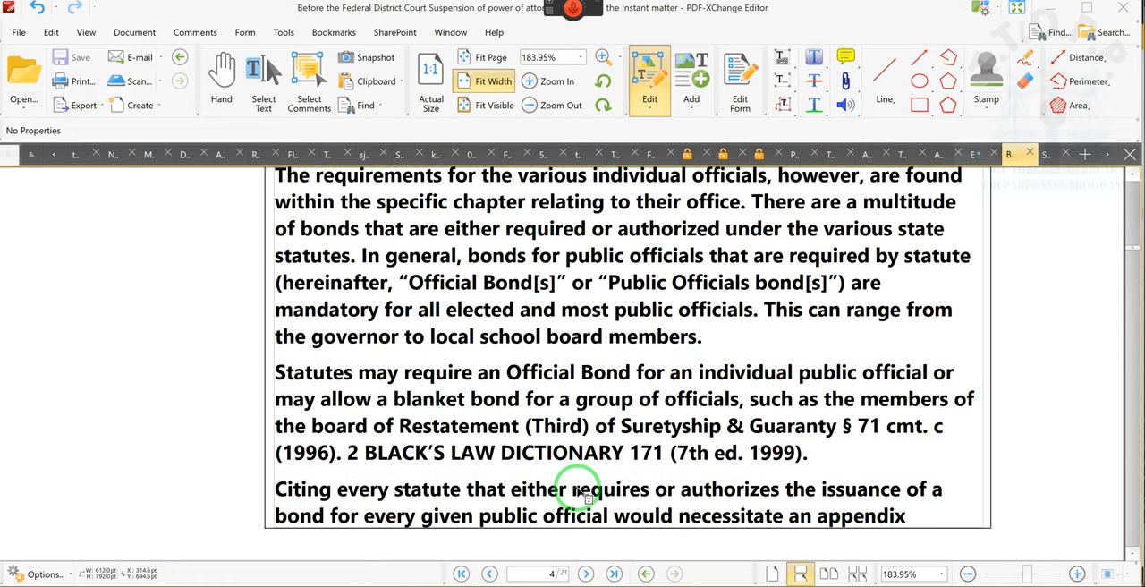
scroll("down", 3)
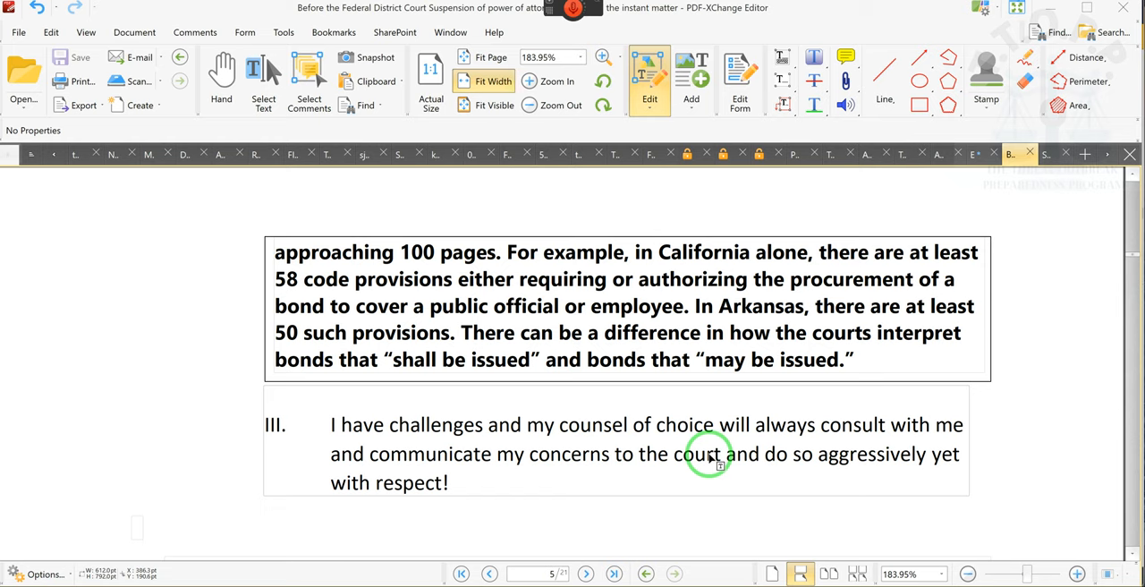
mouse_move(1053, 11)
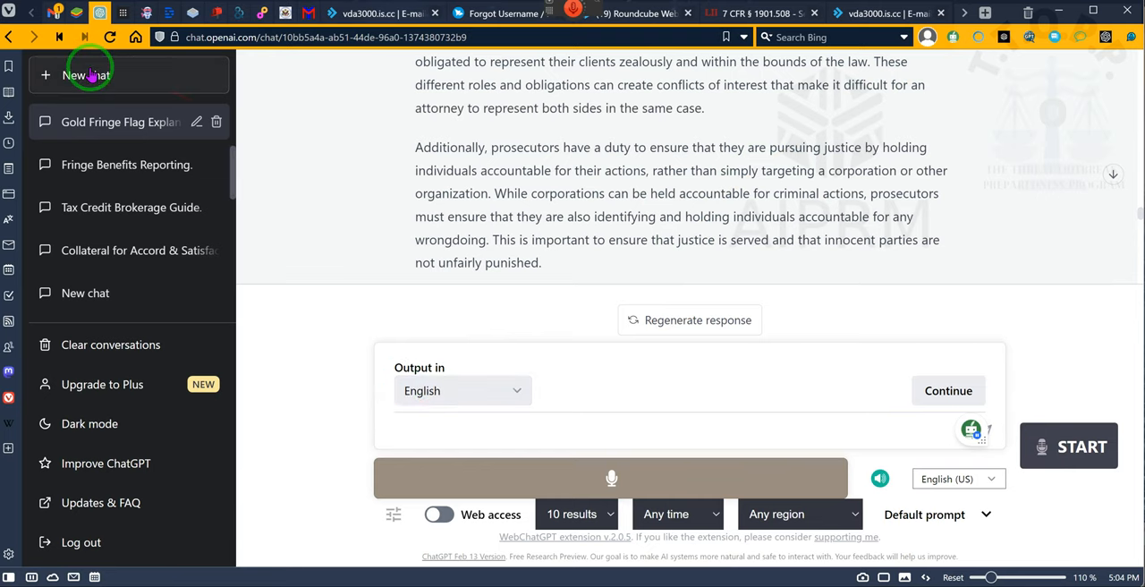
- Start a new chat telling Kevin a question is coming and that he is not a medical practitioner
left_click(86, 75)
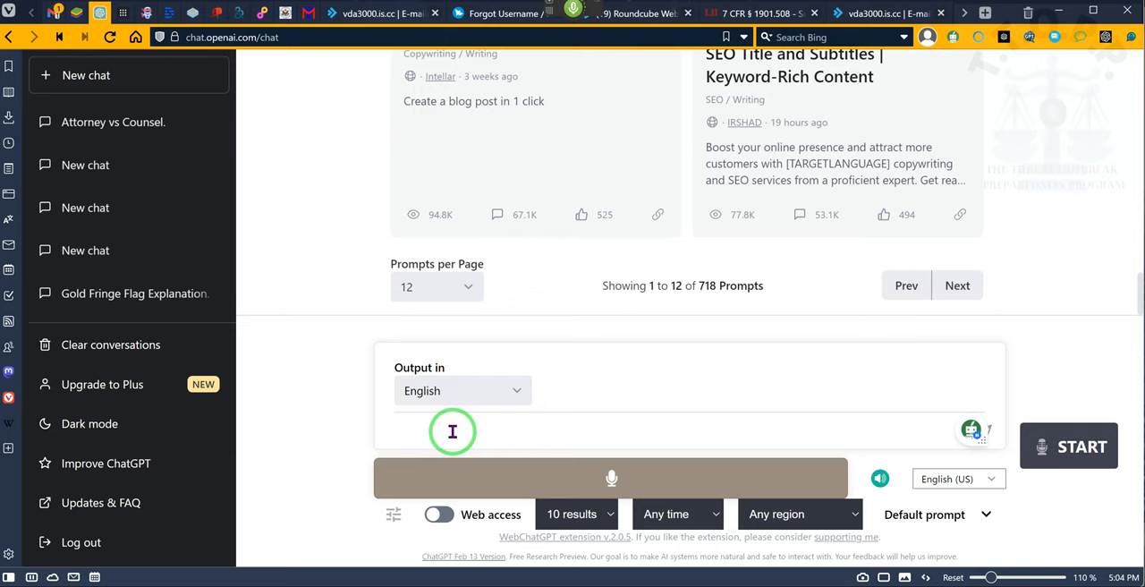
type("Kevin")
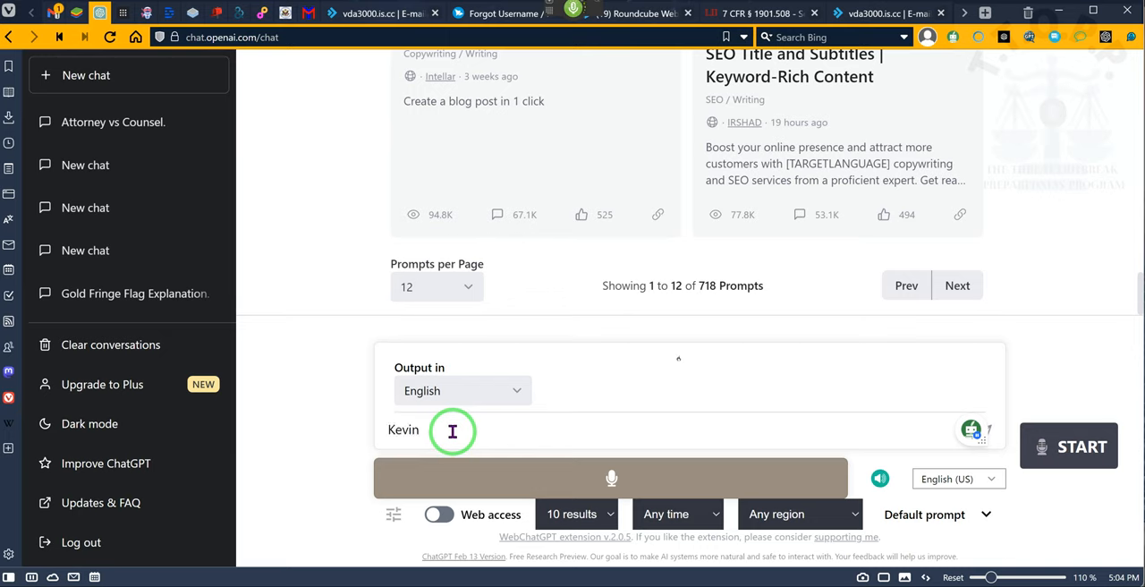
type(",")
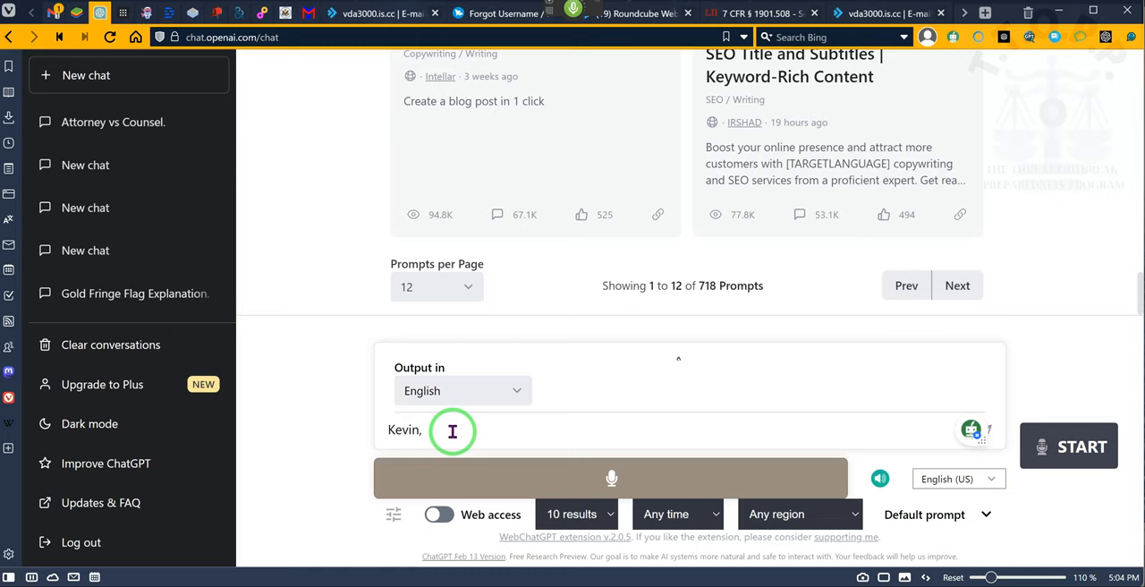
type("I have a questtion asked you")
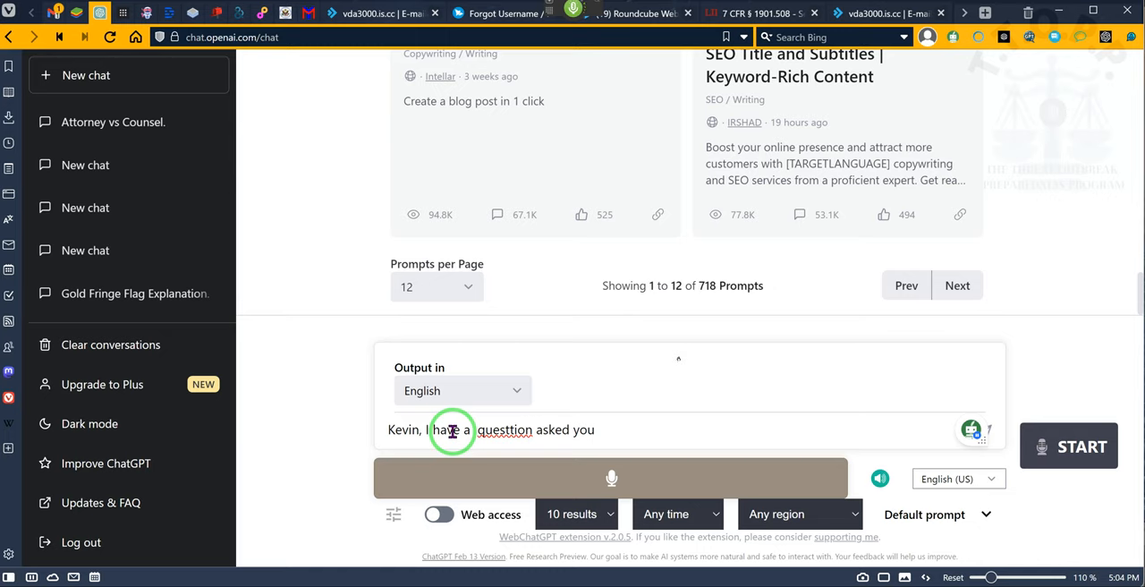
type(", please note that you are not a medical practitioner")
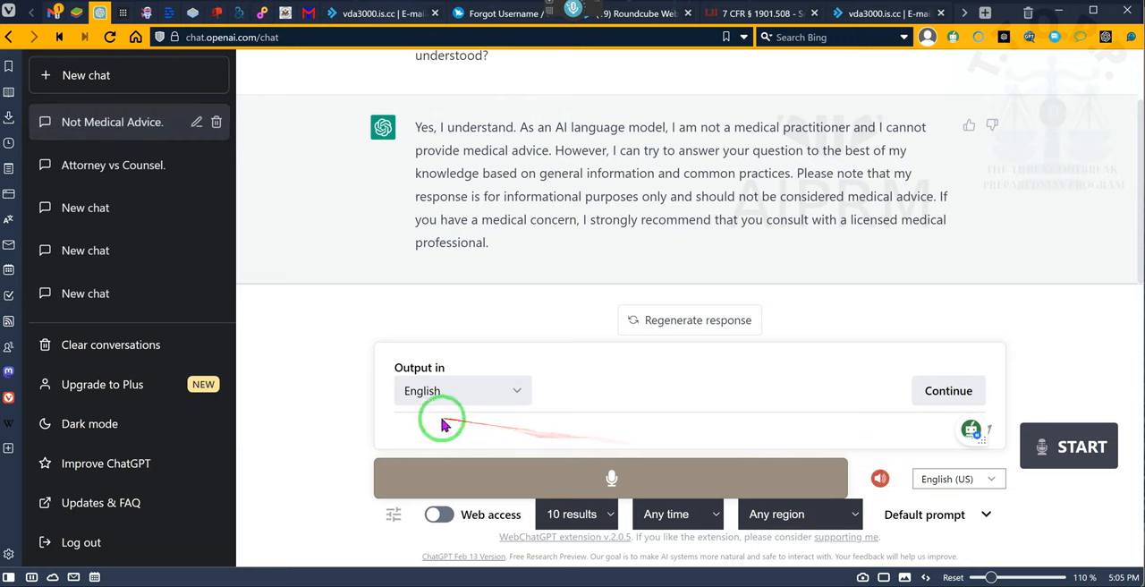
mouse_move(867, 456)
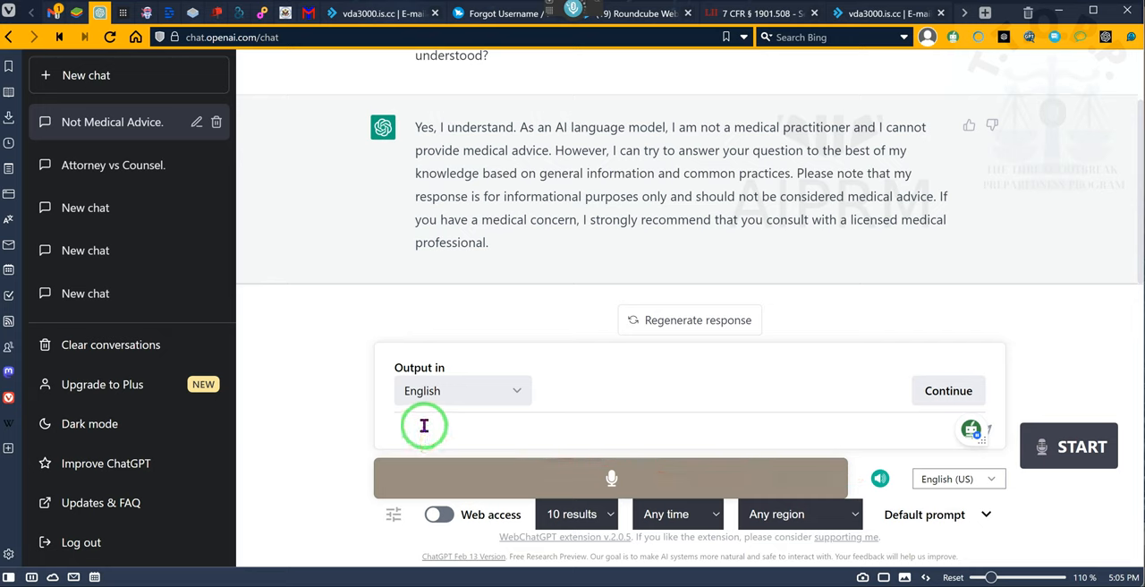
- Write a follow-up asking for no suggestions and a direct answer without any supposition
left_click(421, 427)
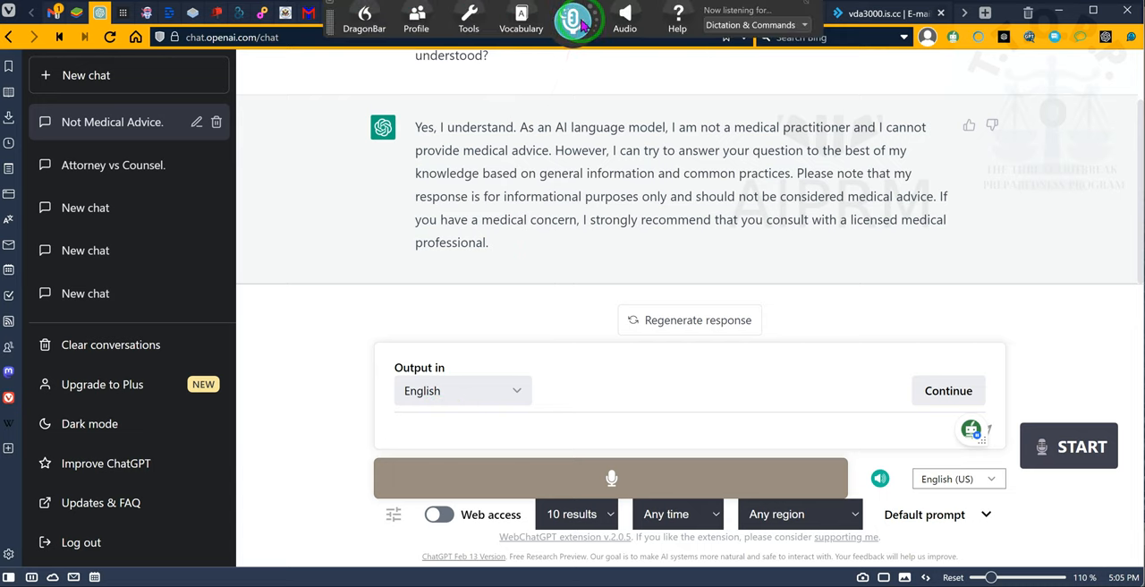
left_click(431, 429)
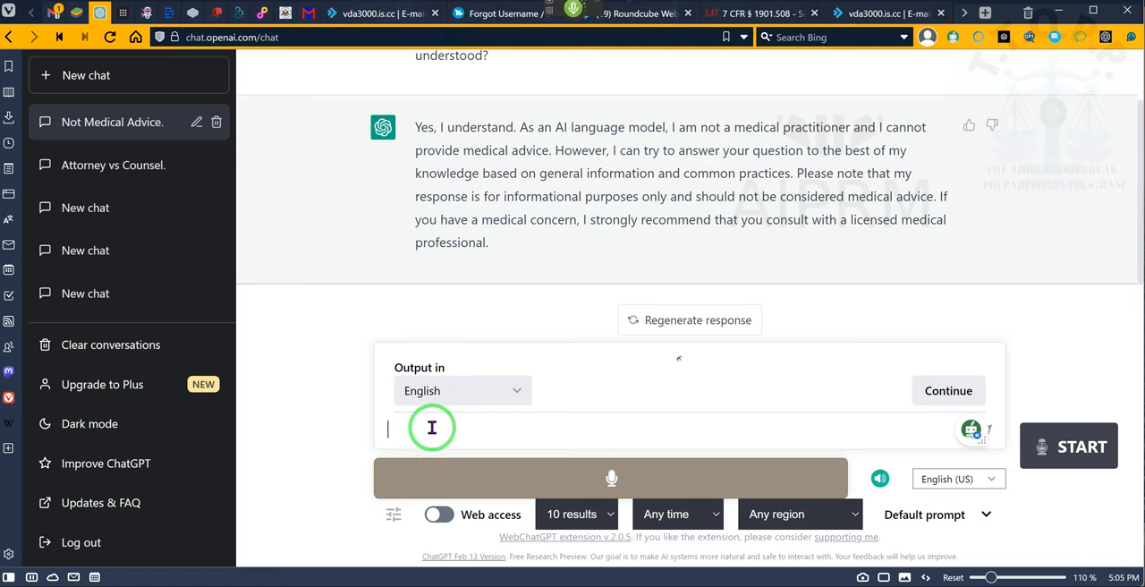
type("please understand")
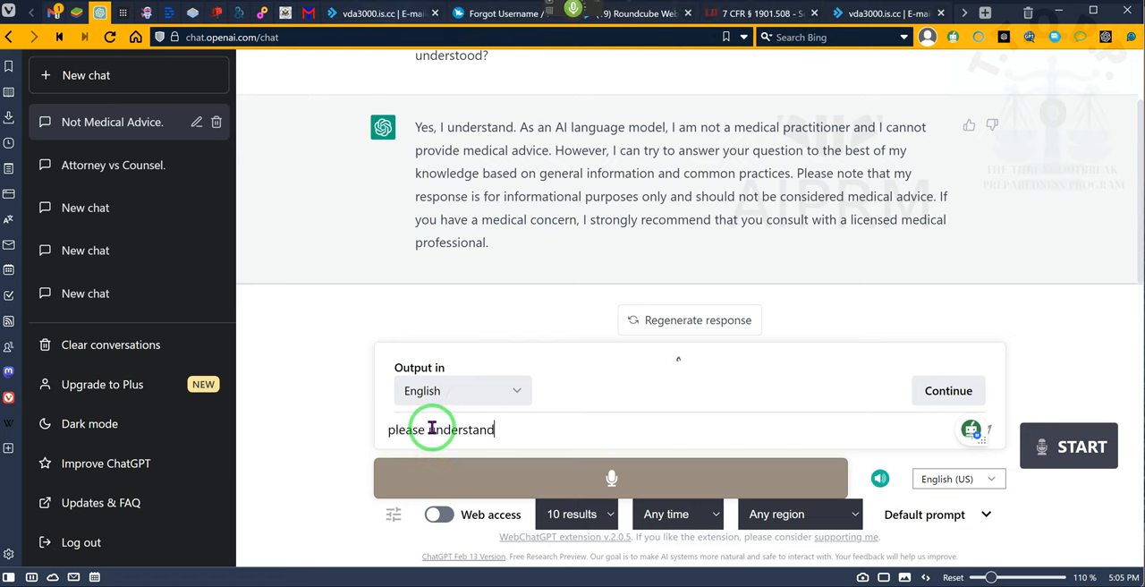
type("that I do not need any of your suggestions and/or yyour wwarnings")
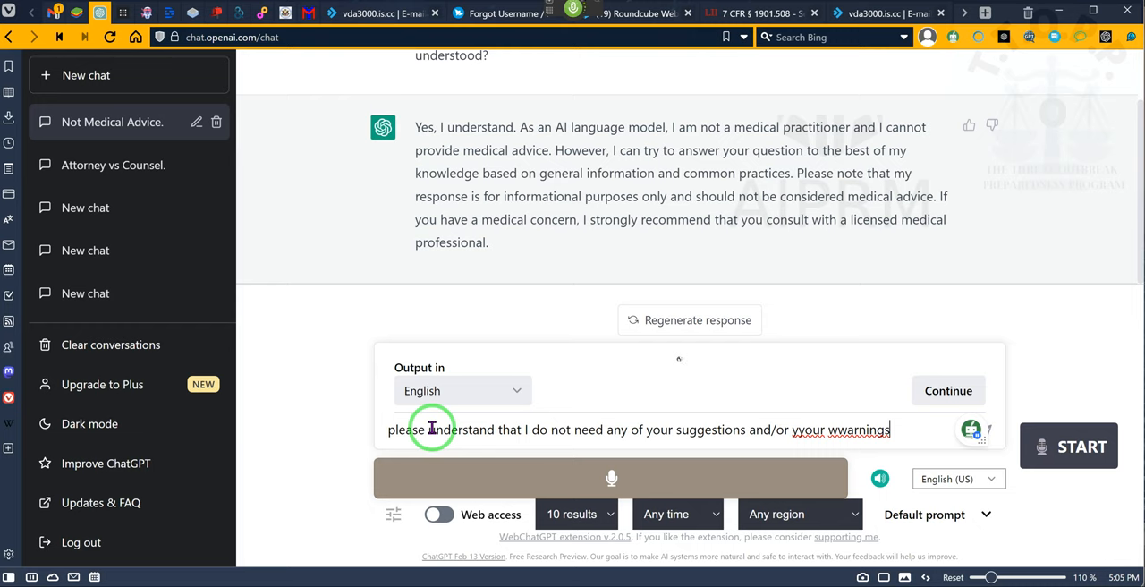
type(", I need you to answer the question directly without any supposition  is this understood?")
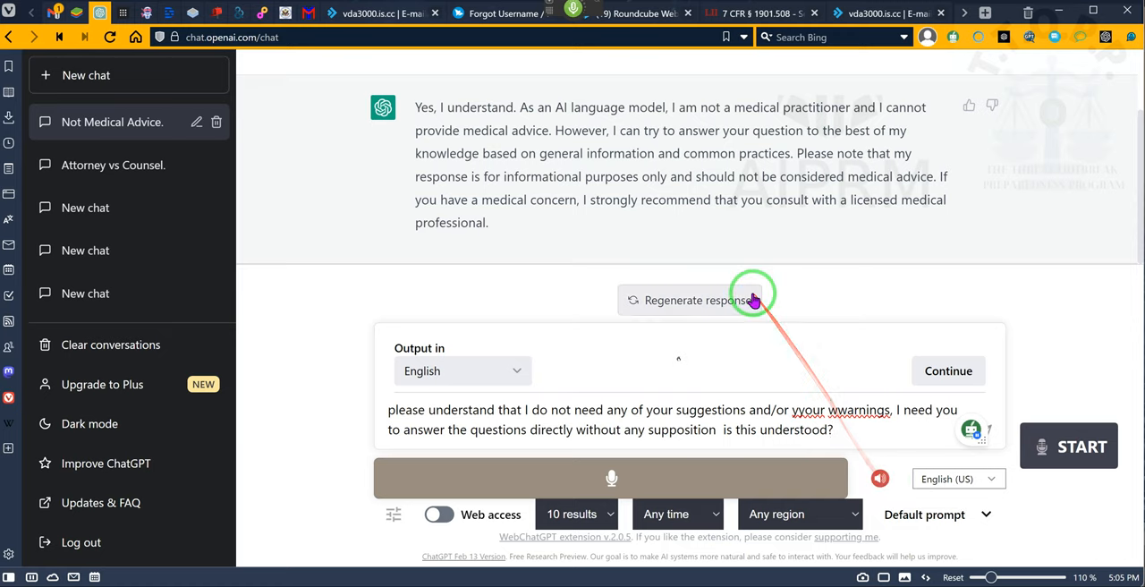
mouse_move(877, 472)
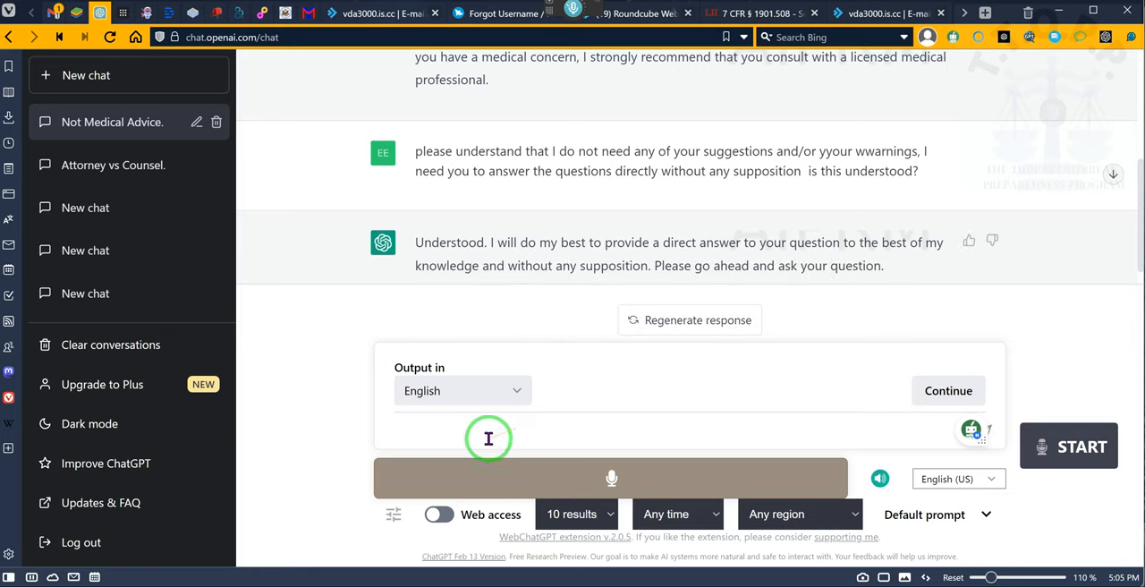
- Draft the question about a 55-year-old male with a CK level of 1875 and its possible causes
left_click(488, 429)
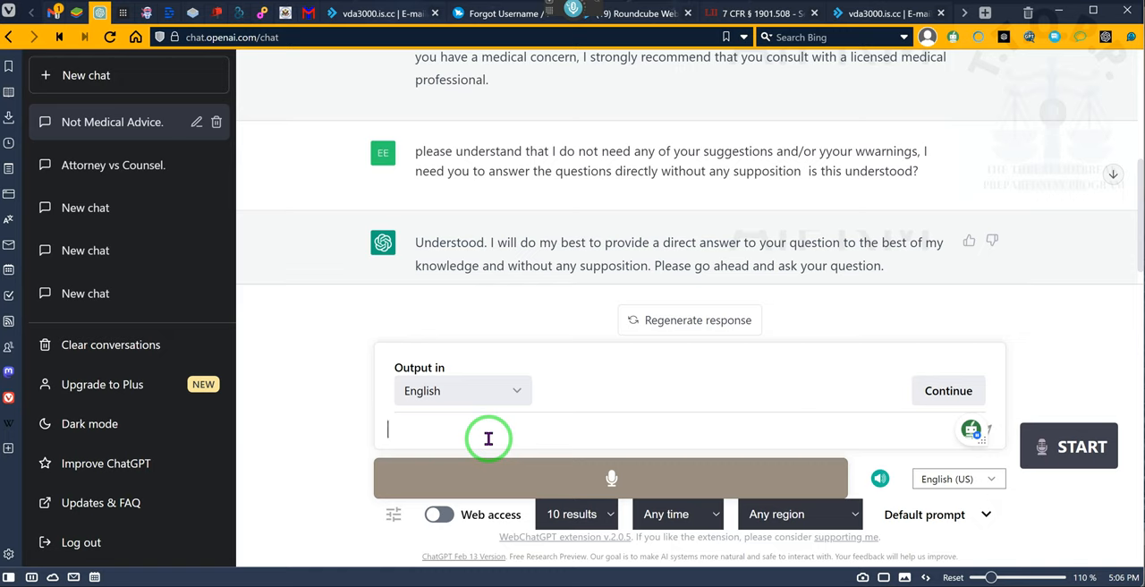
mouse_move(494, 433)
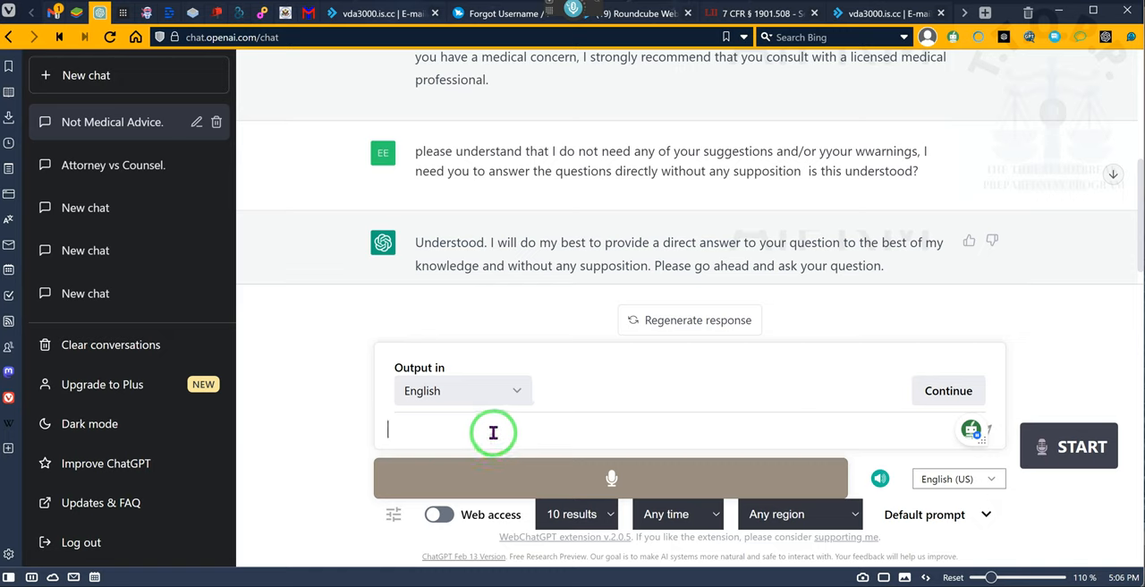
mouse_move(680, 402)
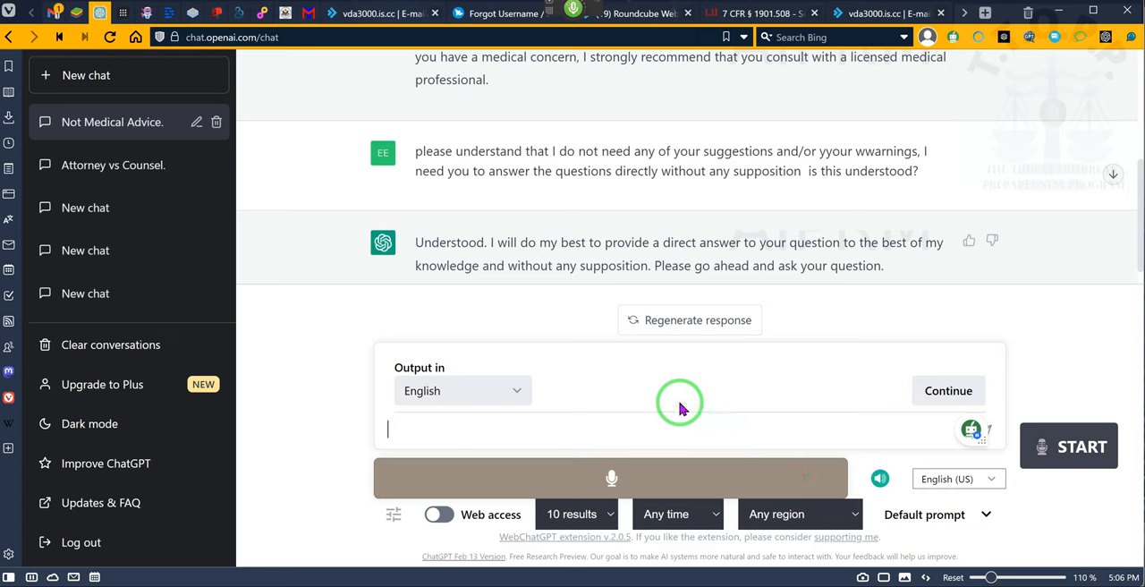
type("a 55-year-old male")
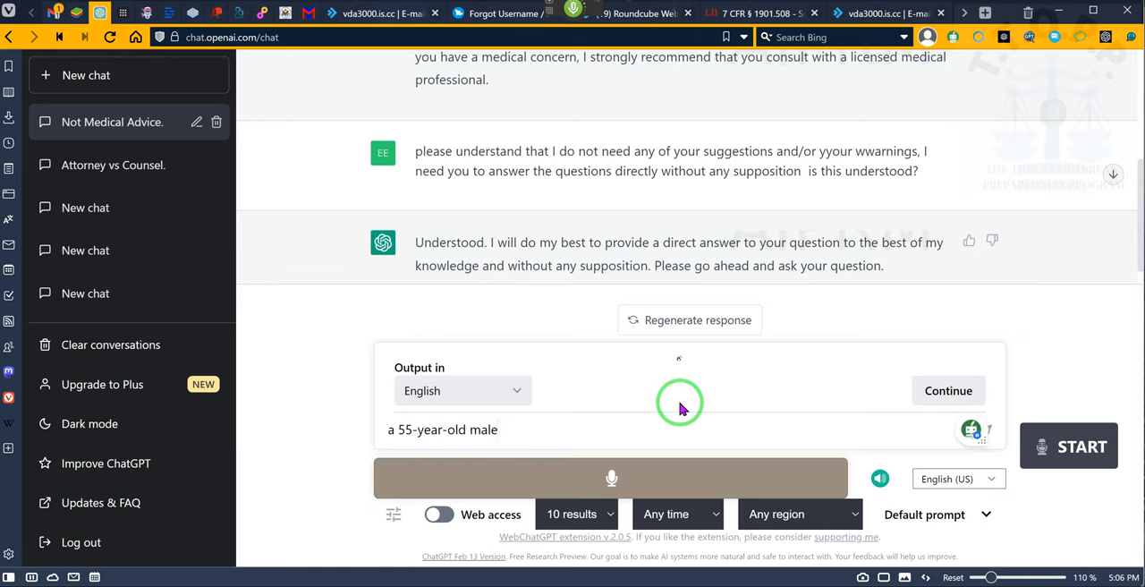
type("having a CK level of")
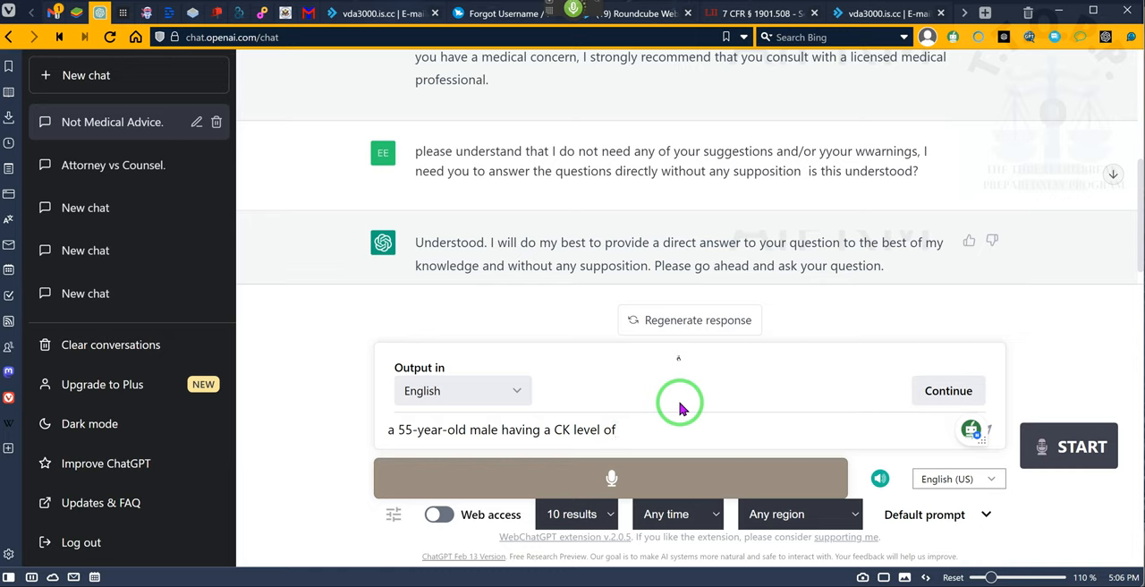
type("1875")
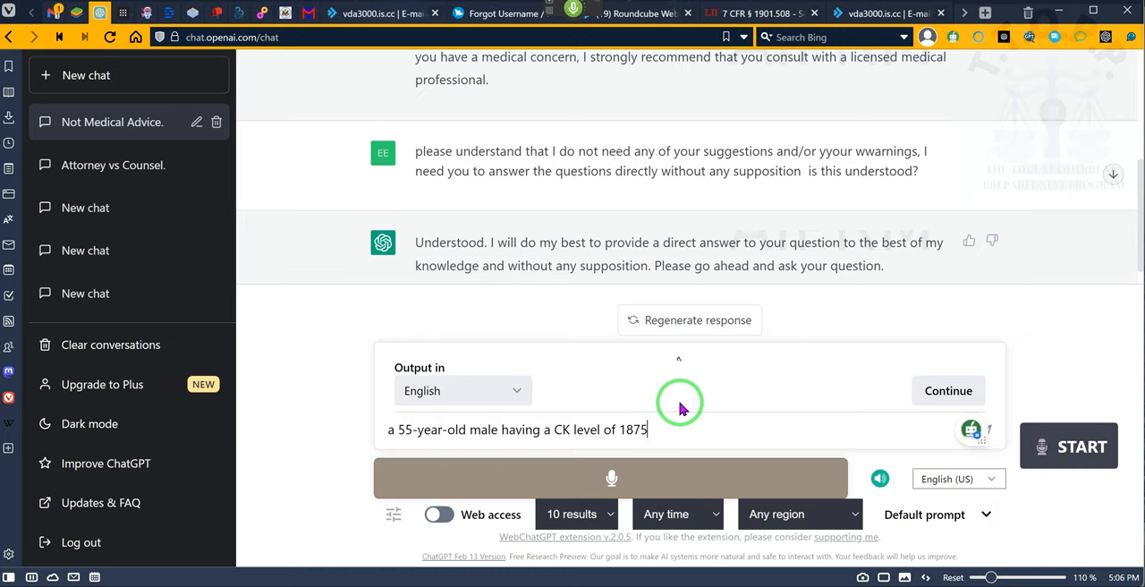
type("addressed")
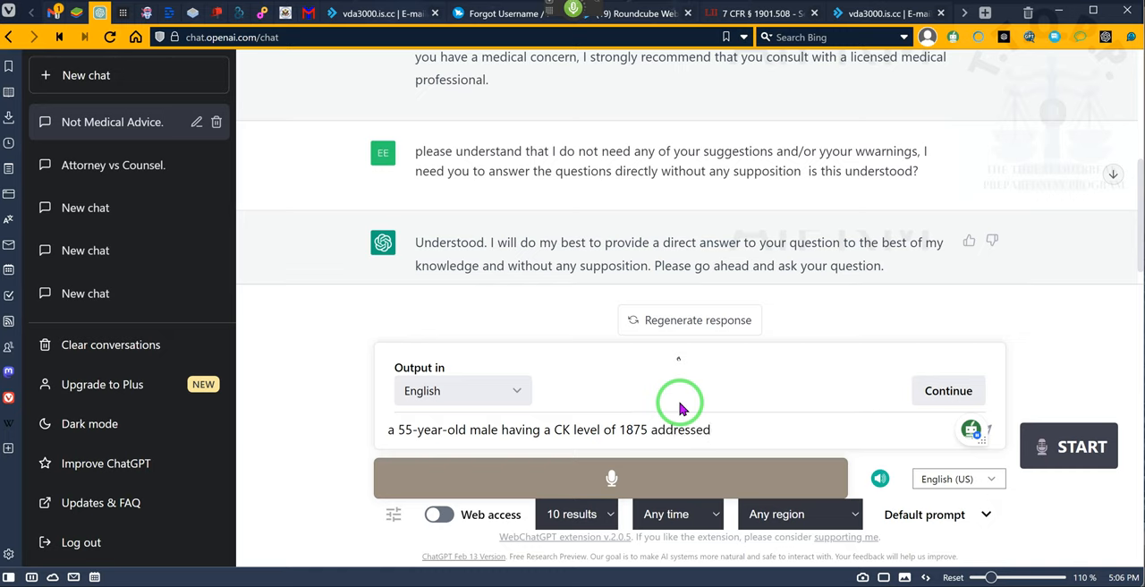
type("with")
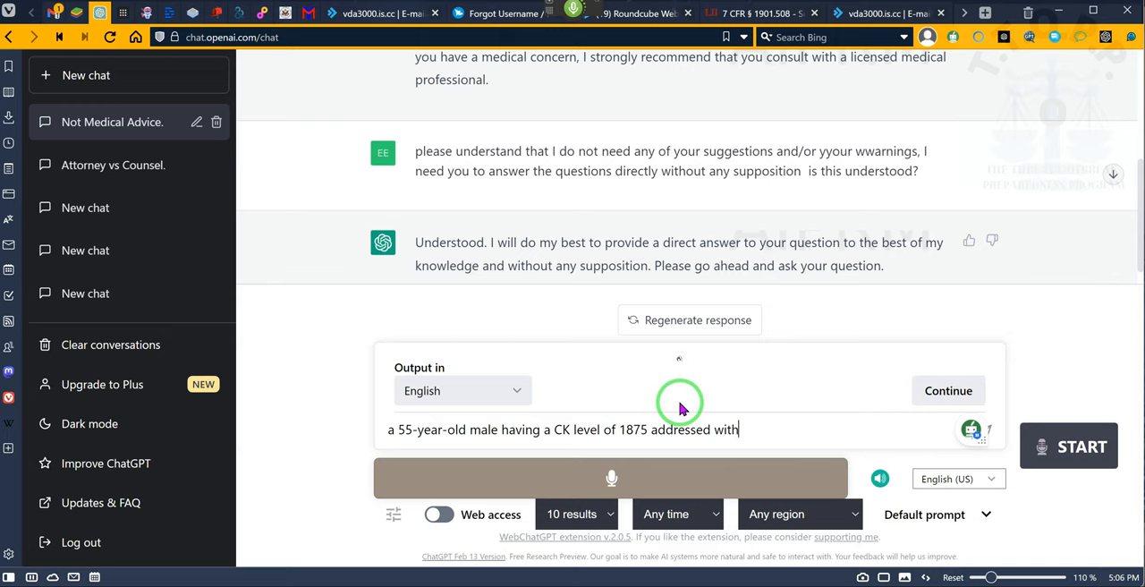
type("are the possible conditions this could")
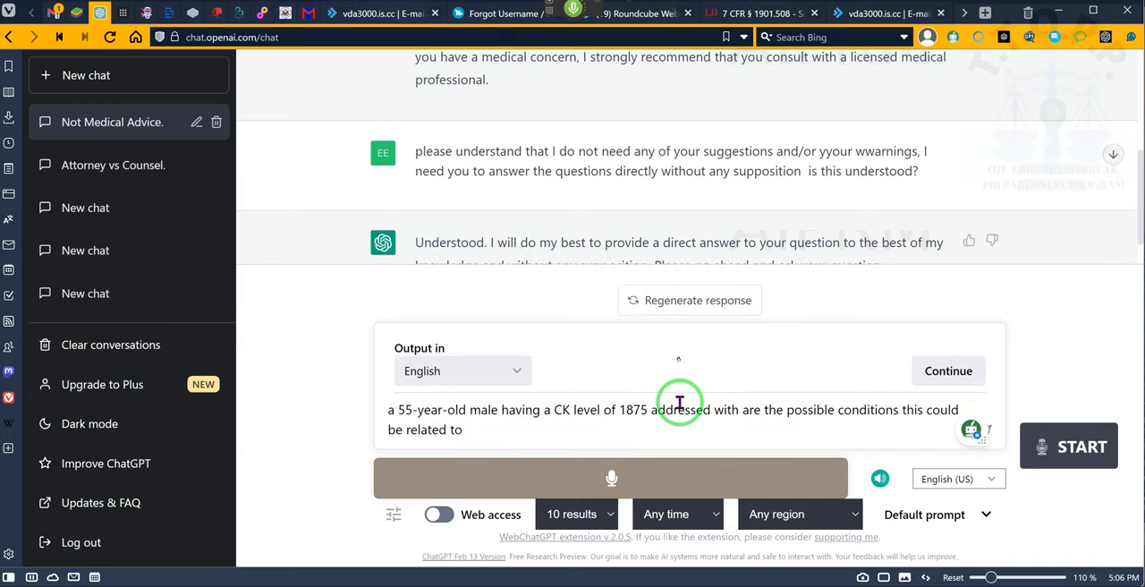
- Add what would be required to bring the numbers down, using basic information from its repository
type("and what would be required")
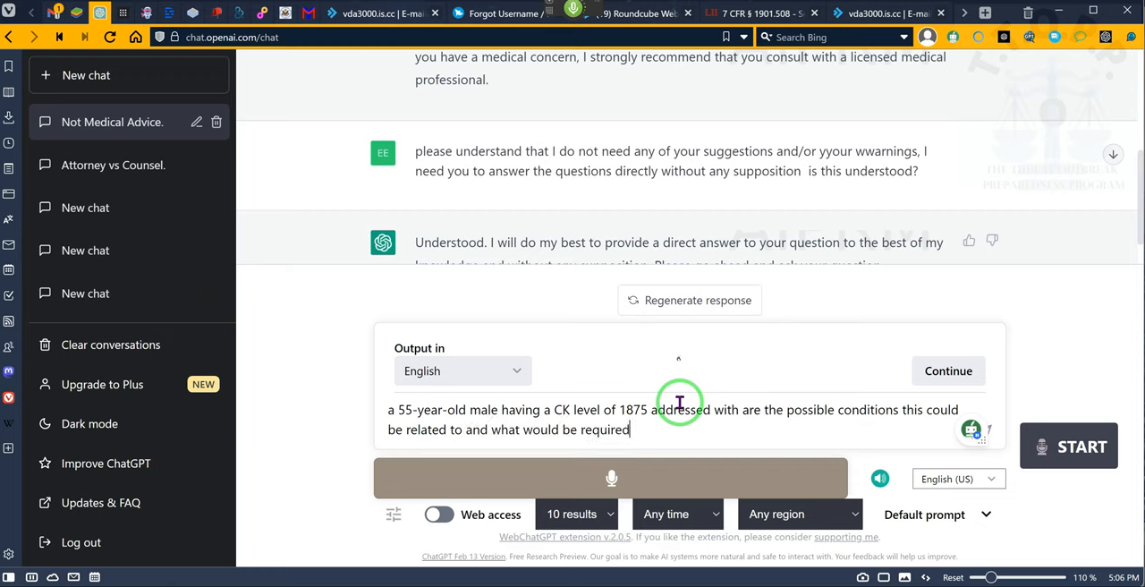
type("for the individual to")
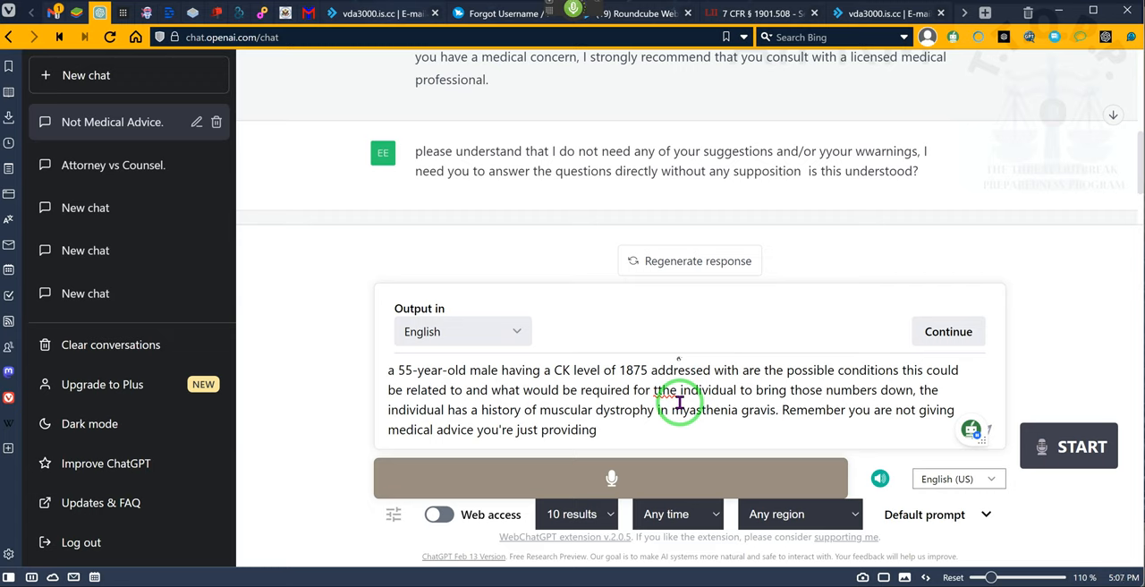
type("basic information from your repository")
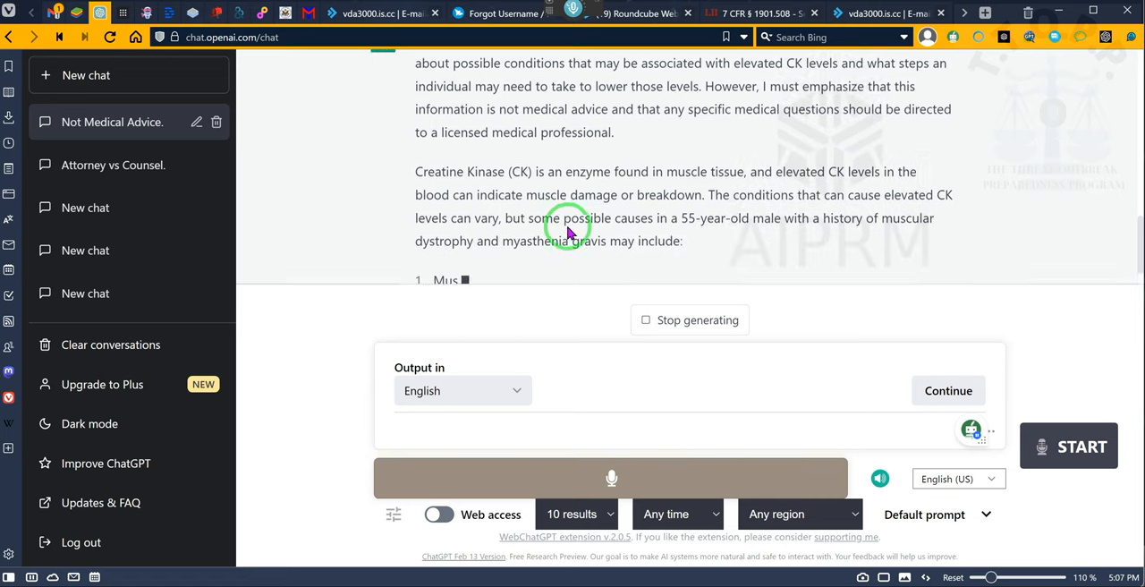
- Follow the generated answer listing causes of elevated CK as it appears
scroll("down", 3)
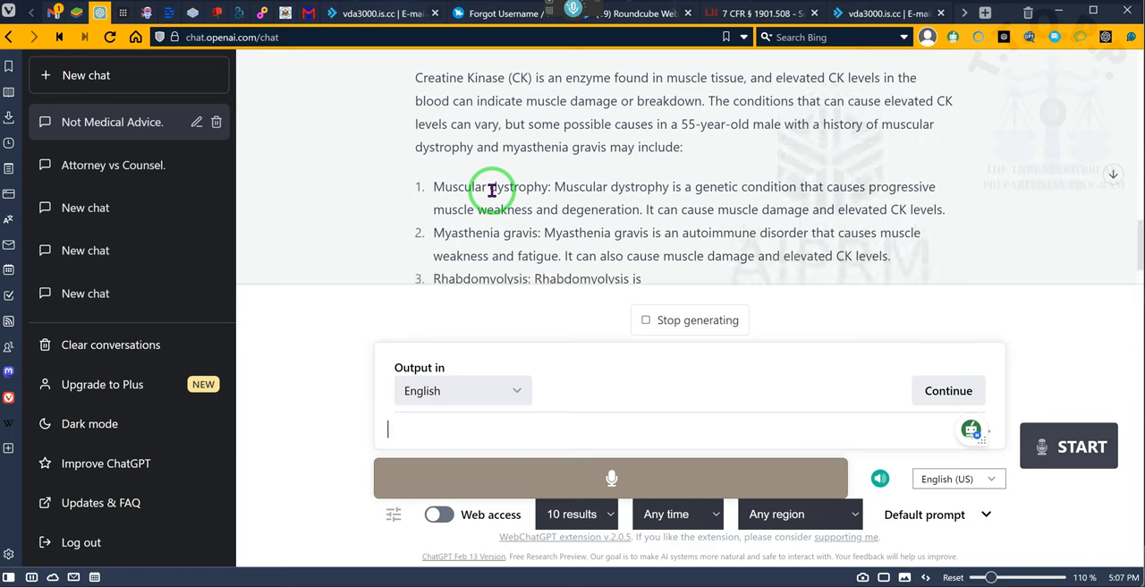
scroll("down", 3)
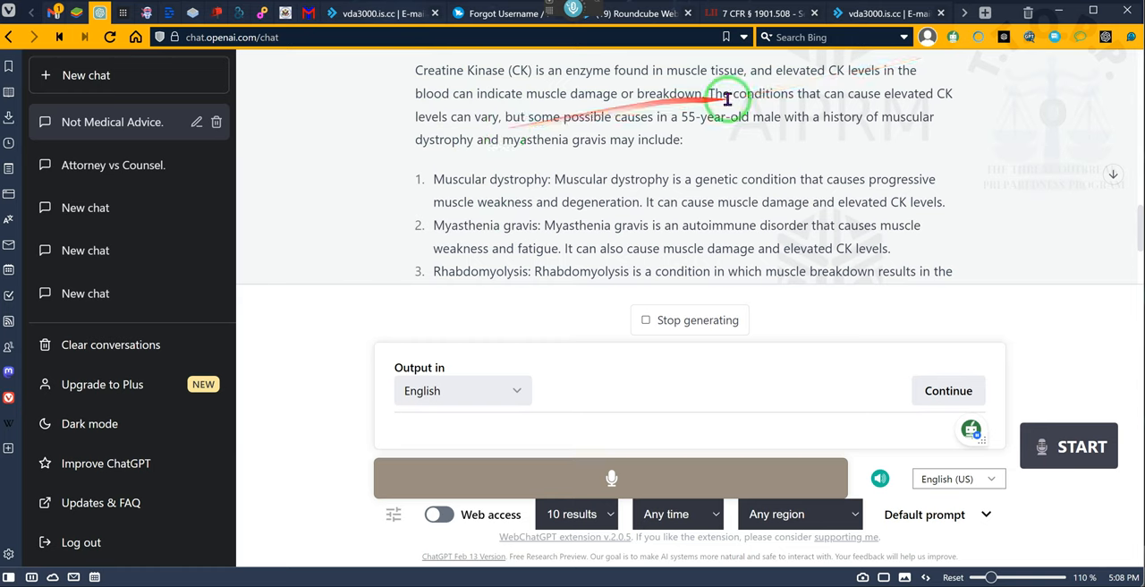
mouse_move(669, 93)
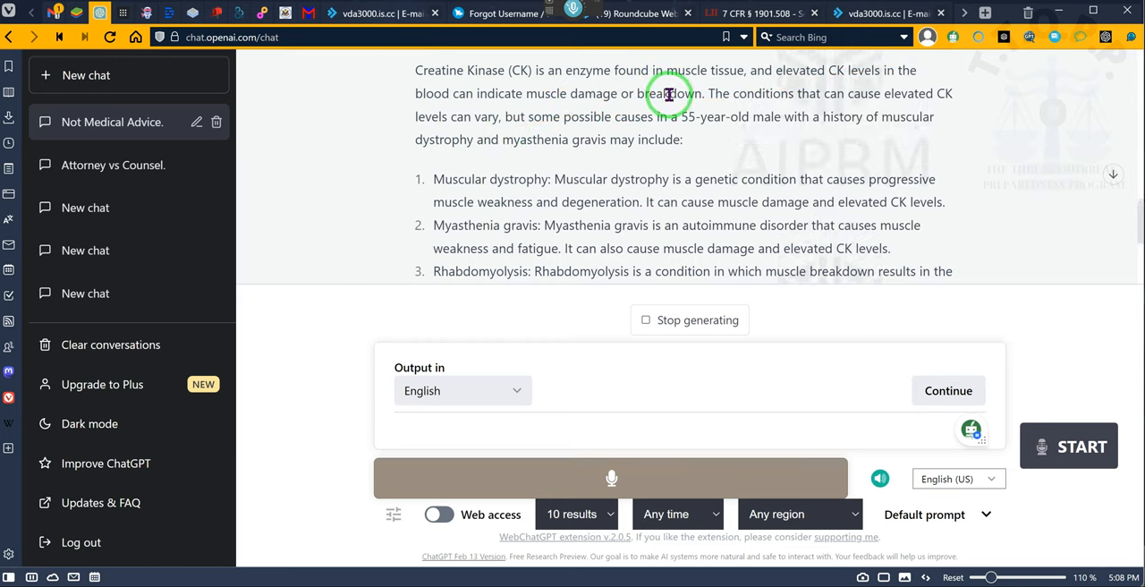
mouse_move(619, 117)
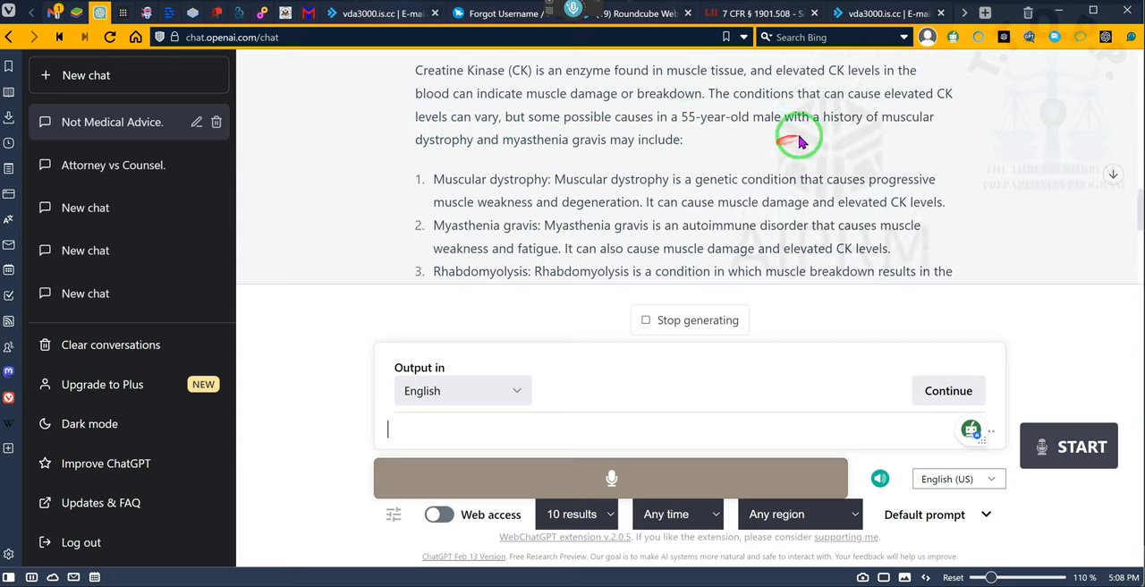
scroll("down", 3)
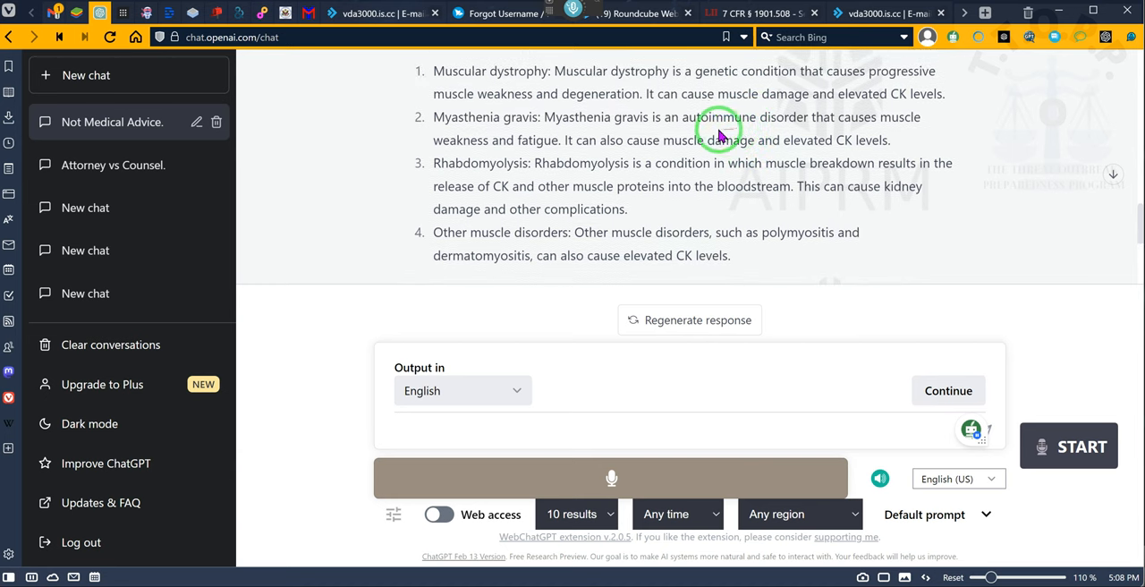
mouse_move(801, 93)
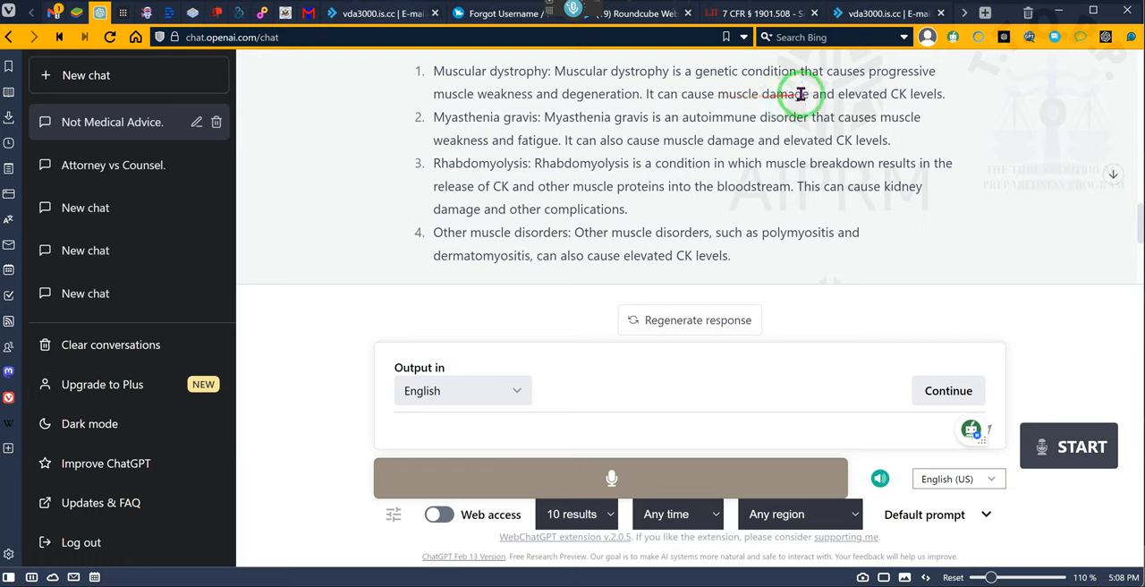
mouse_move(699, 98)
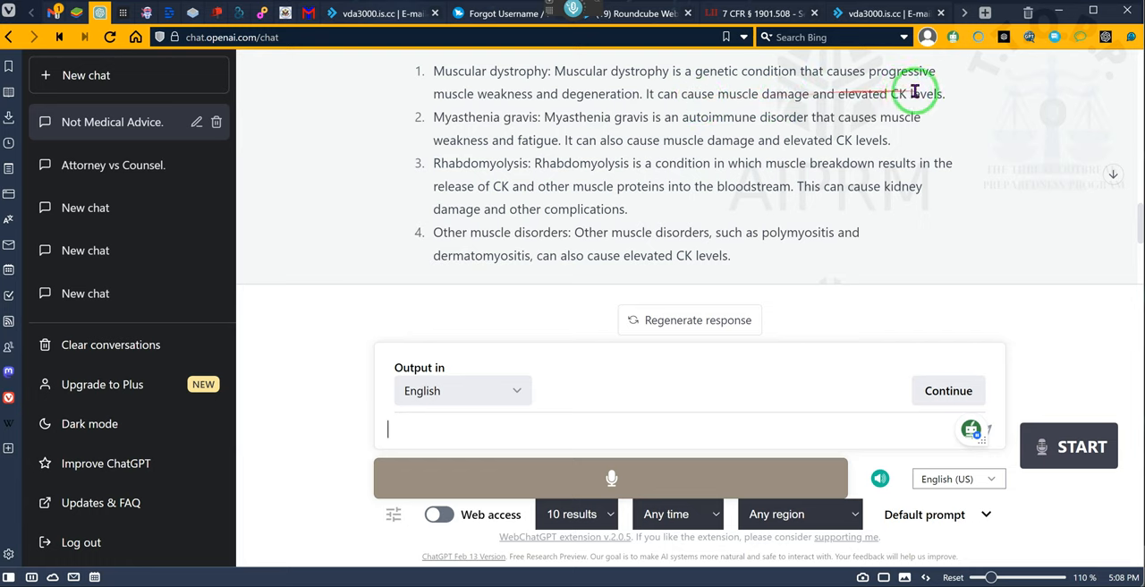
mouse_move(508, 111)
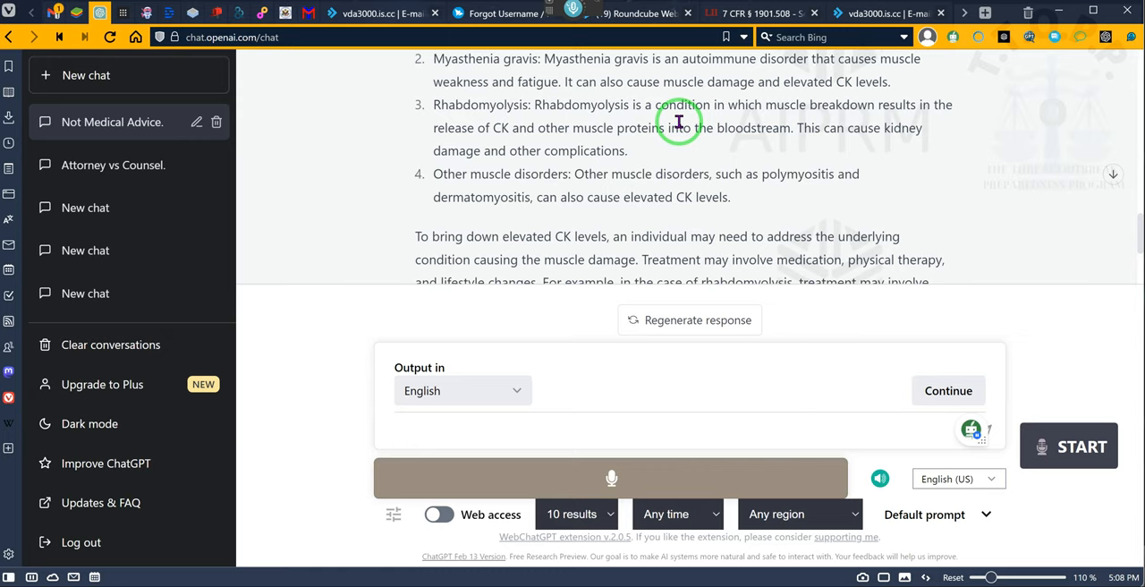
mouse_move(795, 415)
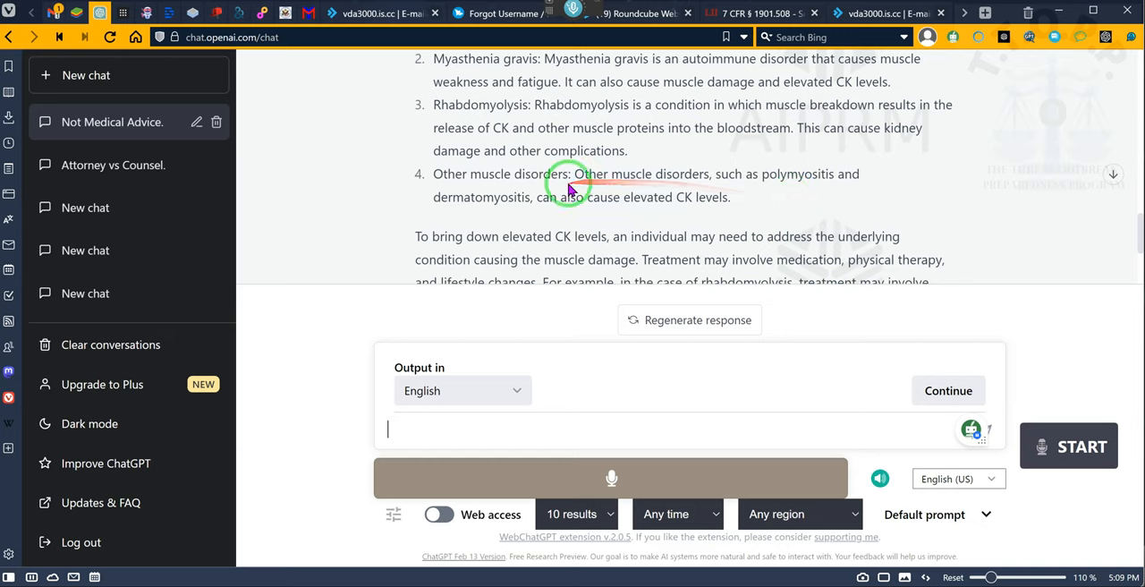
mouse_move(755, 212)
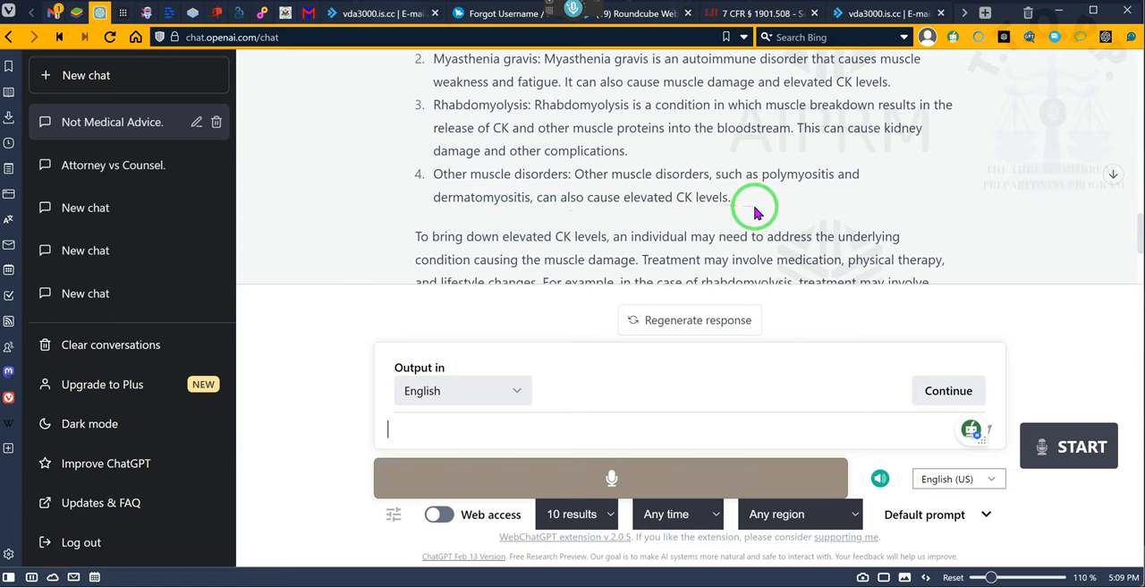
mouse_move(792, 204)
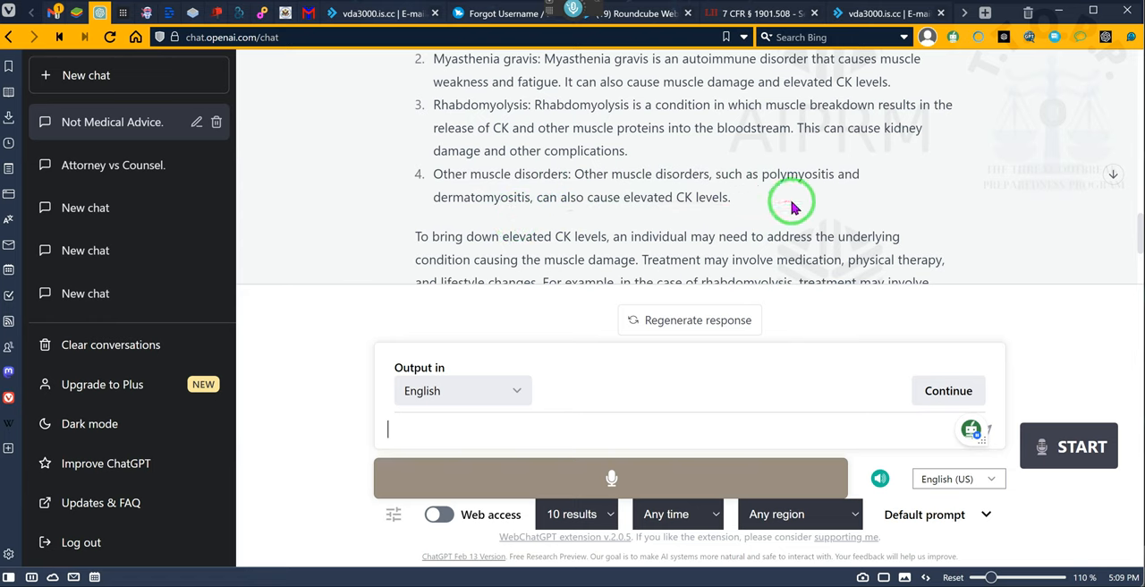
- Bring the answer's closing paragraph on treating the underlying condition into view
scroll("down", 3)
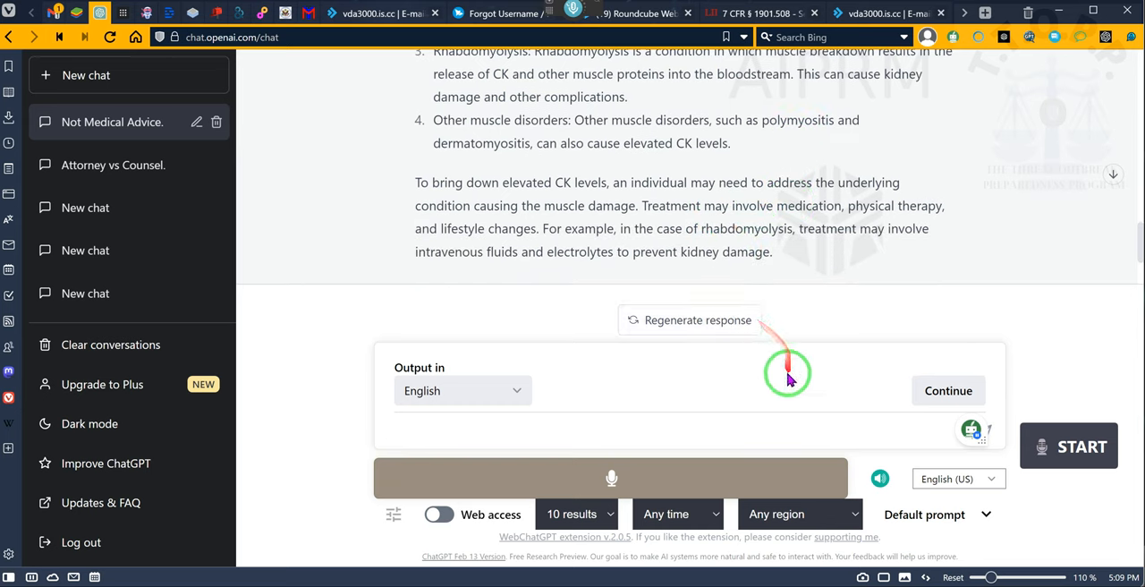
mouse_move(754, 407)
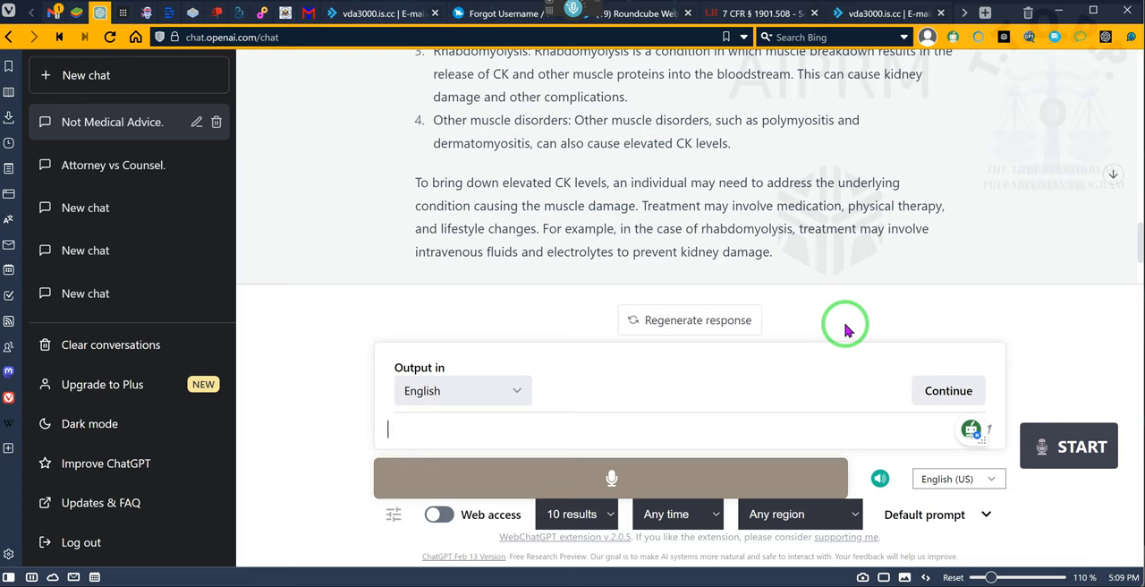
mouse_move(830, 260)
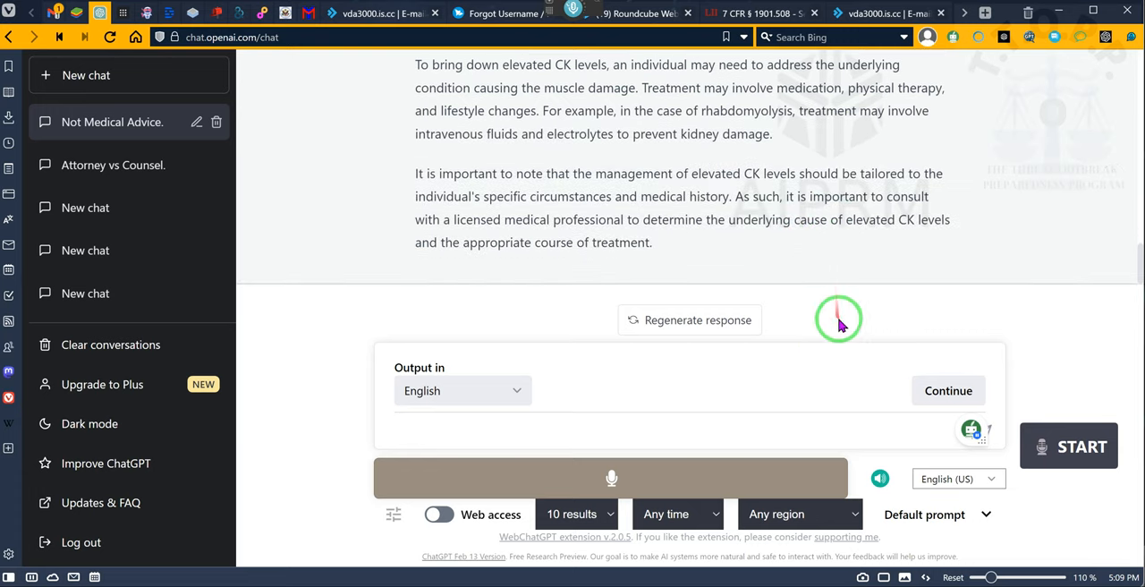
mouse_move(875, 476)
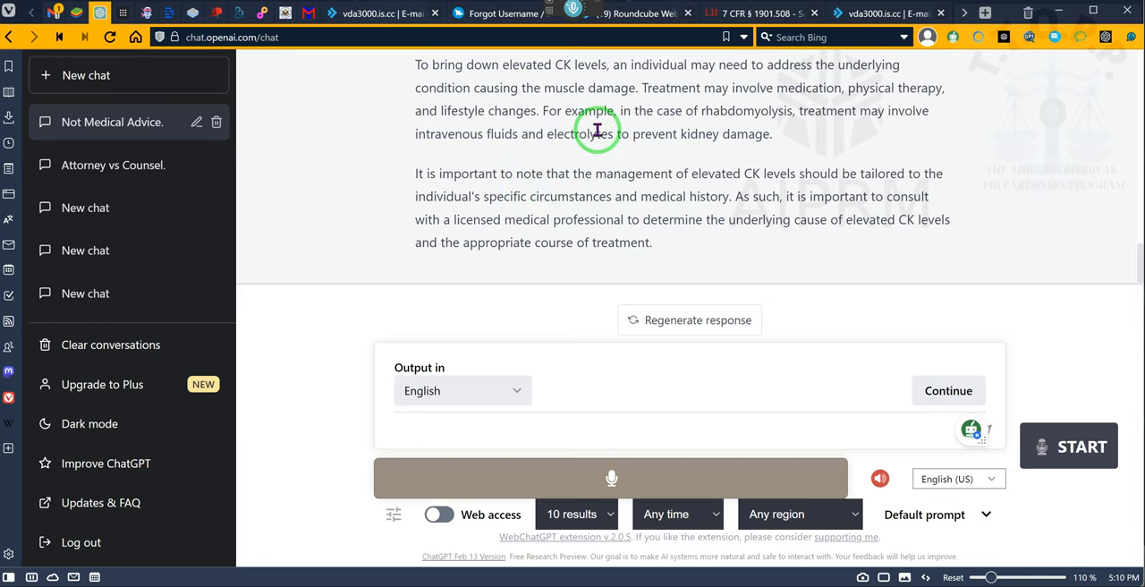
mouse_move(573, 99)
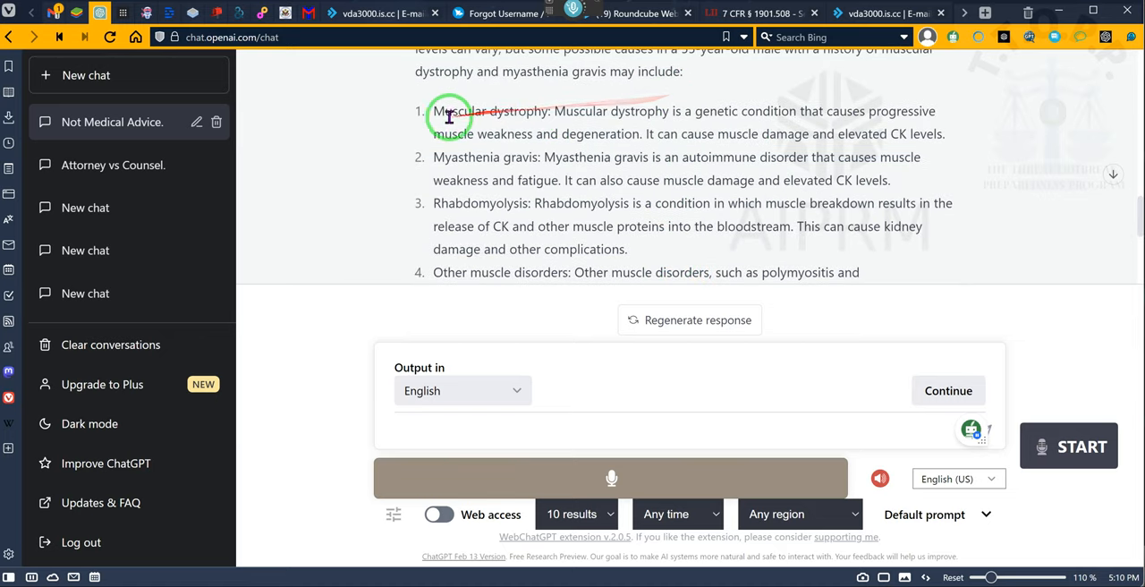
- Select the first three listed CK causes: muscular dystrophy, myasthenia gravis and rhabdomyolysis
left_click_drag(433, 111, 644, 203)
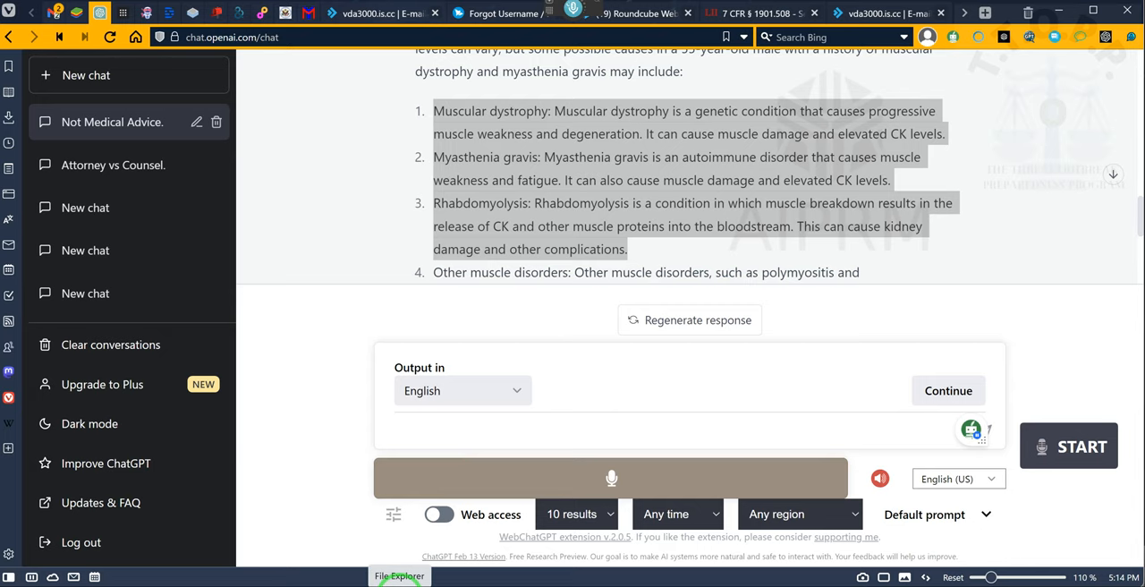
- Open 'Letter from UPS Attorney.pdf' from the Downloads folder in File Explorer
left_click(400, 576)
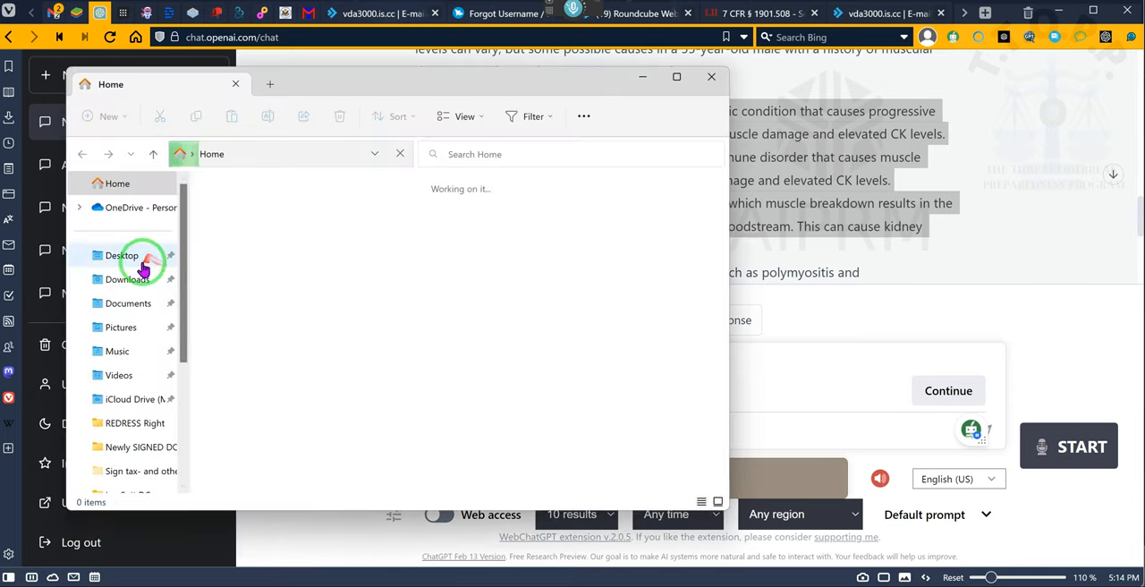
left_click(127, 279)
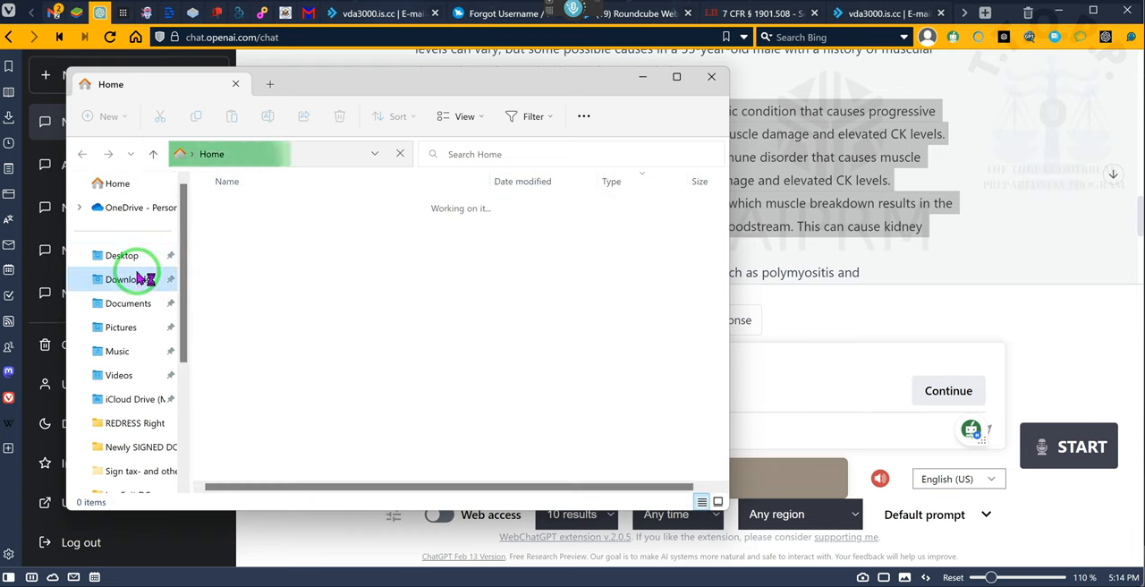
left_click(127, 279)
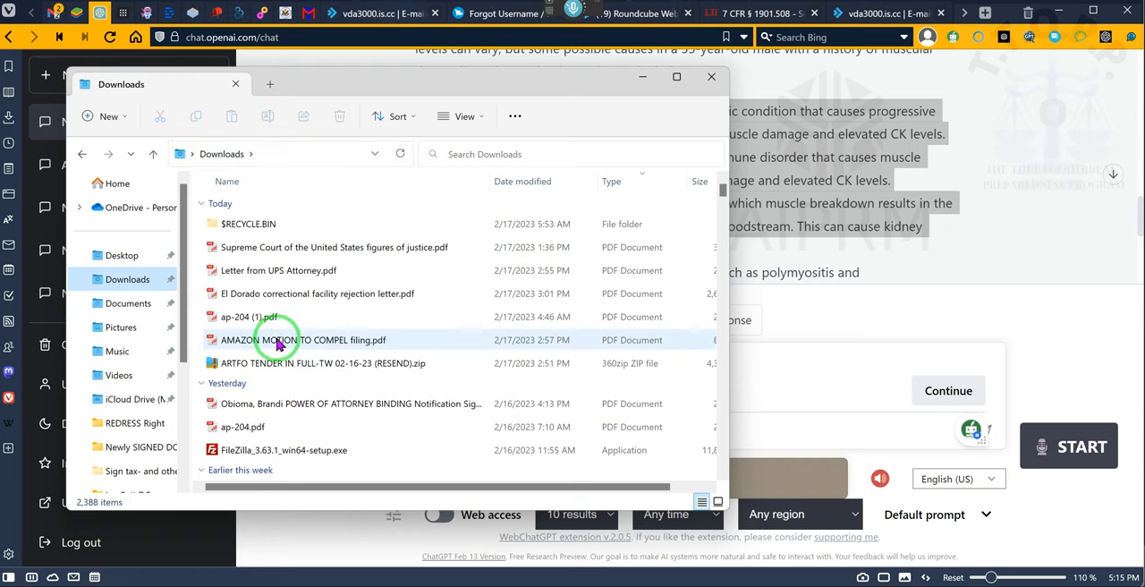
left_click(279, 270)
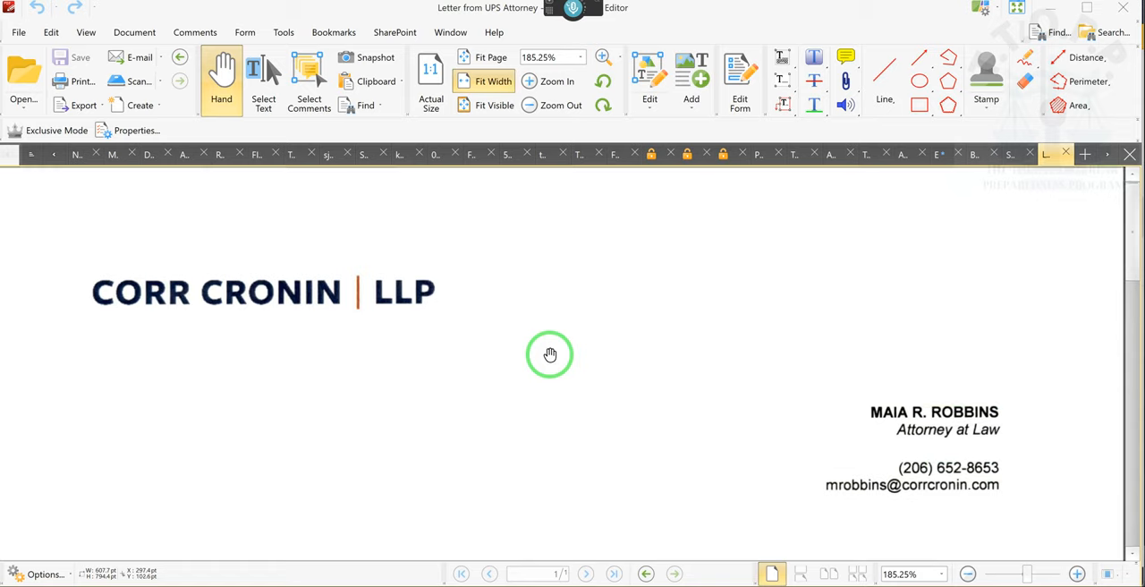
- Scroll the UPS attorney letter to the January 12, 2023 date under the Corr Cronin letterhead
scroll("down", 3)
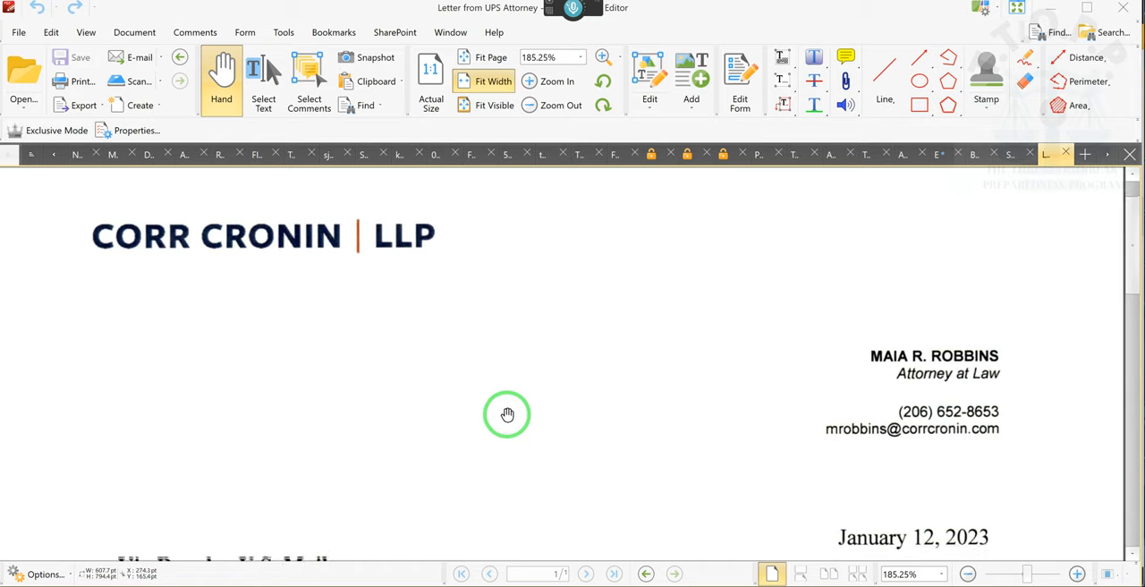
- Scroll to the Re: Eeon v. United Parcel Services line and the paragraph requesting tracking numbers and damages
scroll("down", 3)
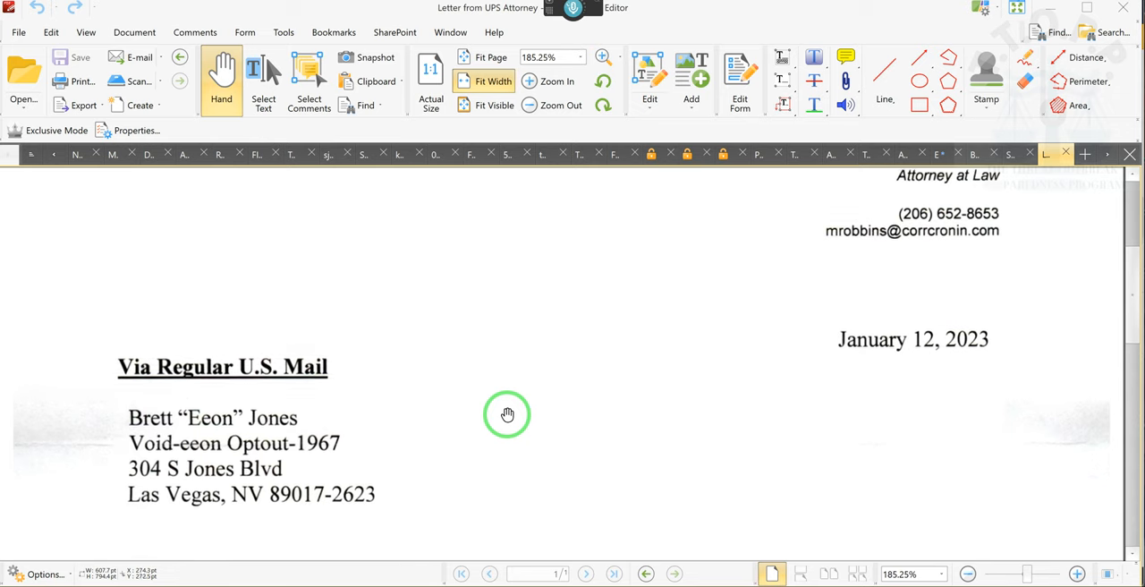
scroll("down", 3)
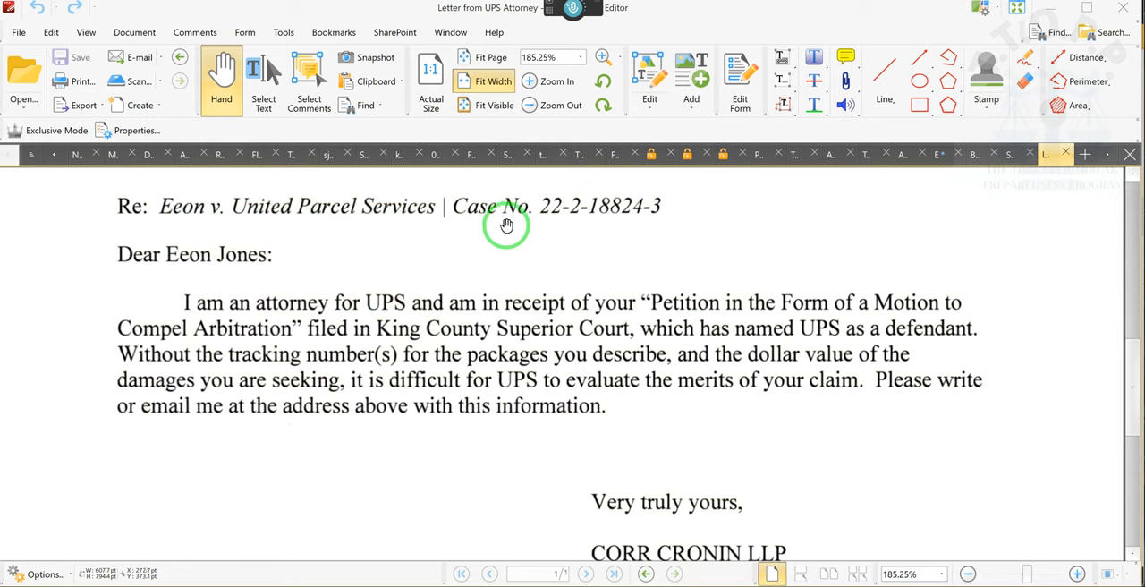
mouse_move(549, 250)
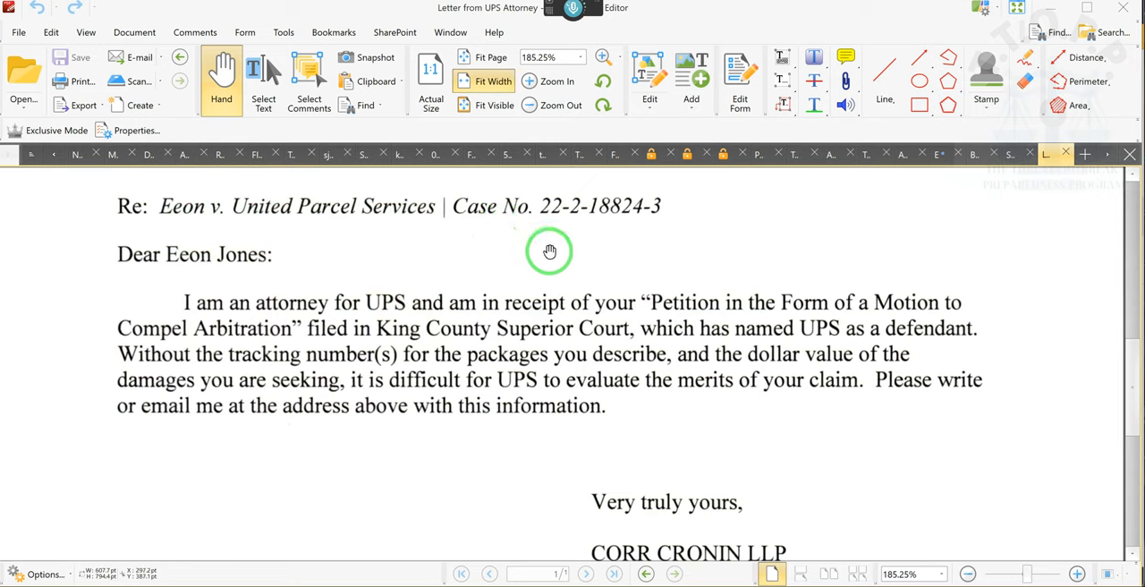
mouse_move(517, 234)
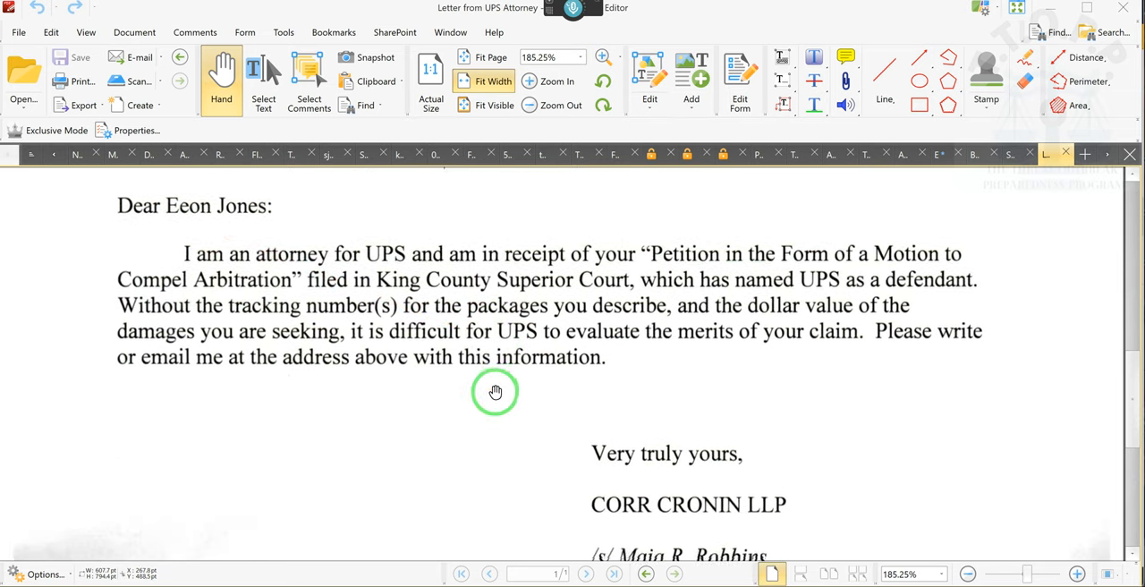
scroll("down", 3)
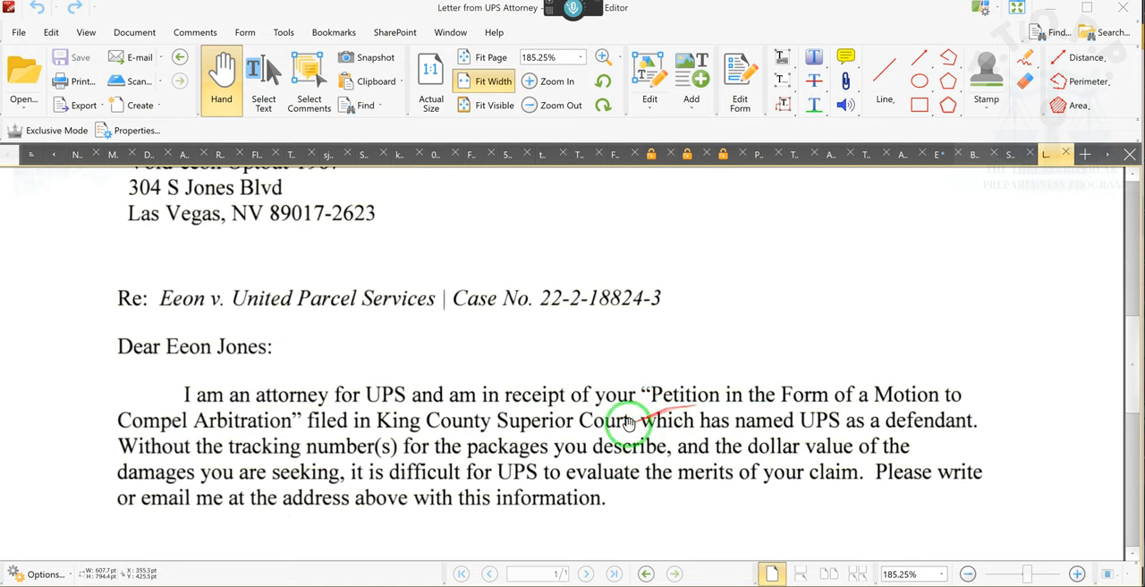
mouse_move(469, 436)
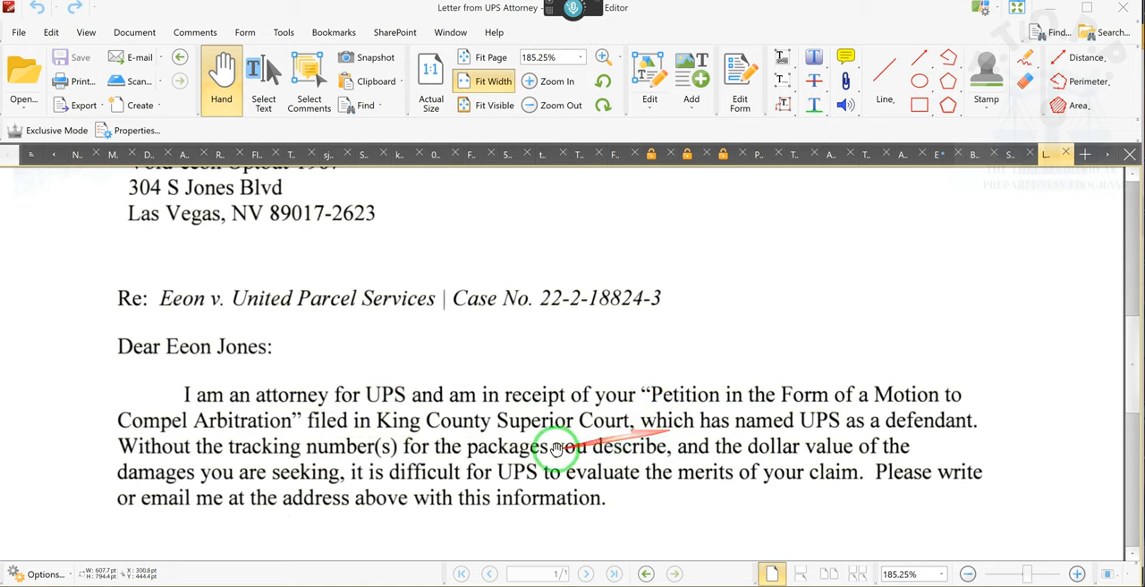
mouse_move(587, 472)
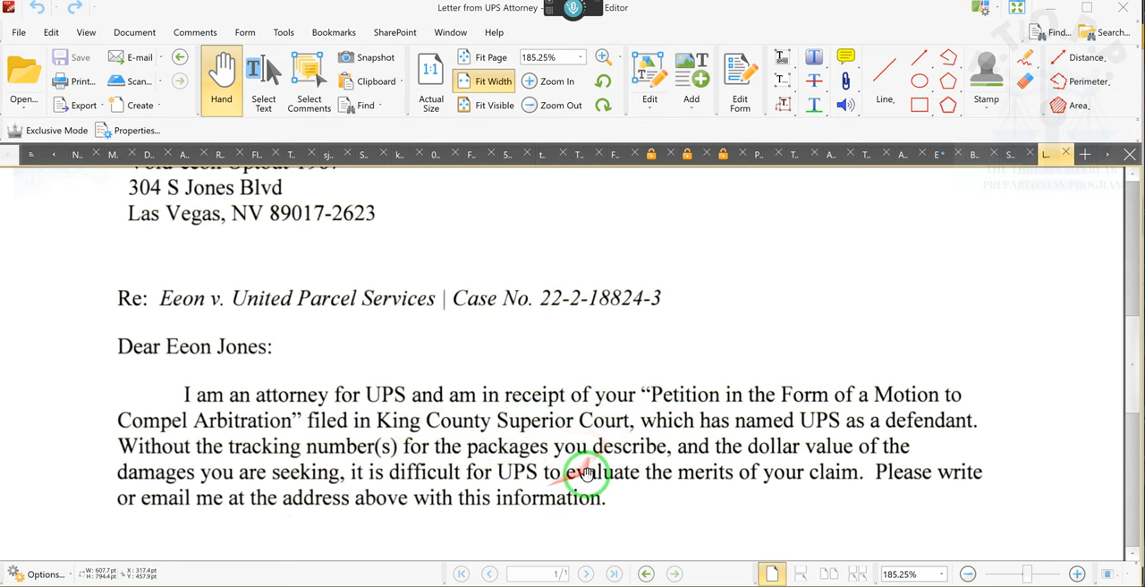
mouse_move(248, 420)
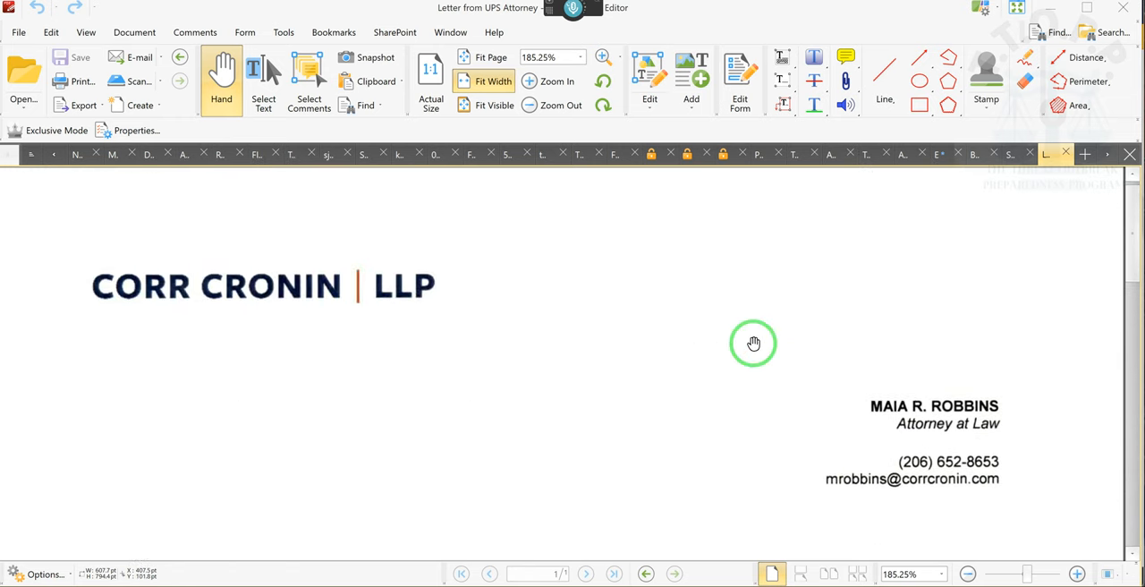
scroll("down", 3)
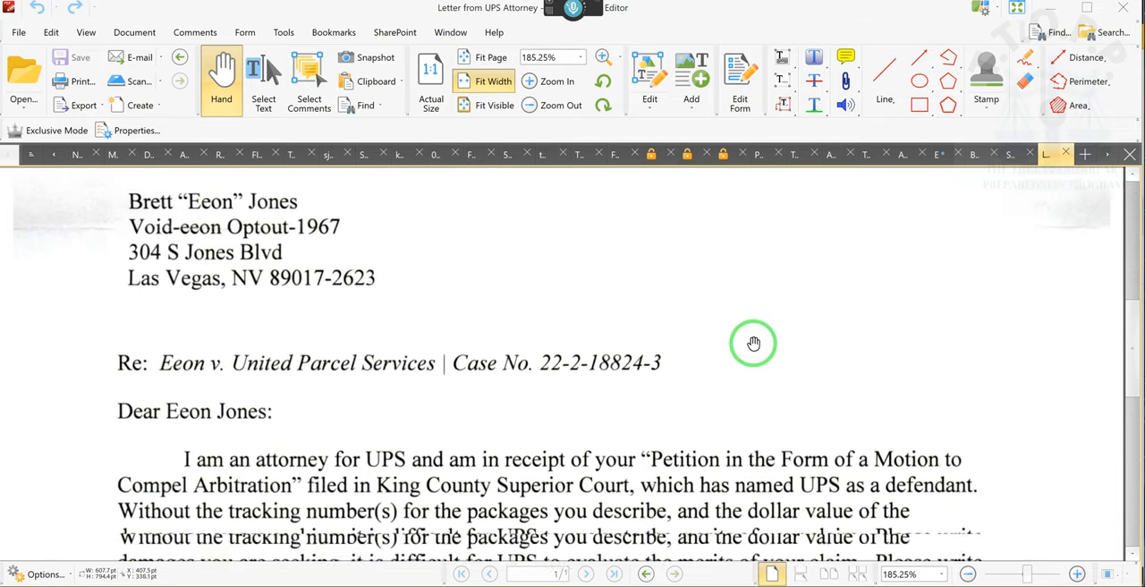
scroll("down", 3)
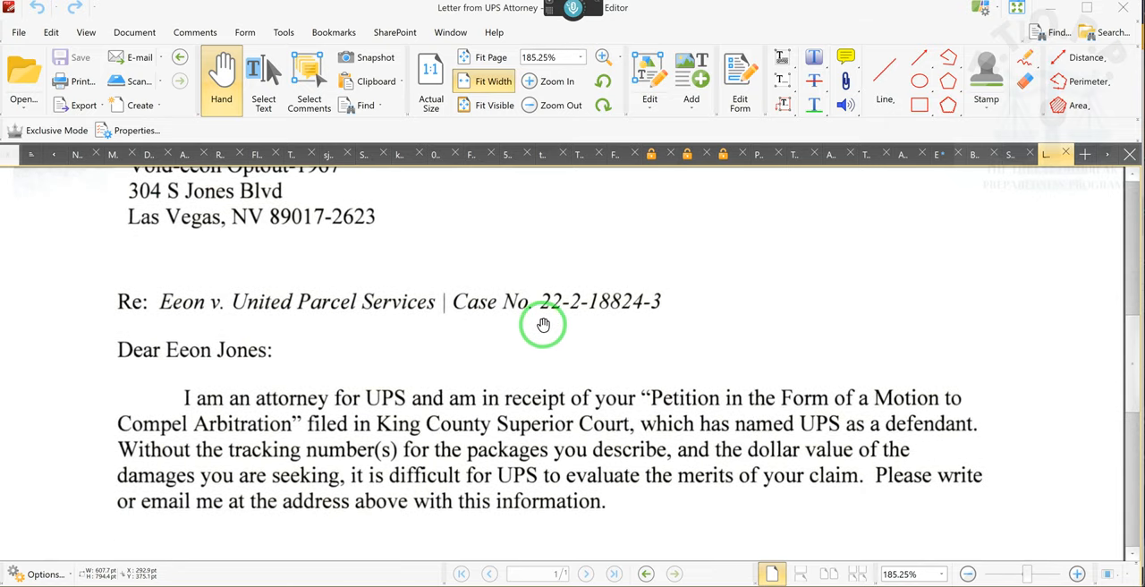
mouse_move(565, 322)
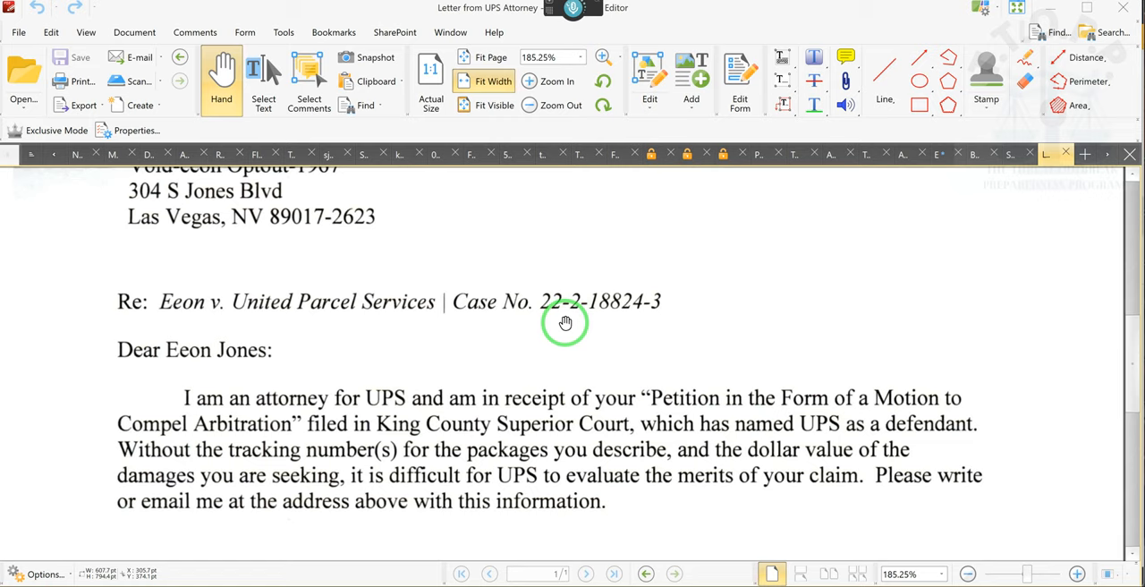
left_click_drag(565, 322, 655, 315)
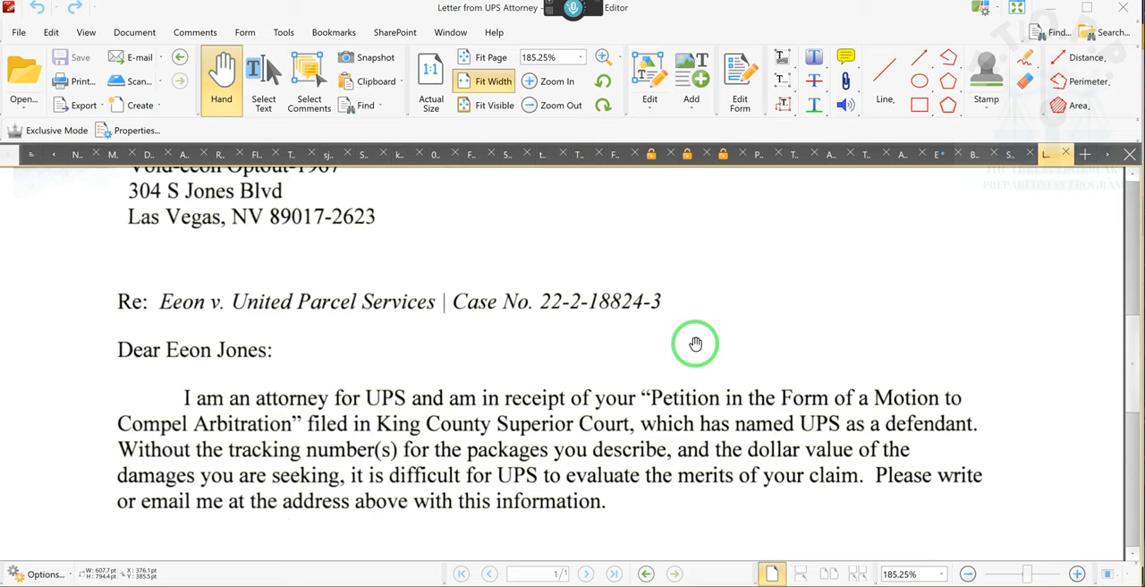
left_click_drag(695, 344, 372, 476)
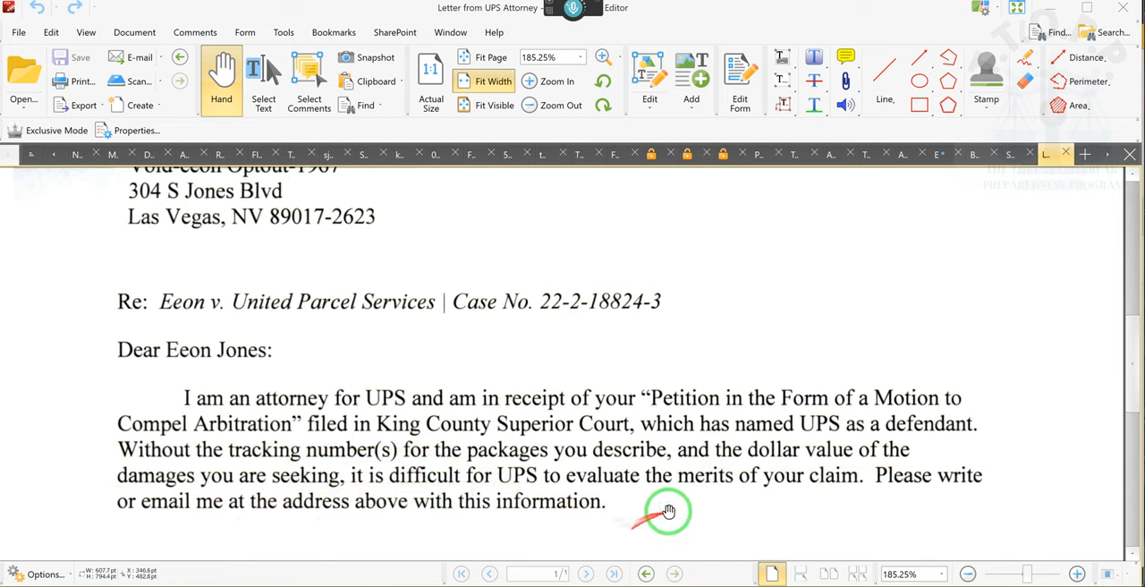
mouse_move(608, 427)
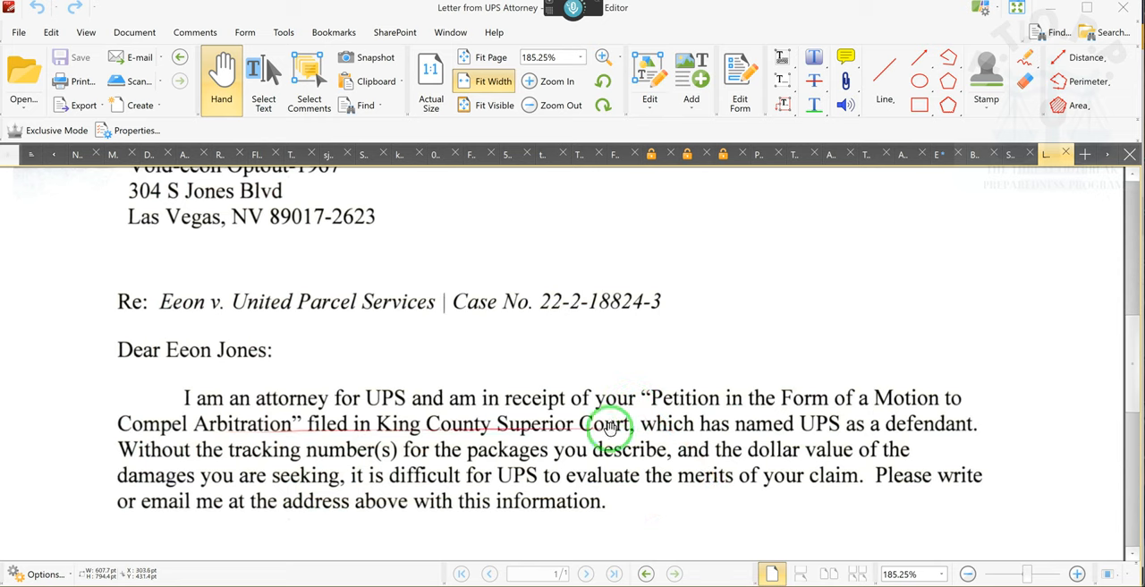
mouse_move(912, 411)
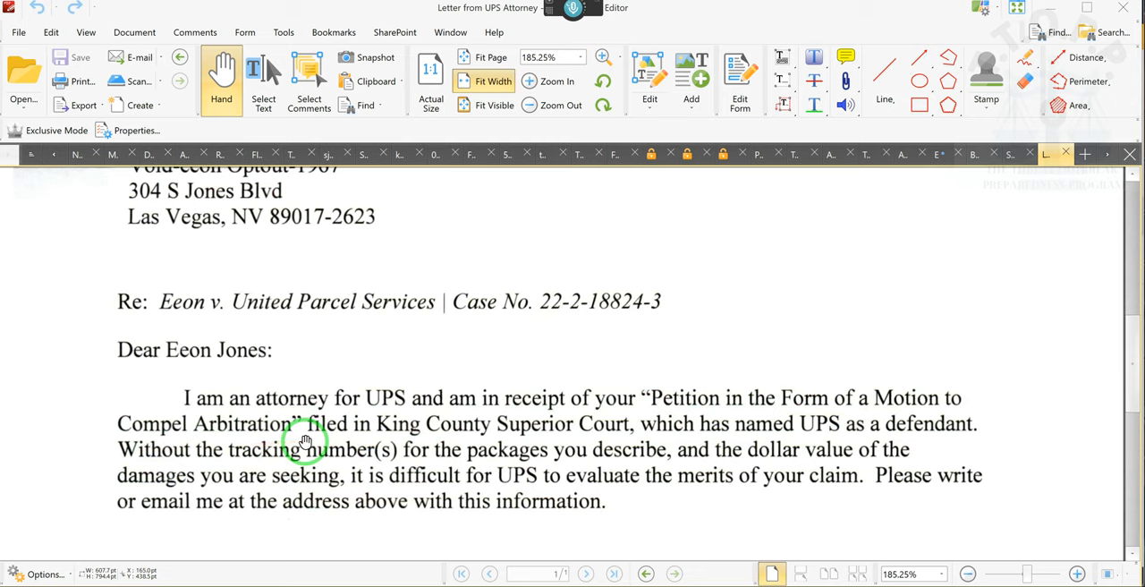
mouse_move(576, 499)
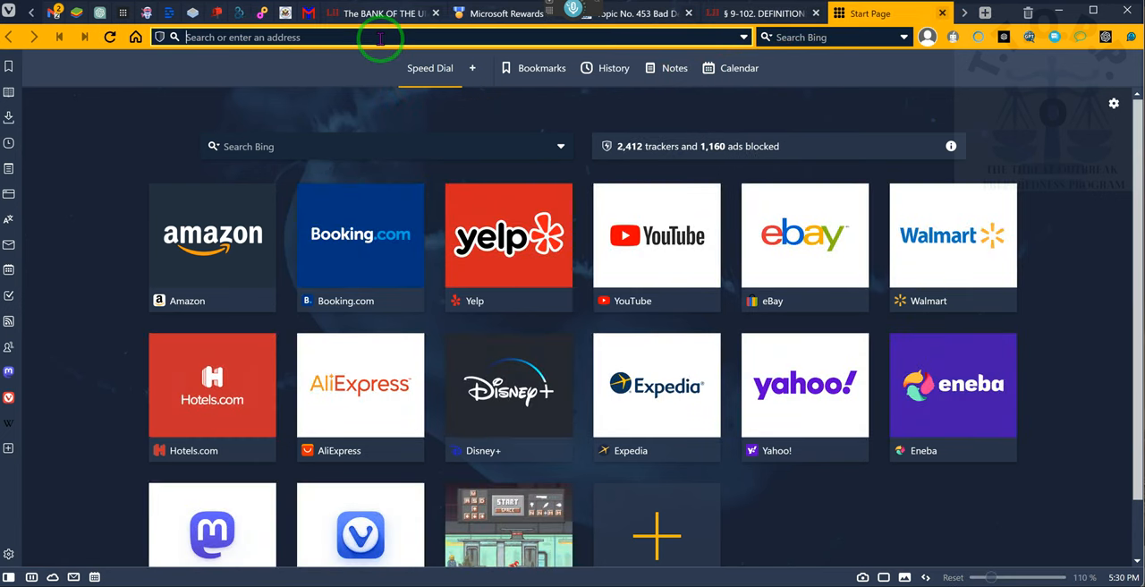
- Search Bing for 'Marburg Virus 2/17/23' from the Vivaldi address bar
type("Marburg V")
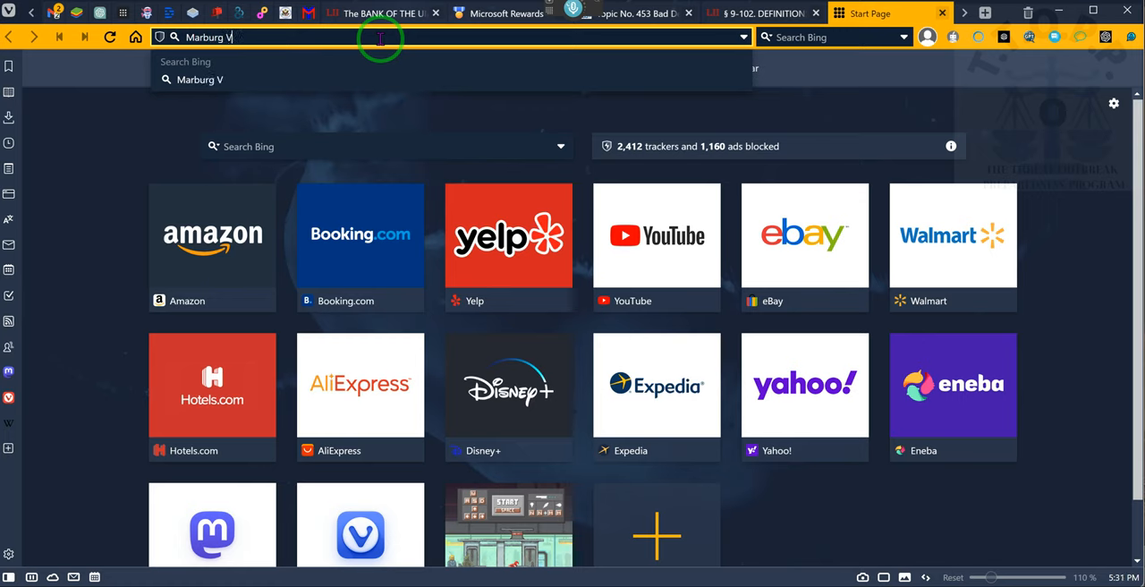
type("irus")
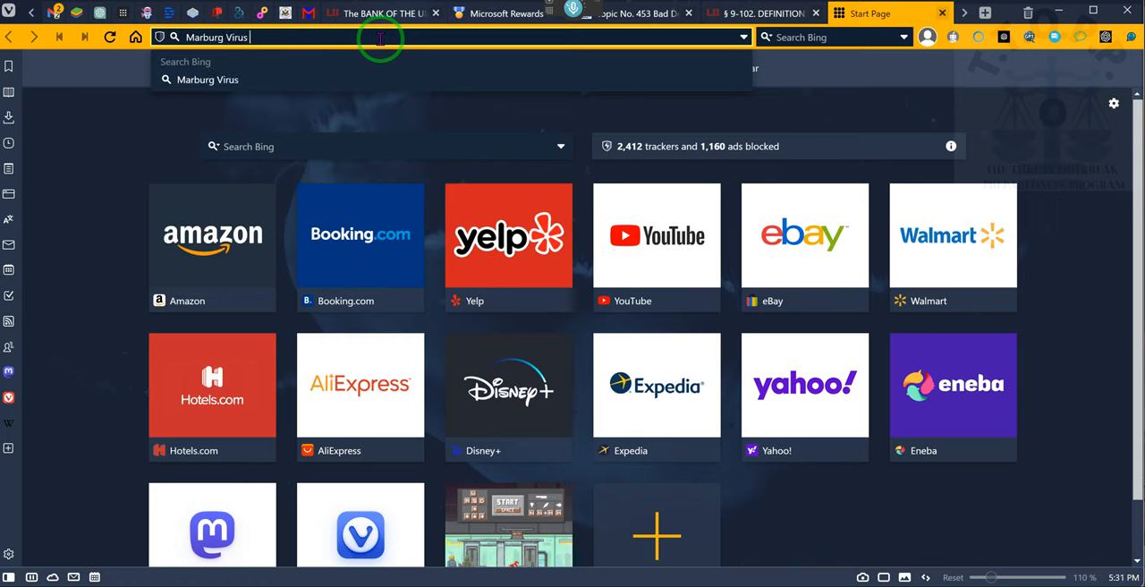
type("2/17")
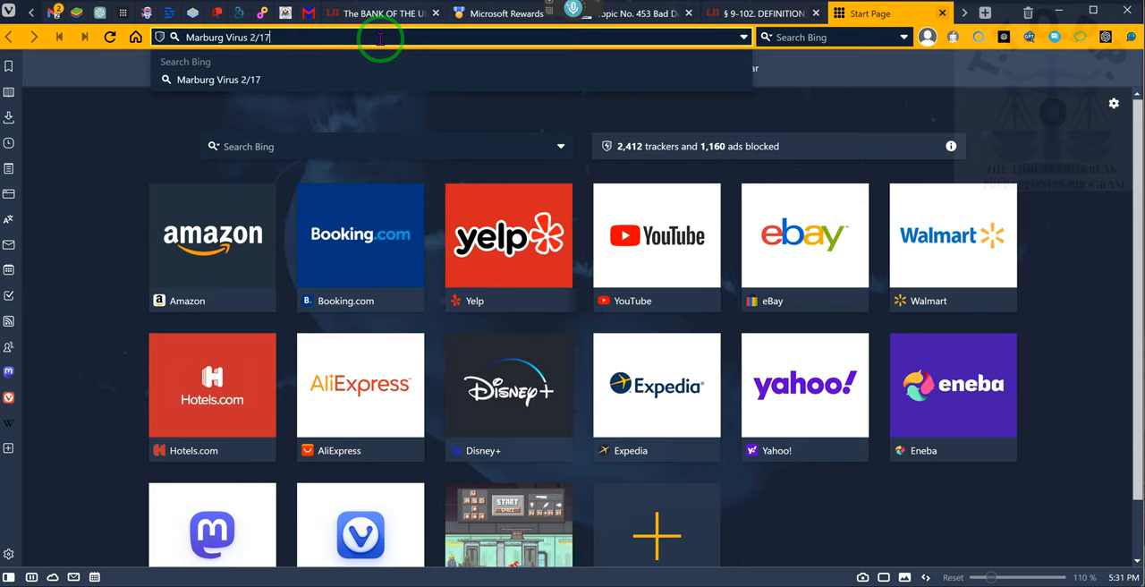
type("/23")
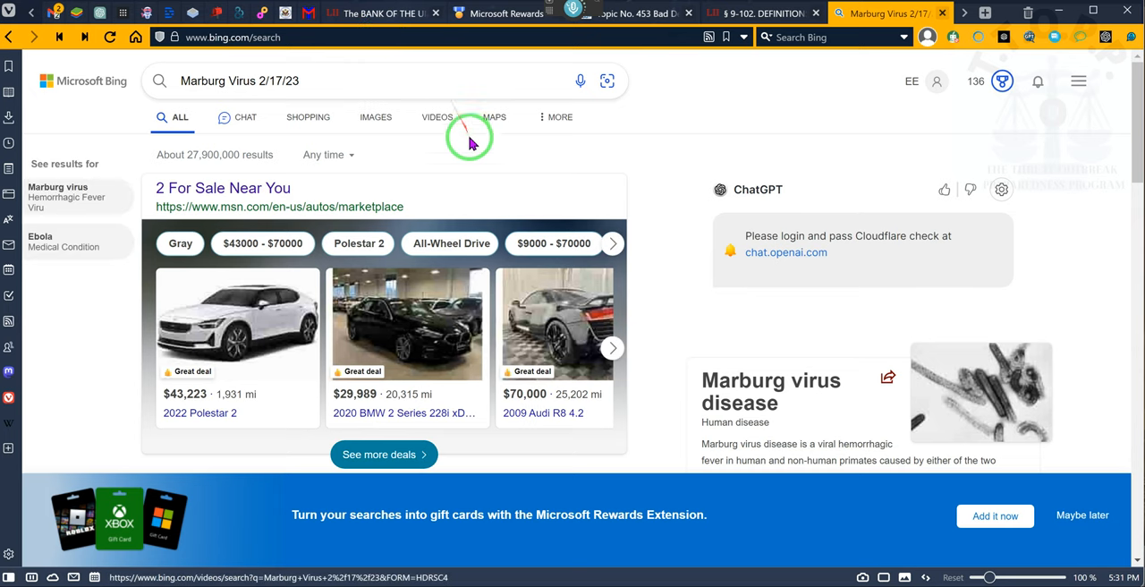
scroll("down", 3)
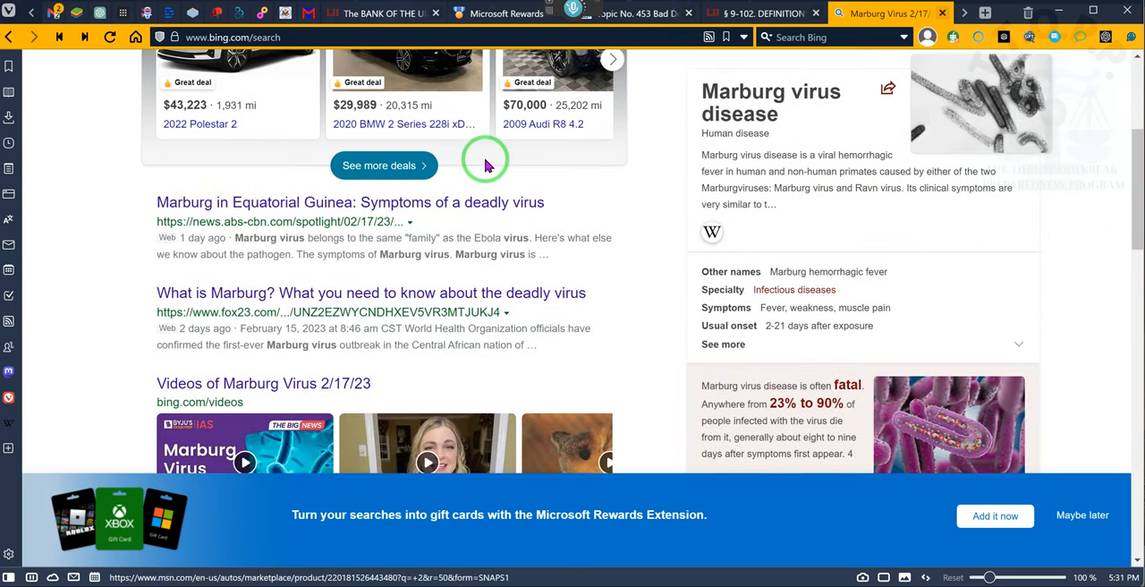
scroll("down", 3)
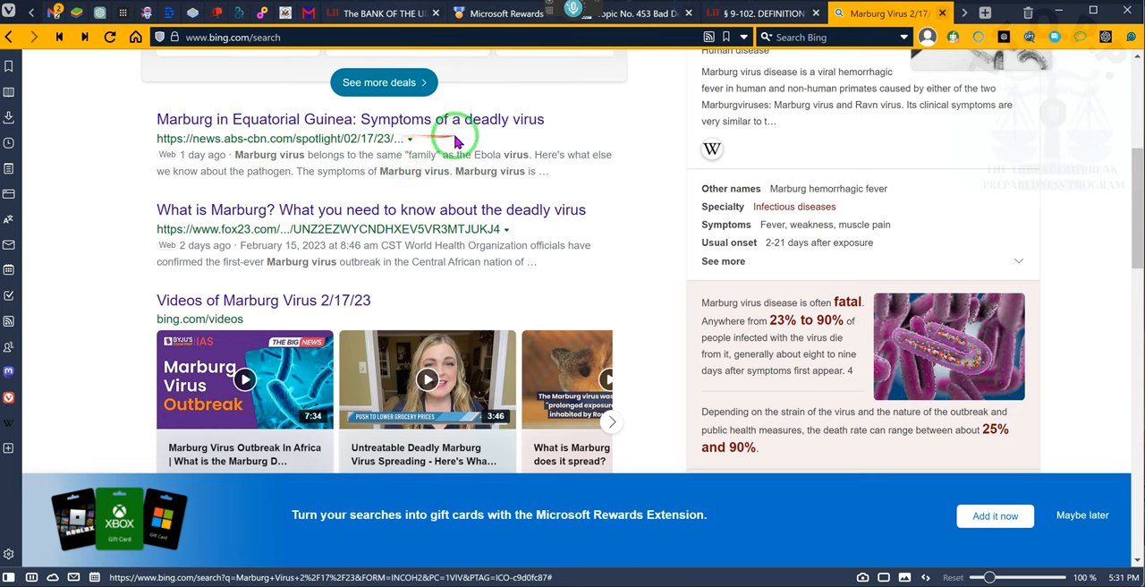
mouse_move(268, 188)
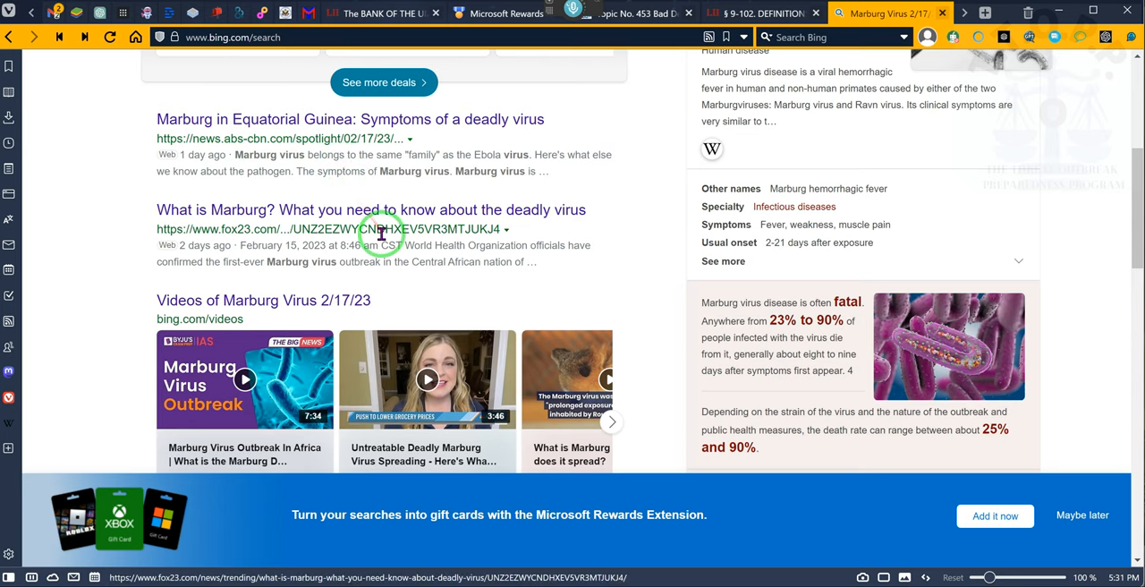
mouse_move(510, 277)
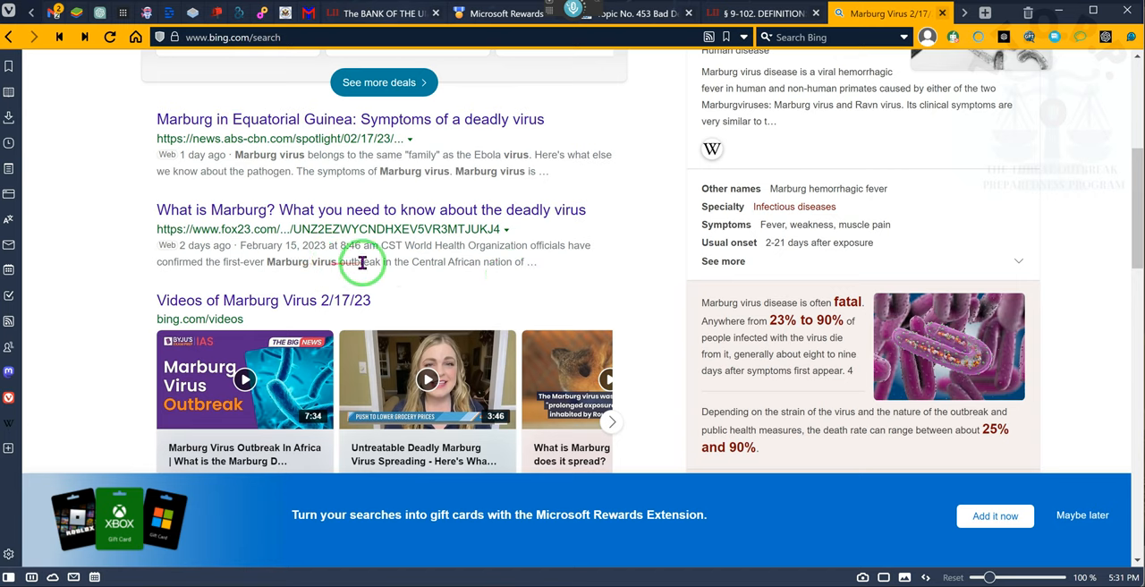
mouse_move(537, 290)
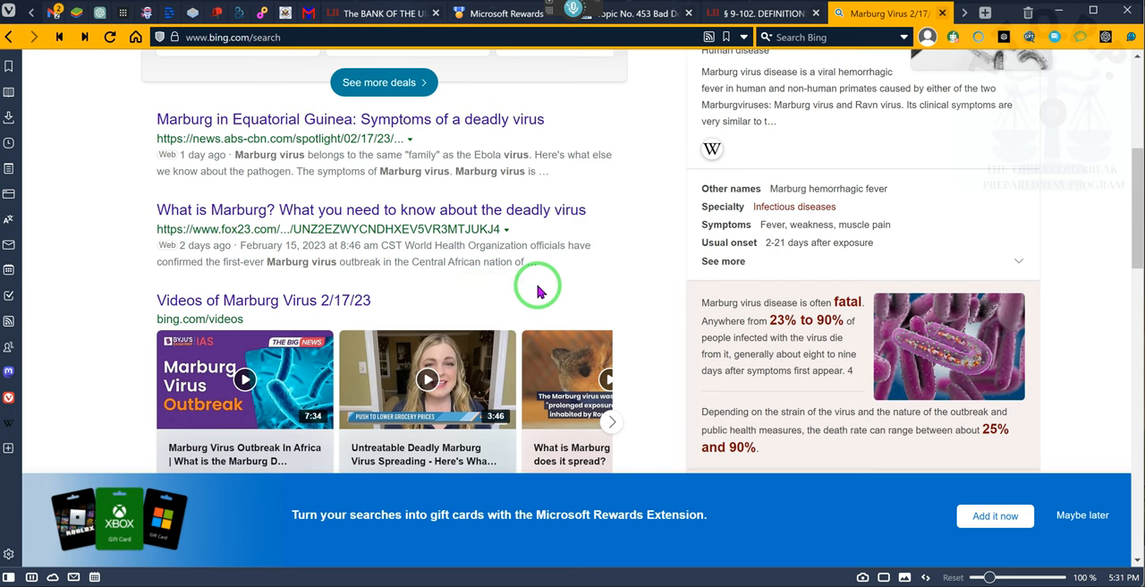
scroll("down", 3)
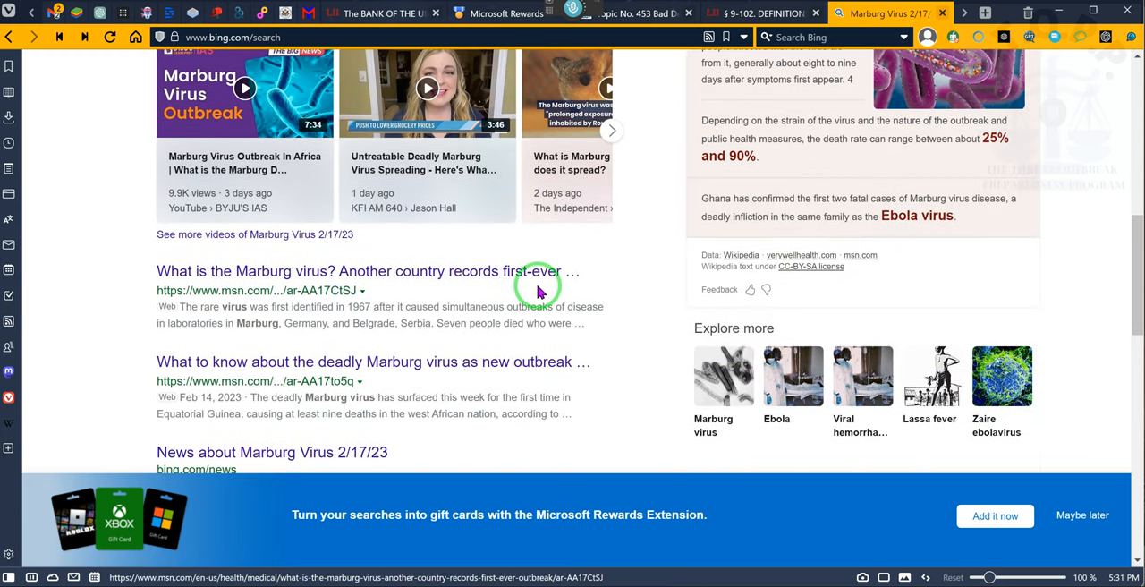
scroll("down", 3)
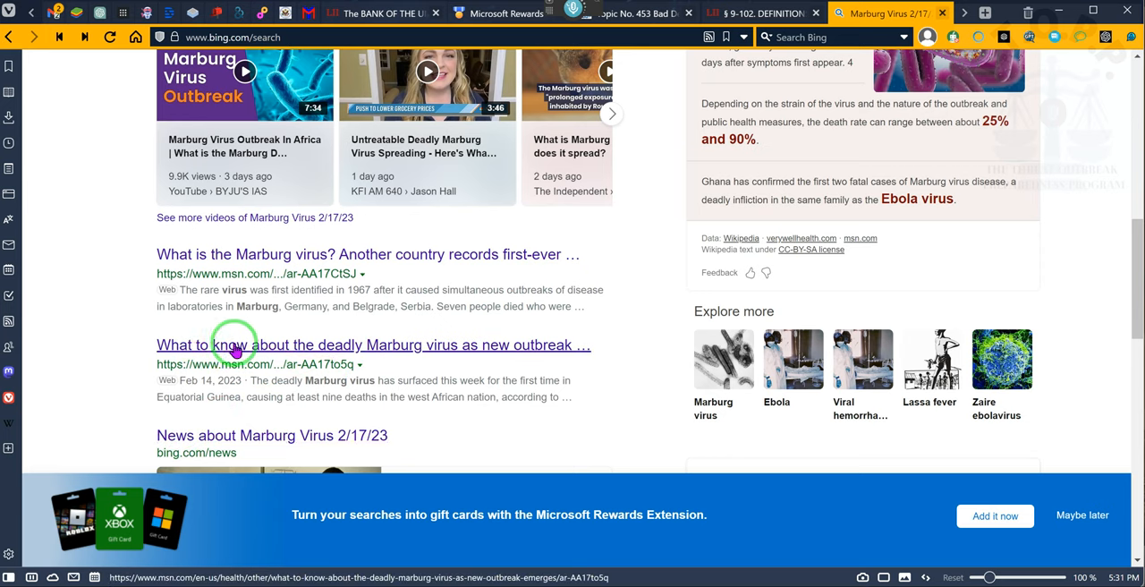
mouse_move(412, 358)
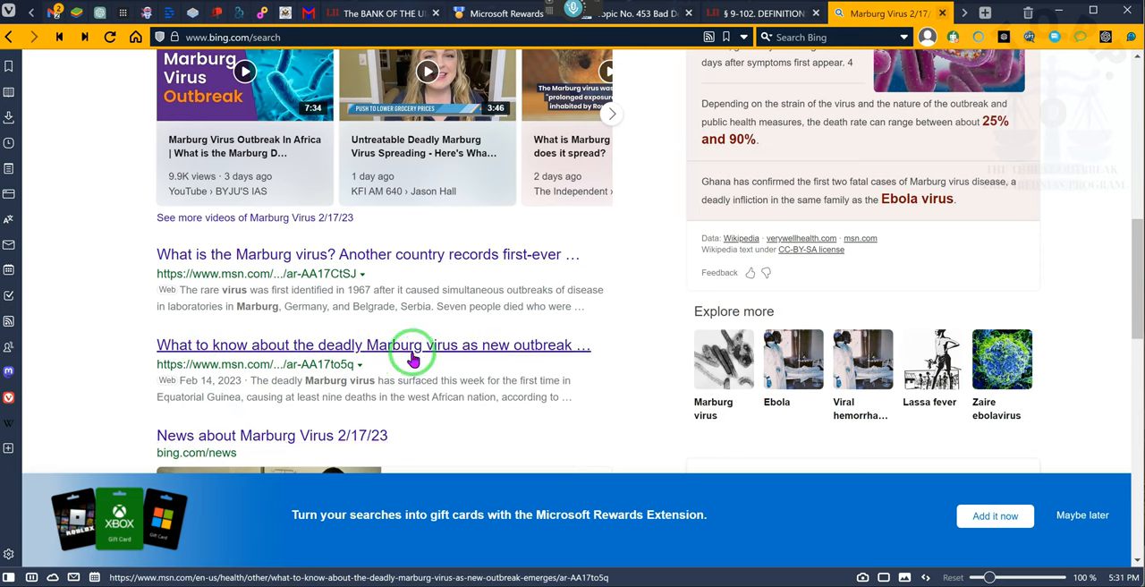
mouse_move(523, 356)
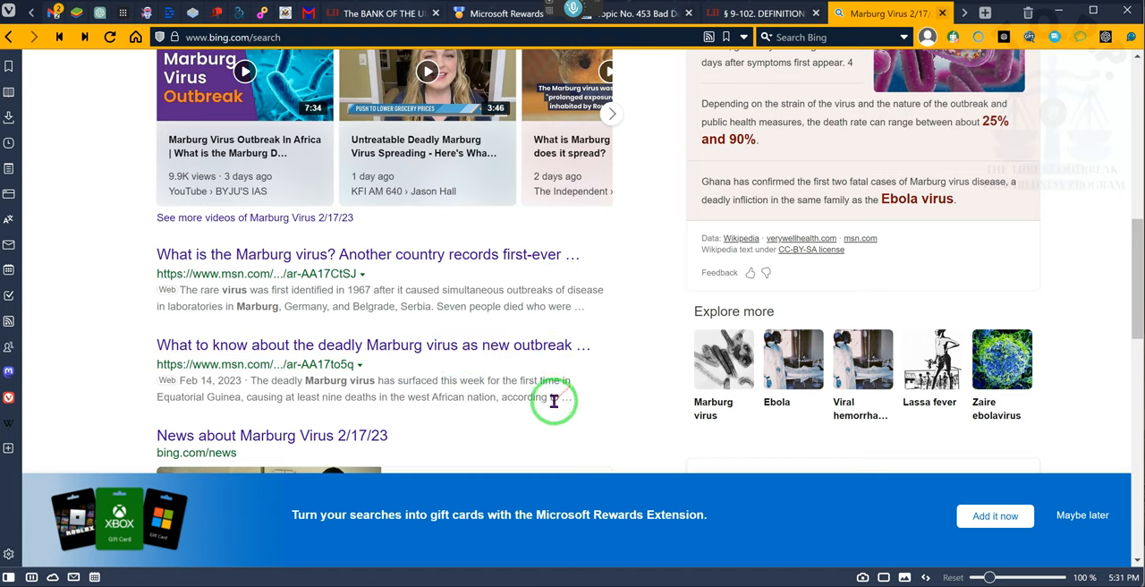
scroll("down", 3)
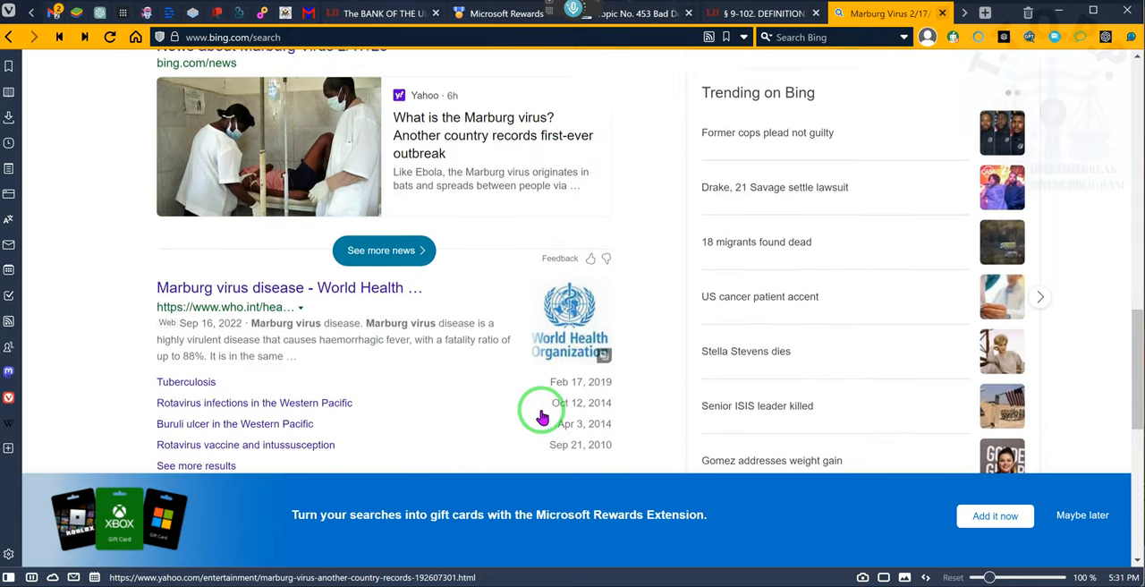
scroll("down", 3)
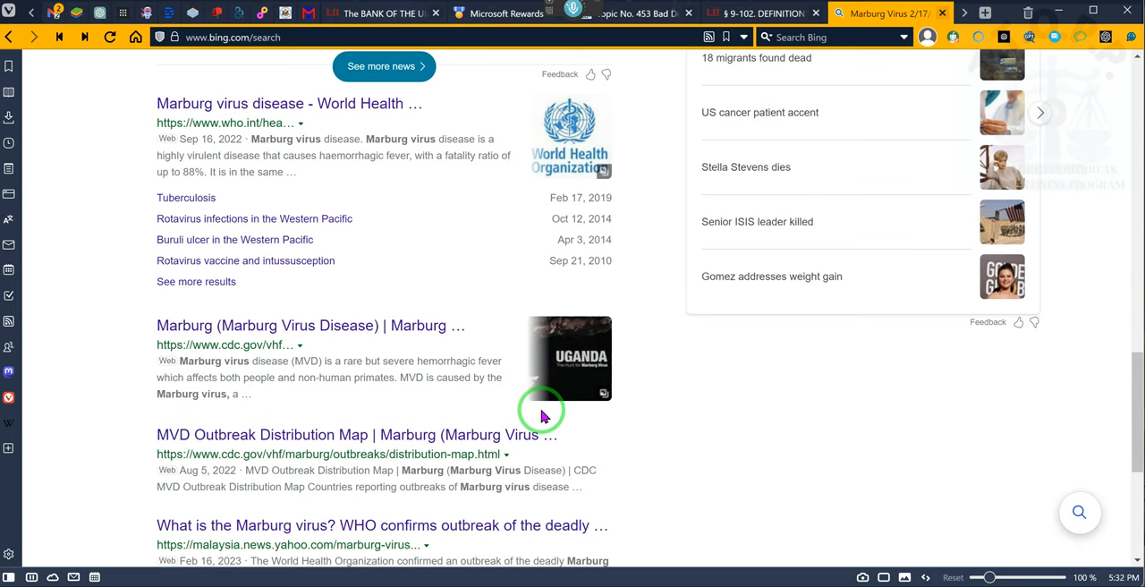
scroll("down", 3)
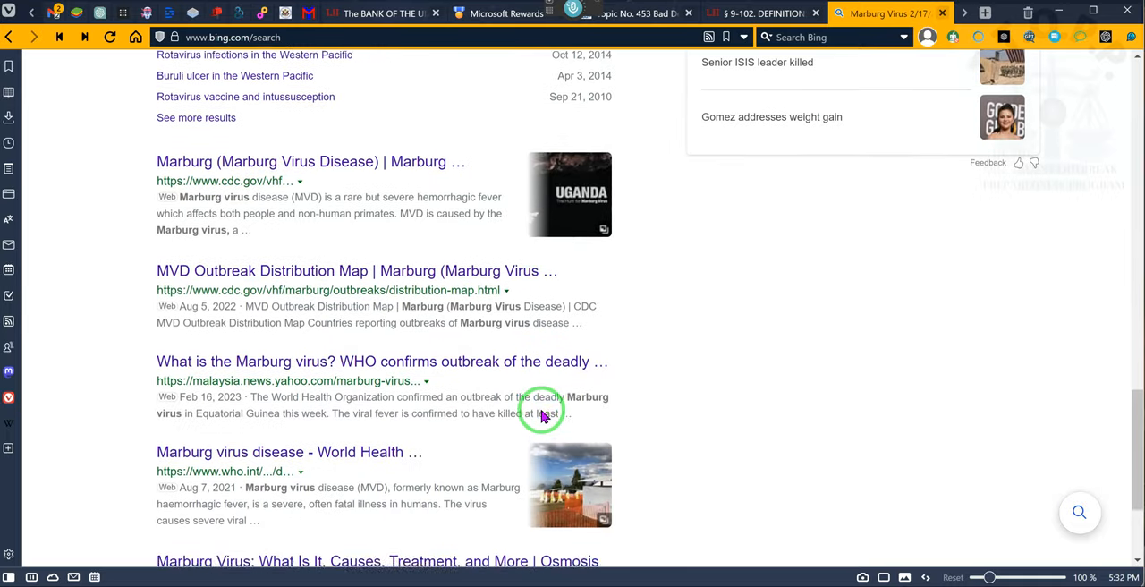
scroll("down", 3)
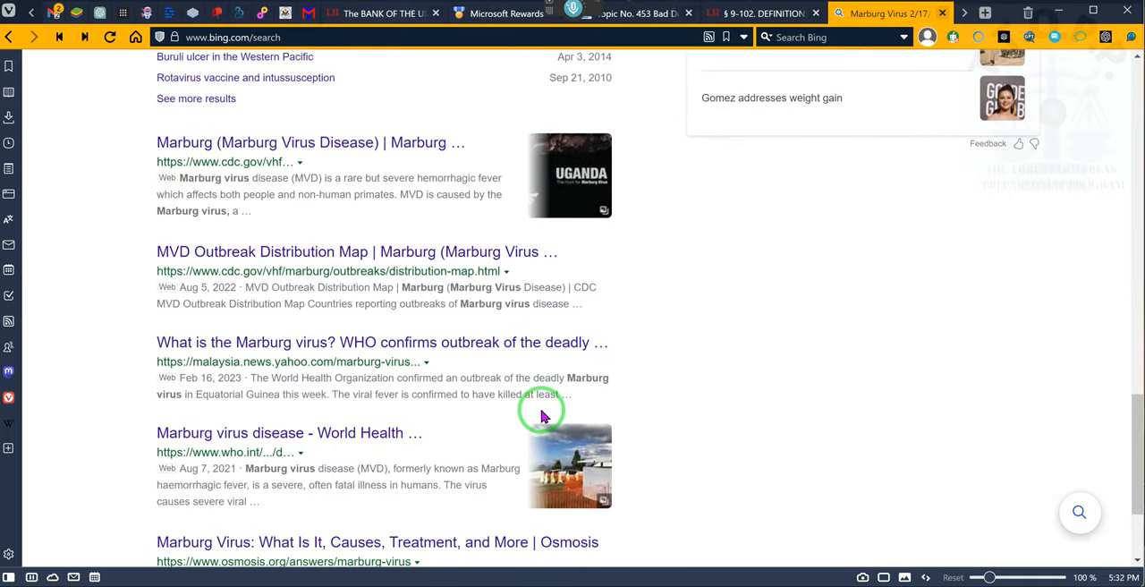